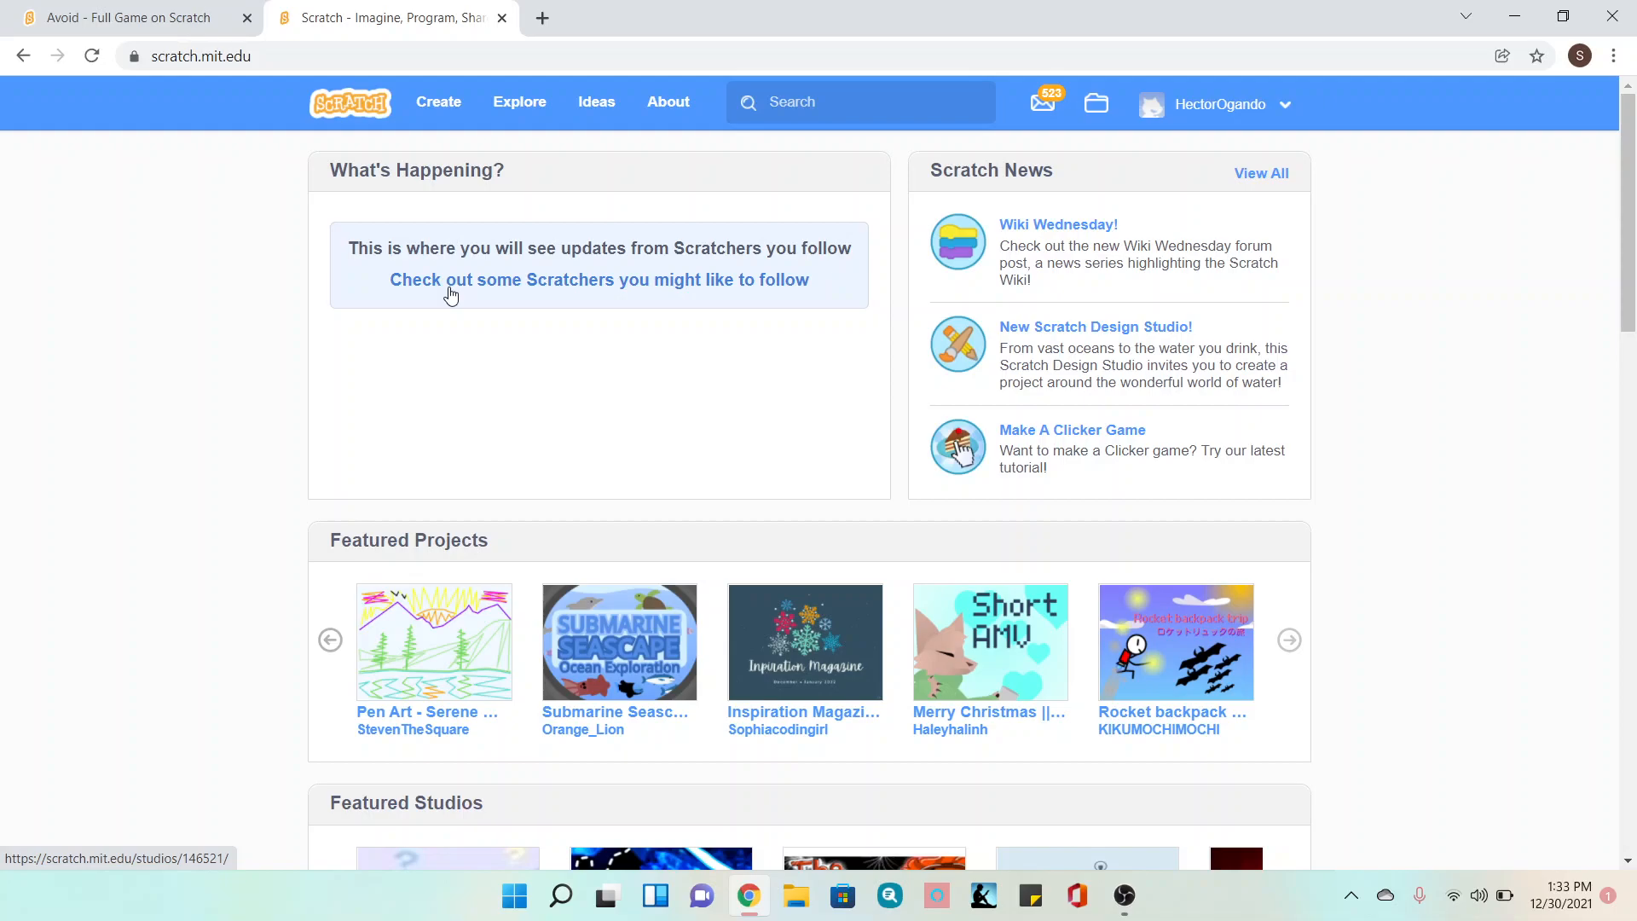
# - Start a new untitled project from the Scratch home page via Create
pyautogui.click(437, 102)
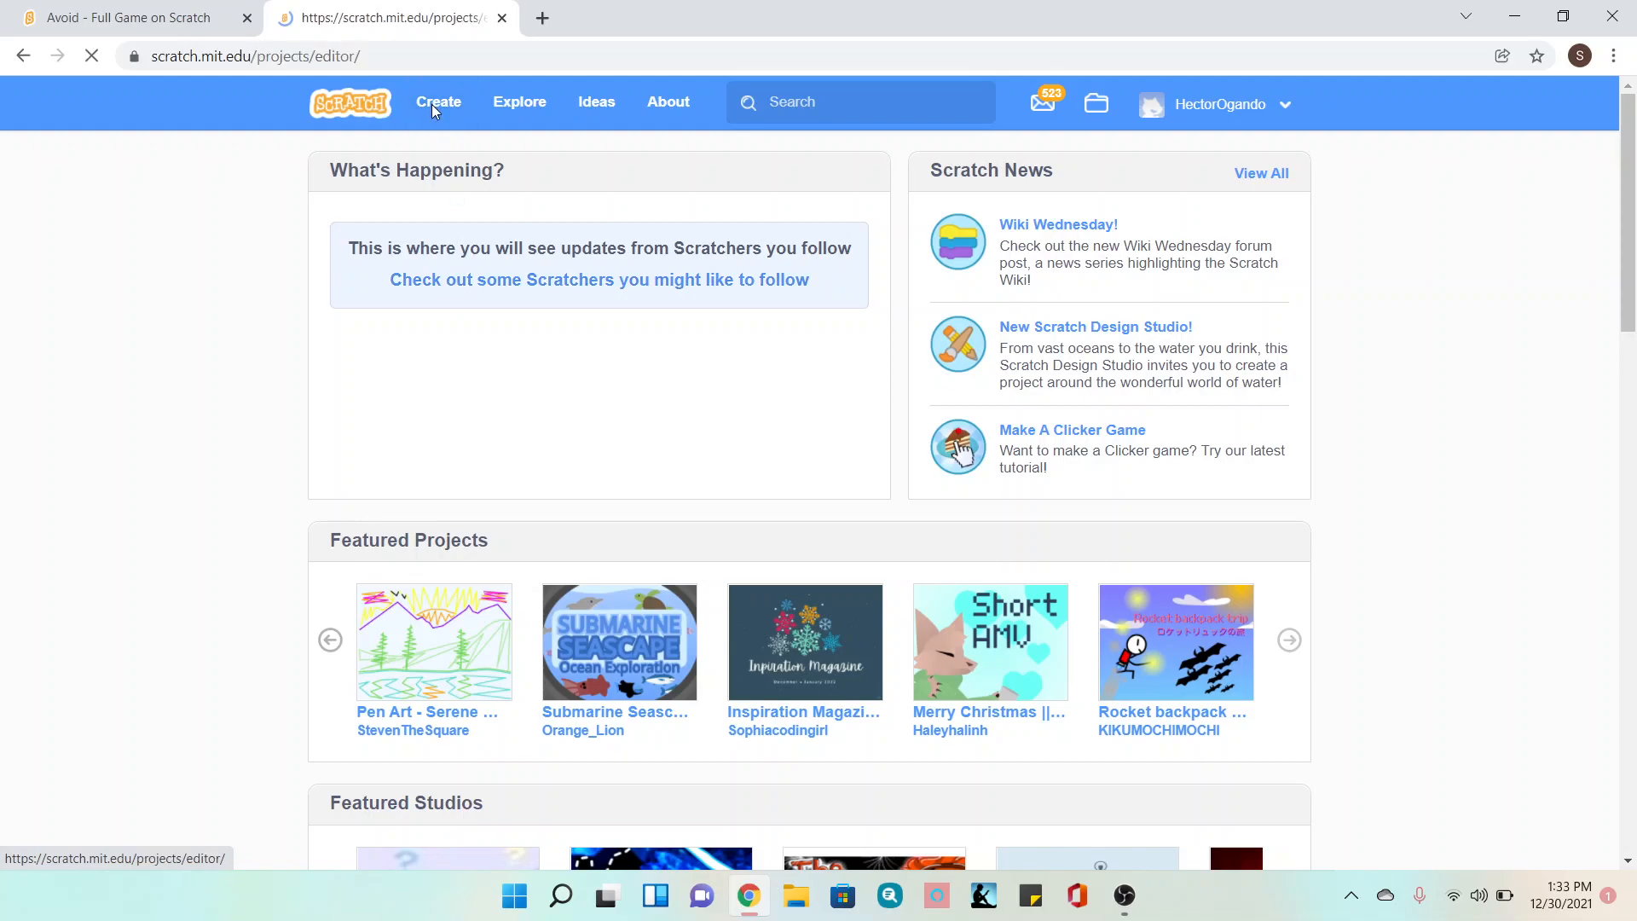
pyautogui.click(438, 102)
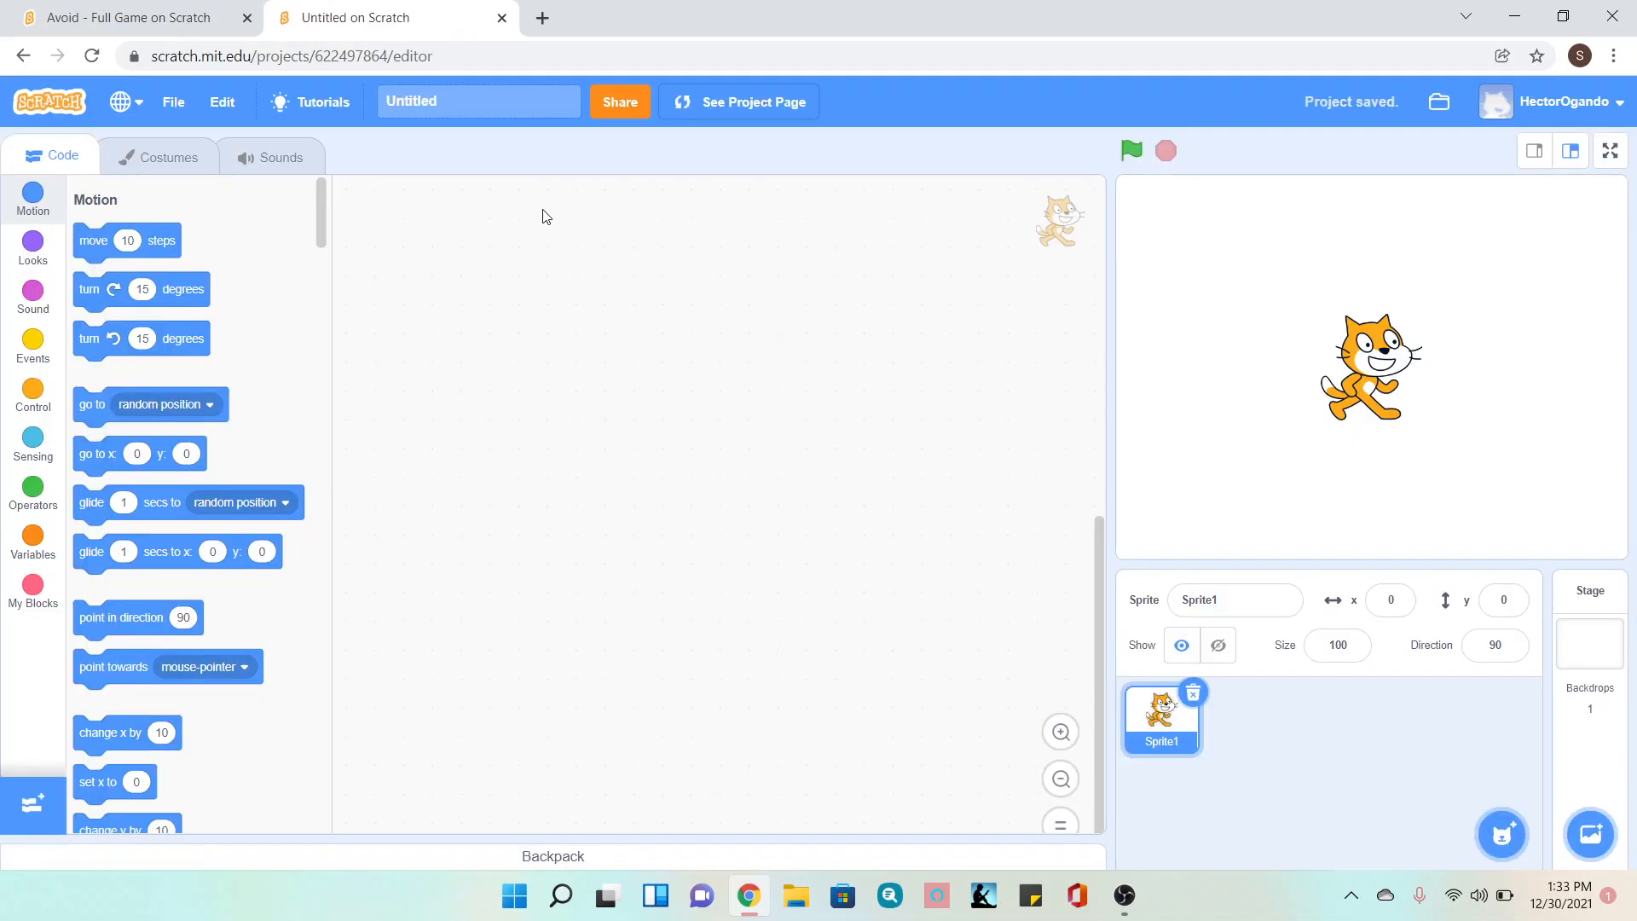
# - Retitle the project from Untitled to 'Avoid' and confirm by clicking away
pyautogui.click(479, 101)
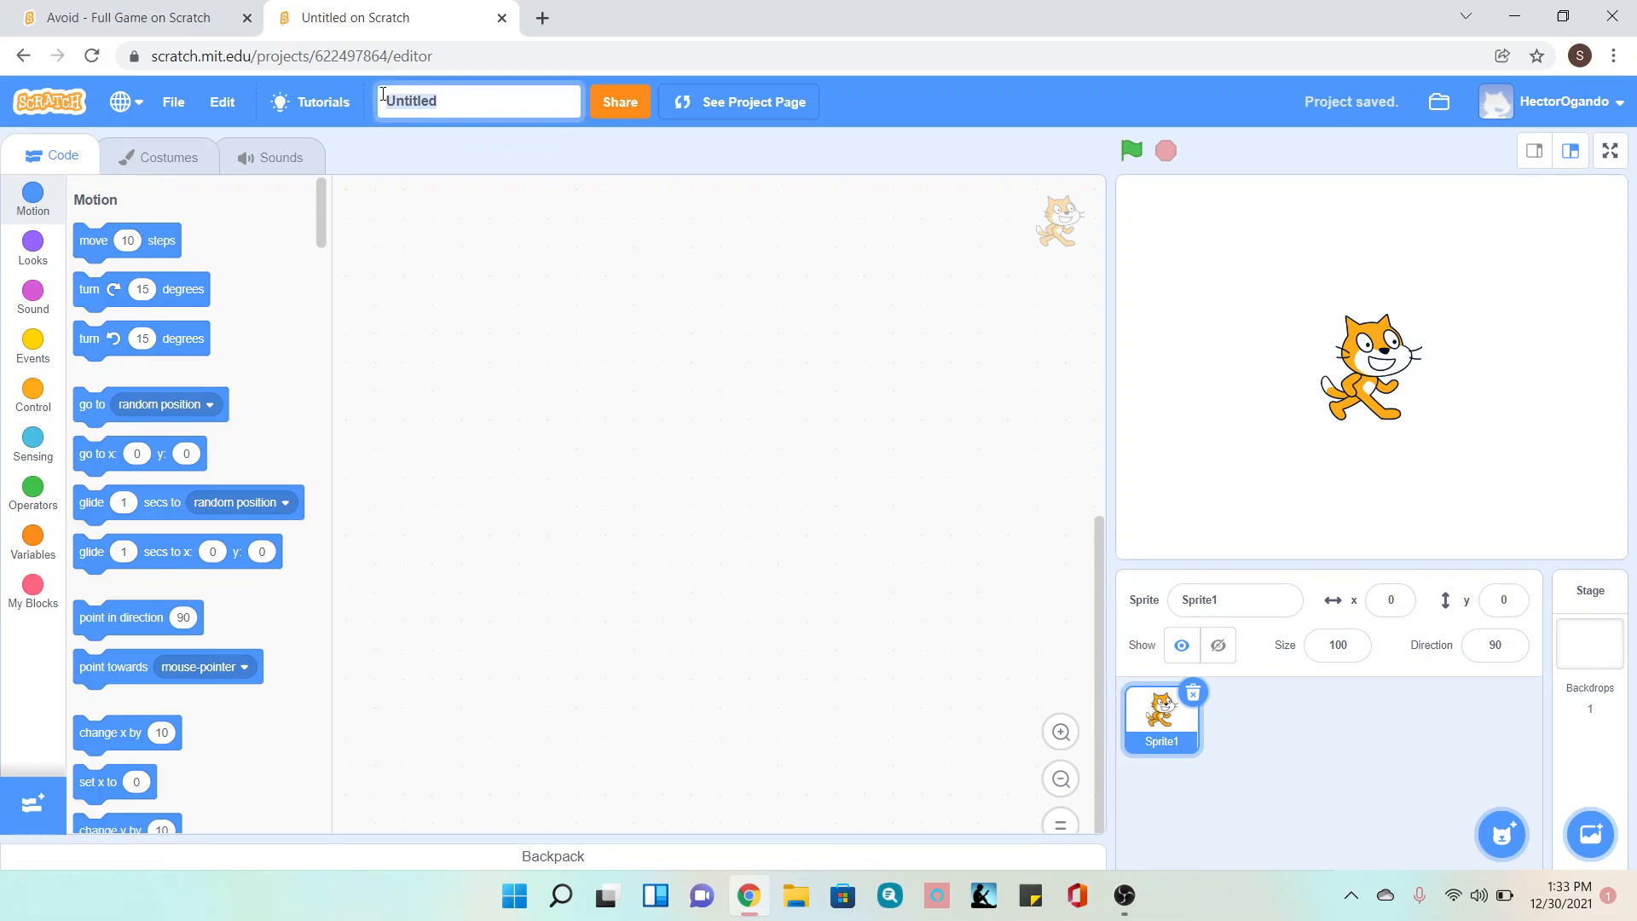
pyautogui.write('Avoid')
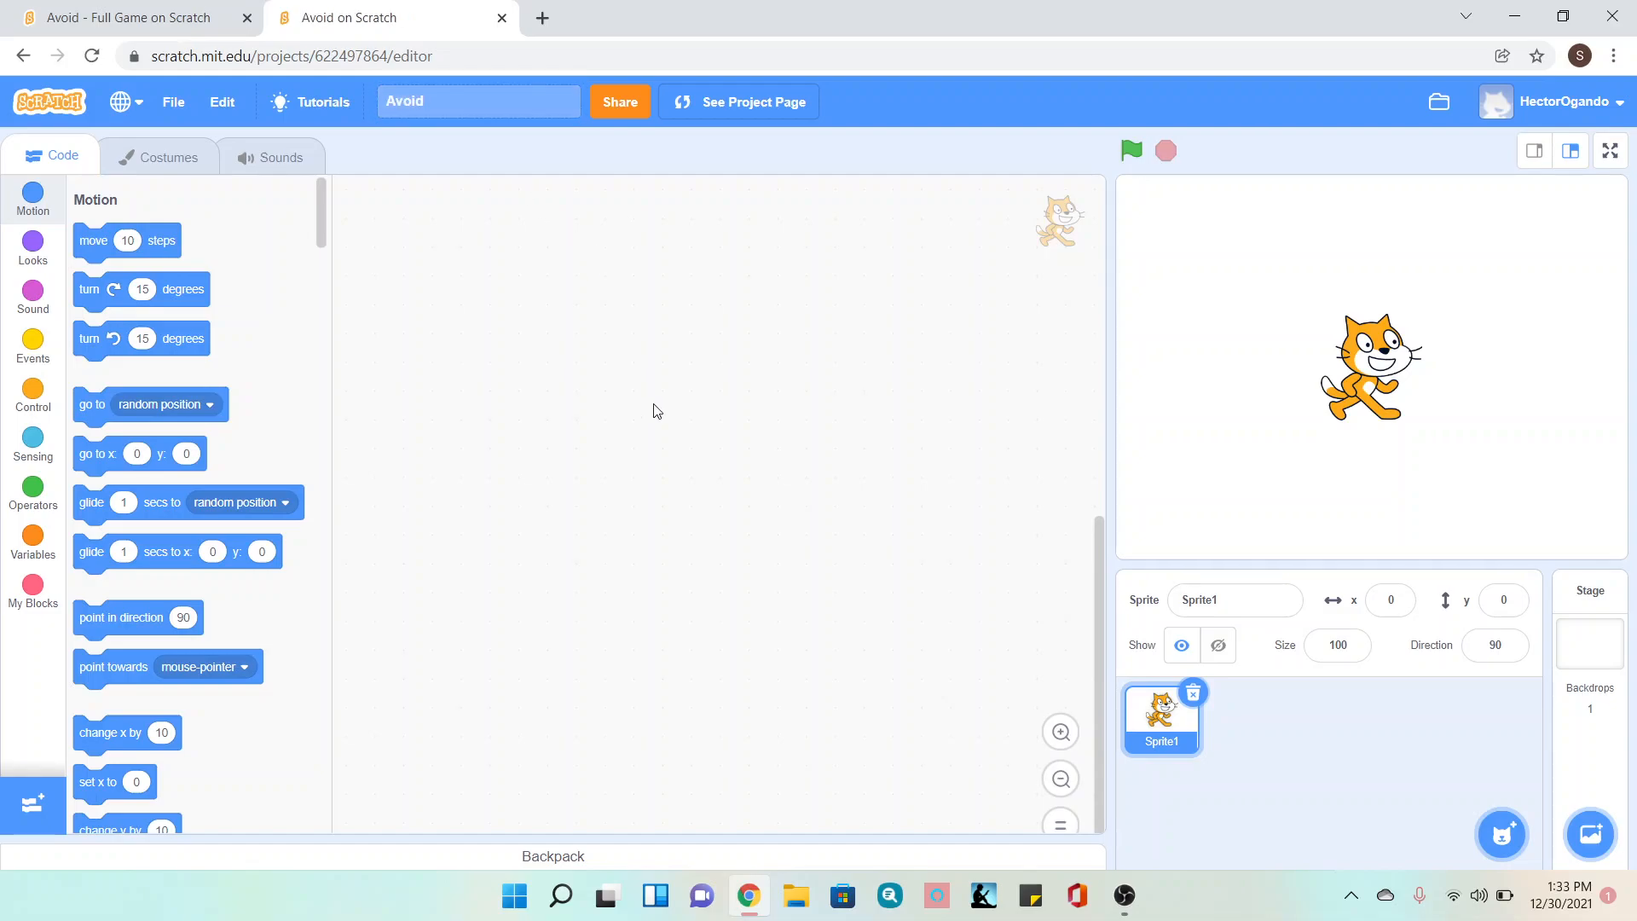
pyautogui.click(1219, 600)
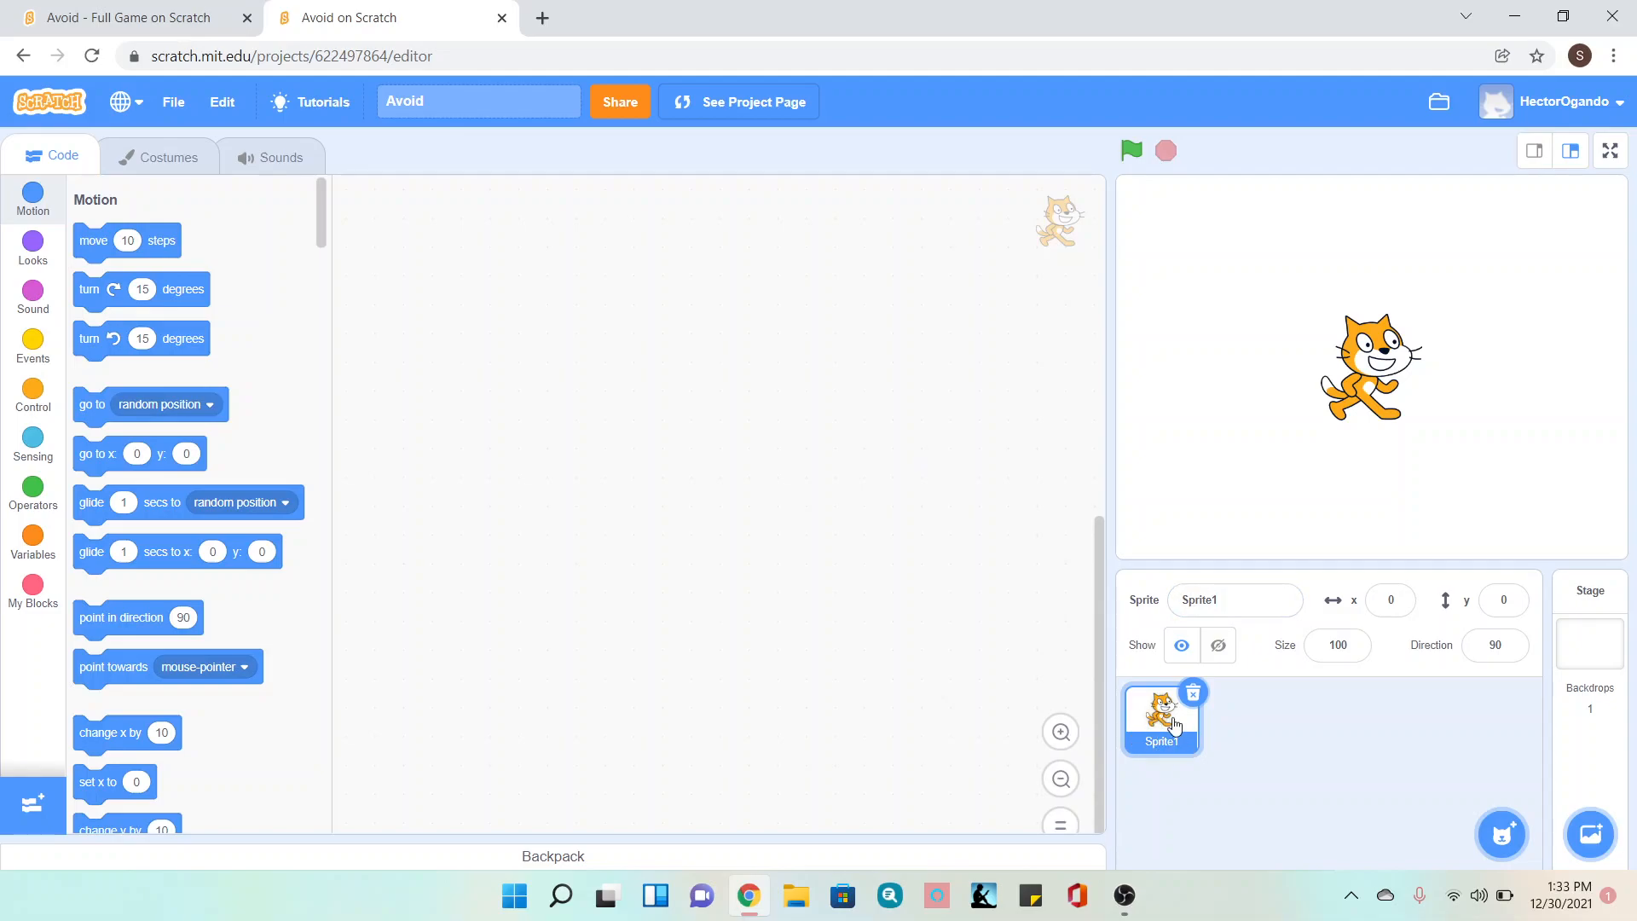
# - Rename Sprite1 to 'Player' in the sprite info panel
pyautogui.click(1234, 600)
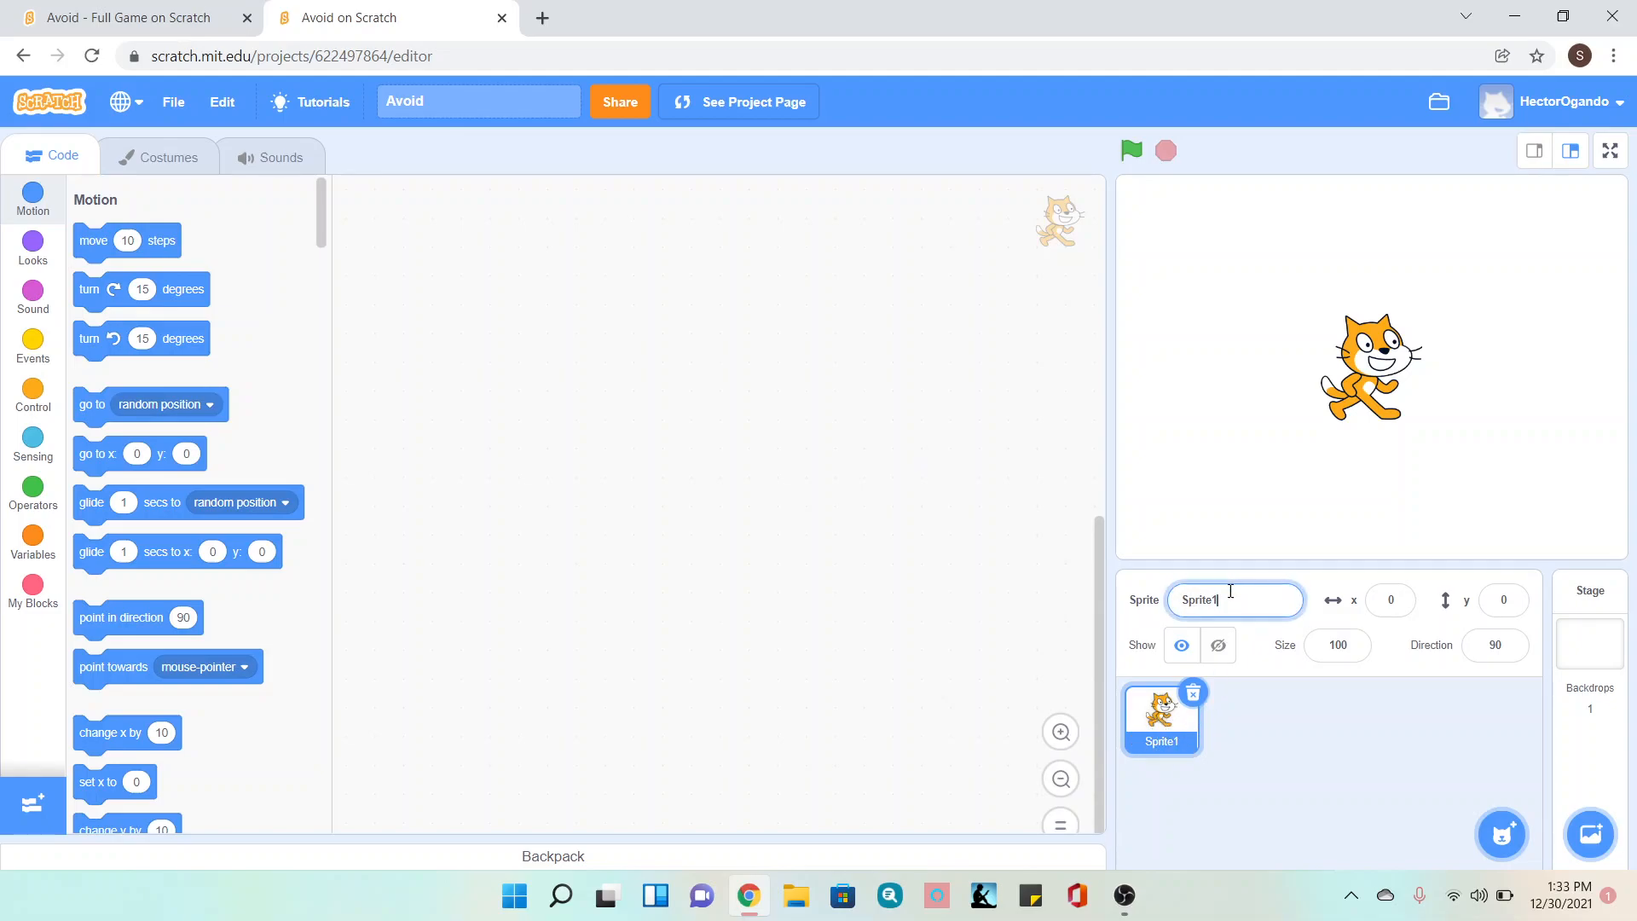
pyautogui.write('Player')
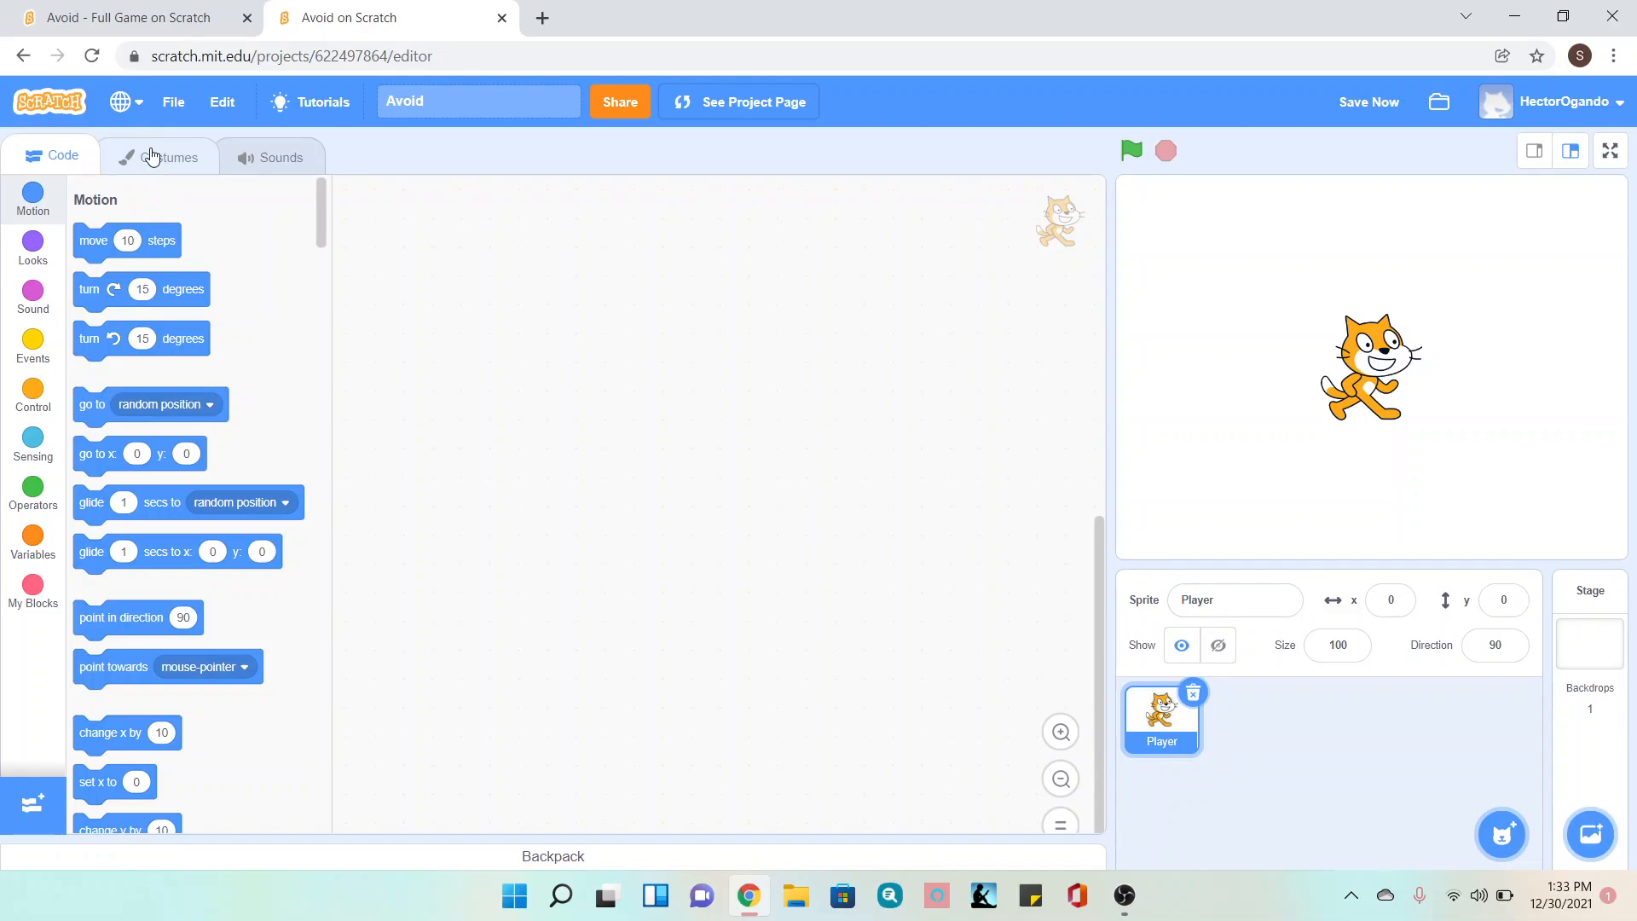
# - Delete costume2 and erase the cat drawing, leaving one blank costume
pyautogui.click(164, 155)
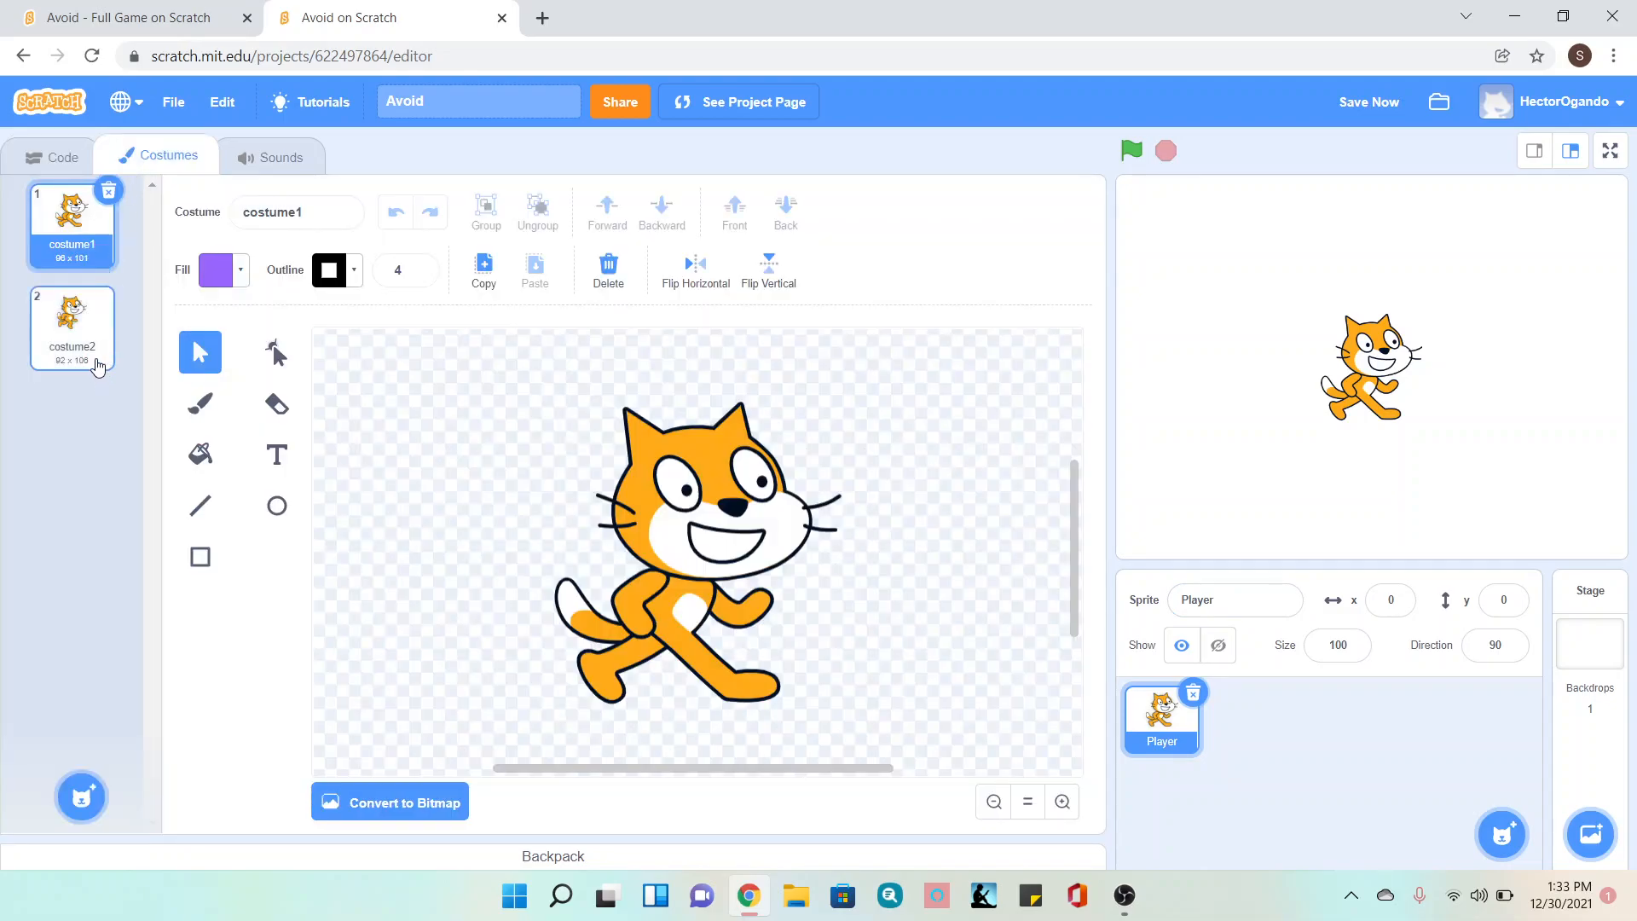
pyautogui.click(72, 322)
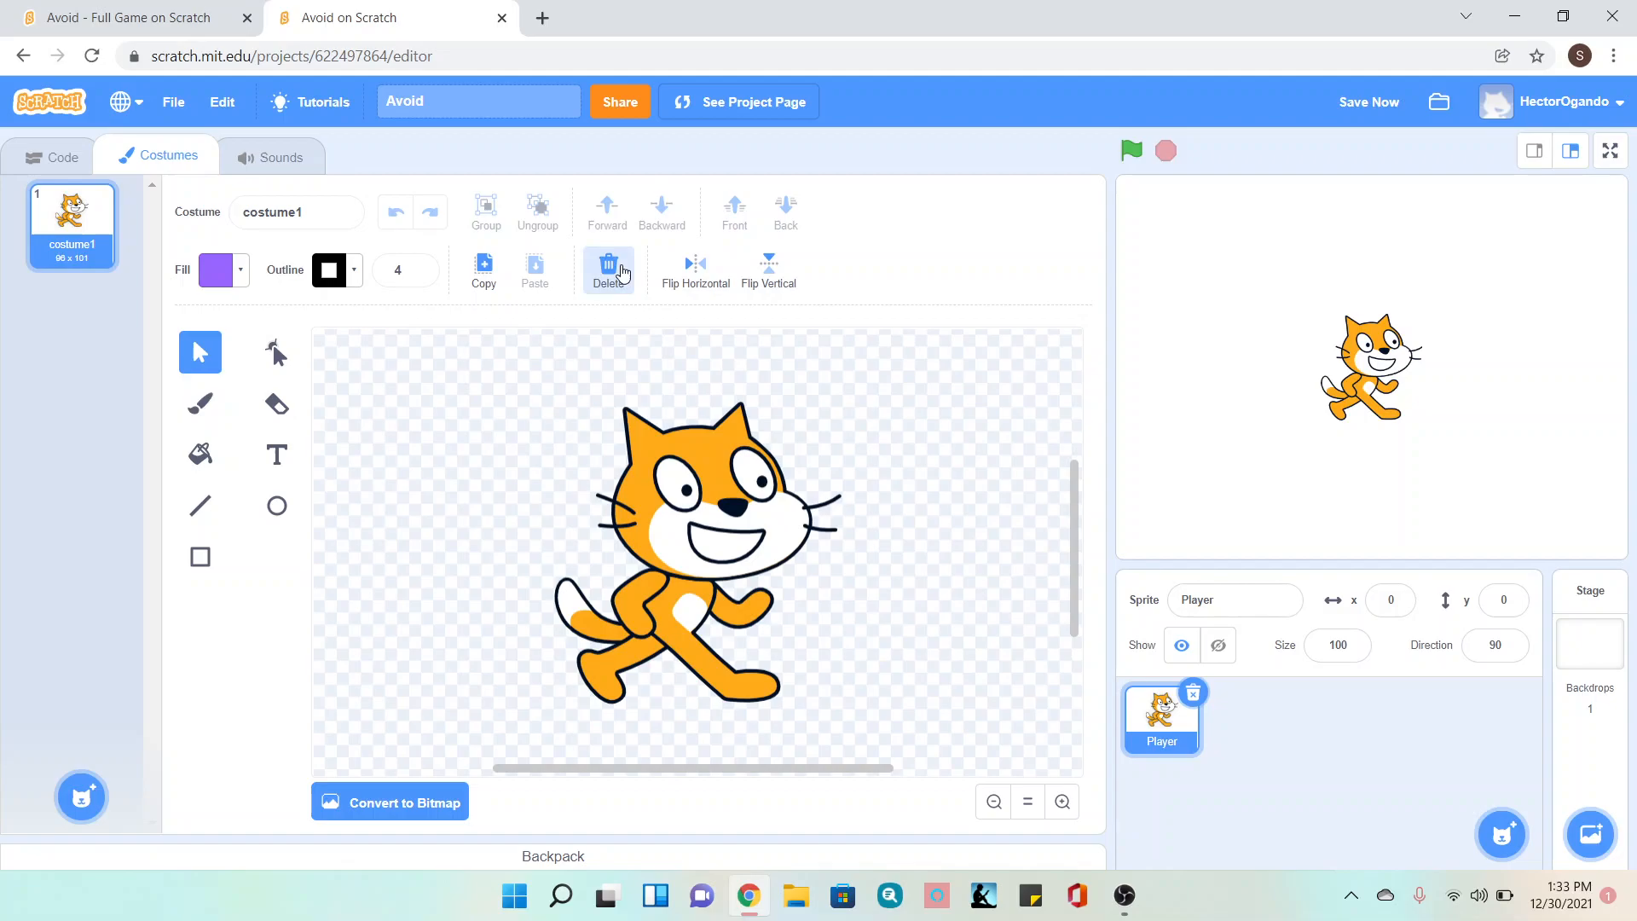
pyautogui.click(607, 265)
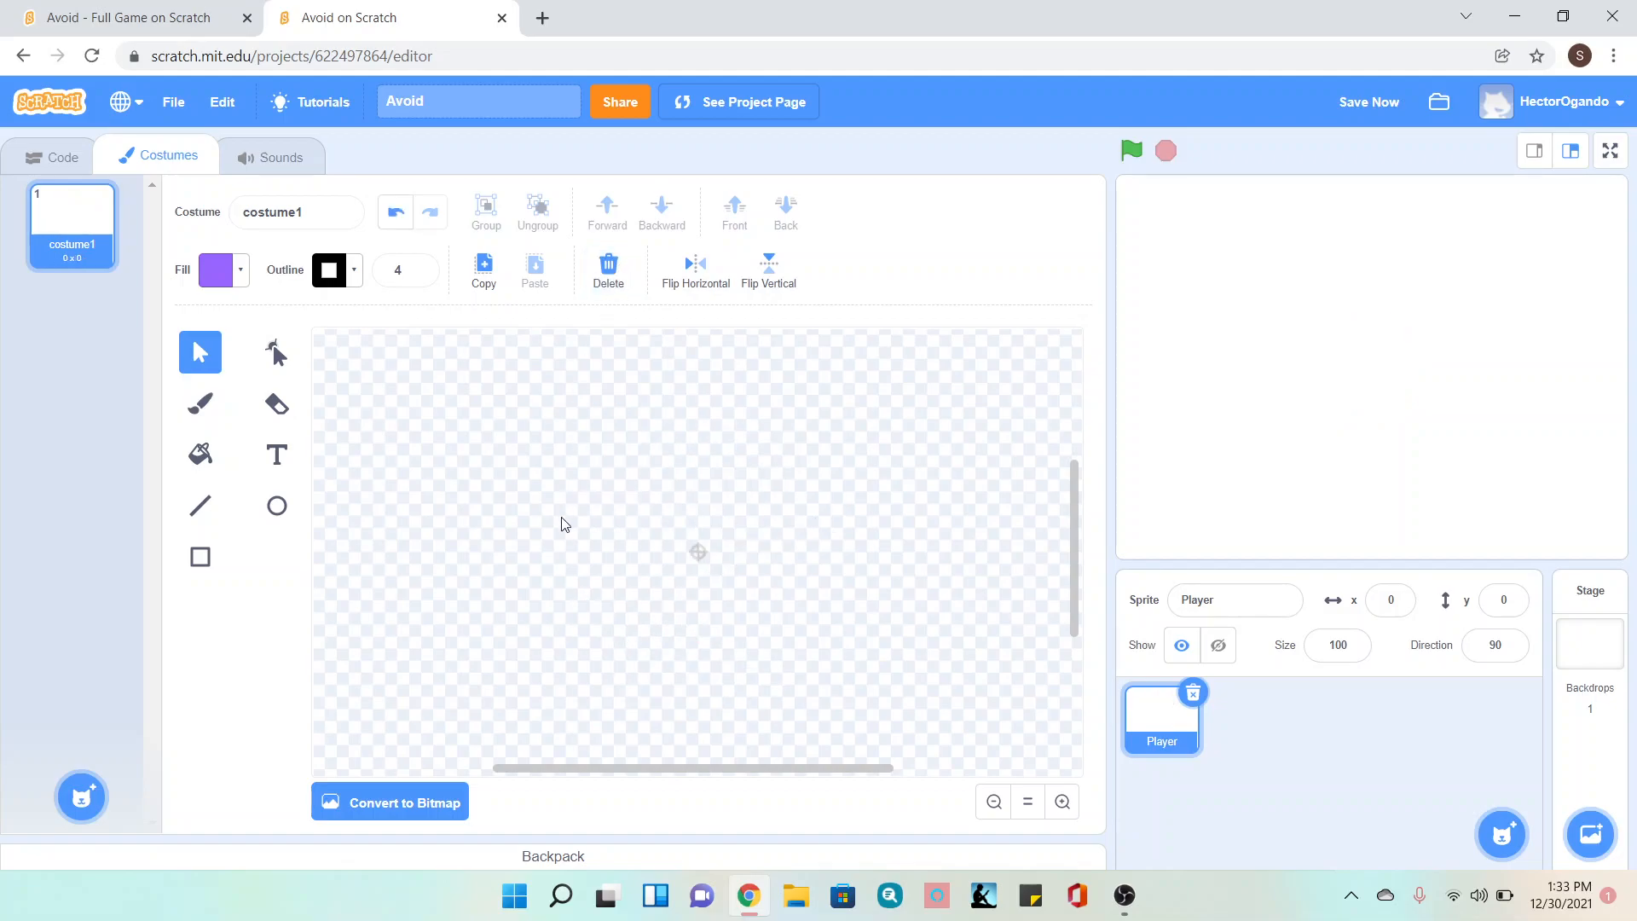
pyautogui.moveTo(682, 469)
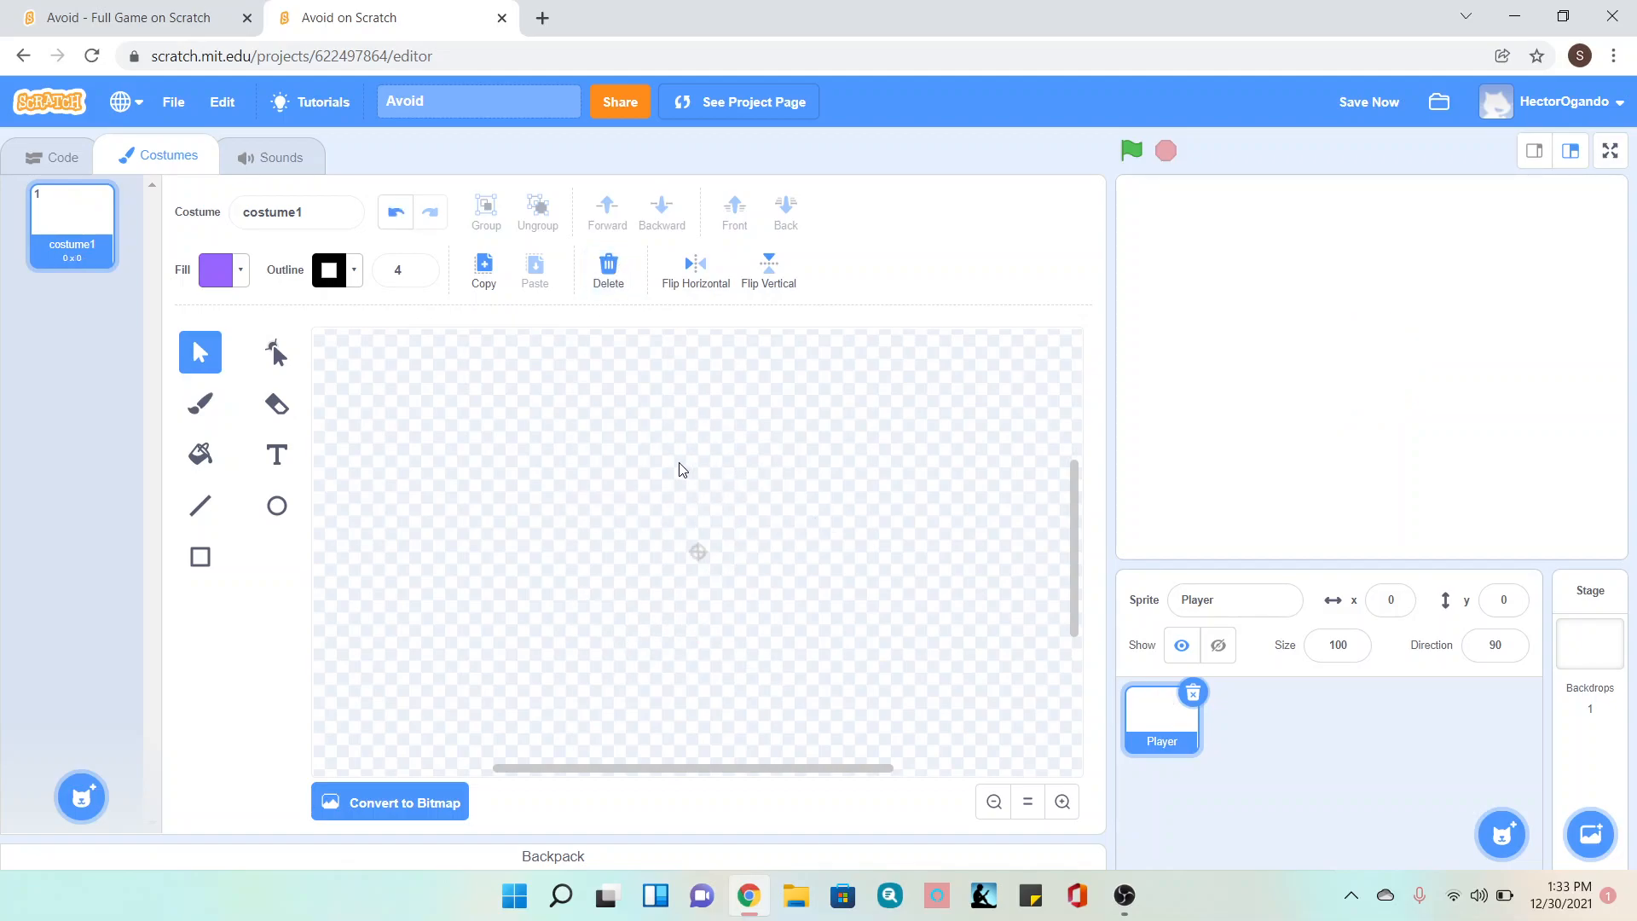
pyautogui.moveTo(689, 667)
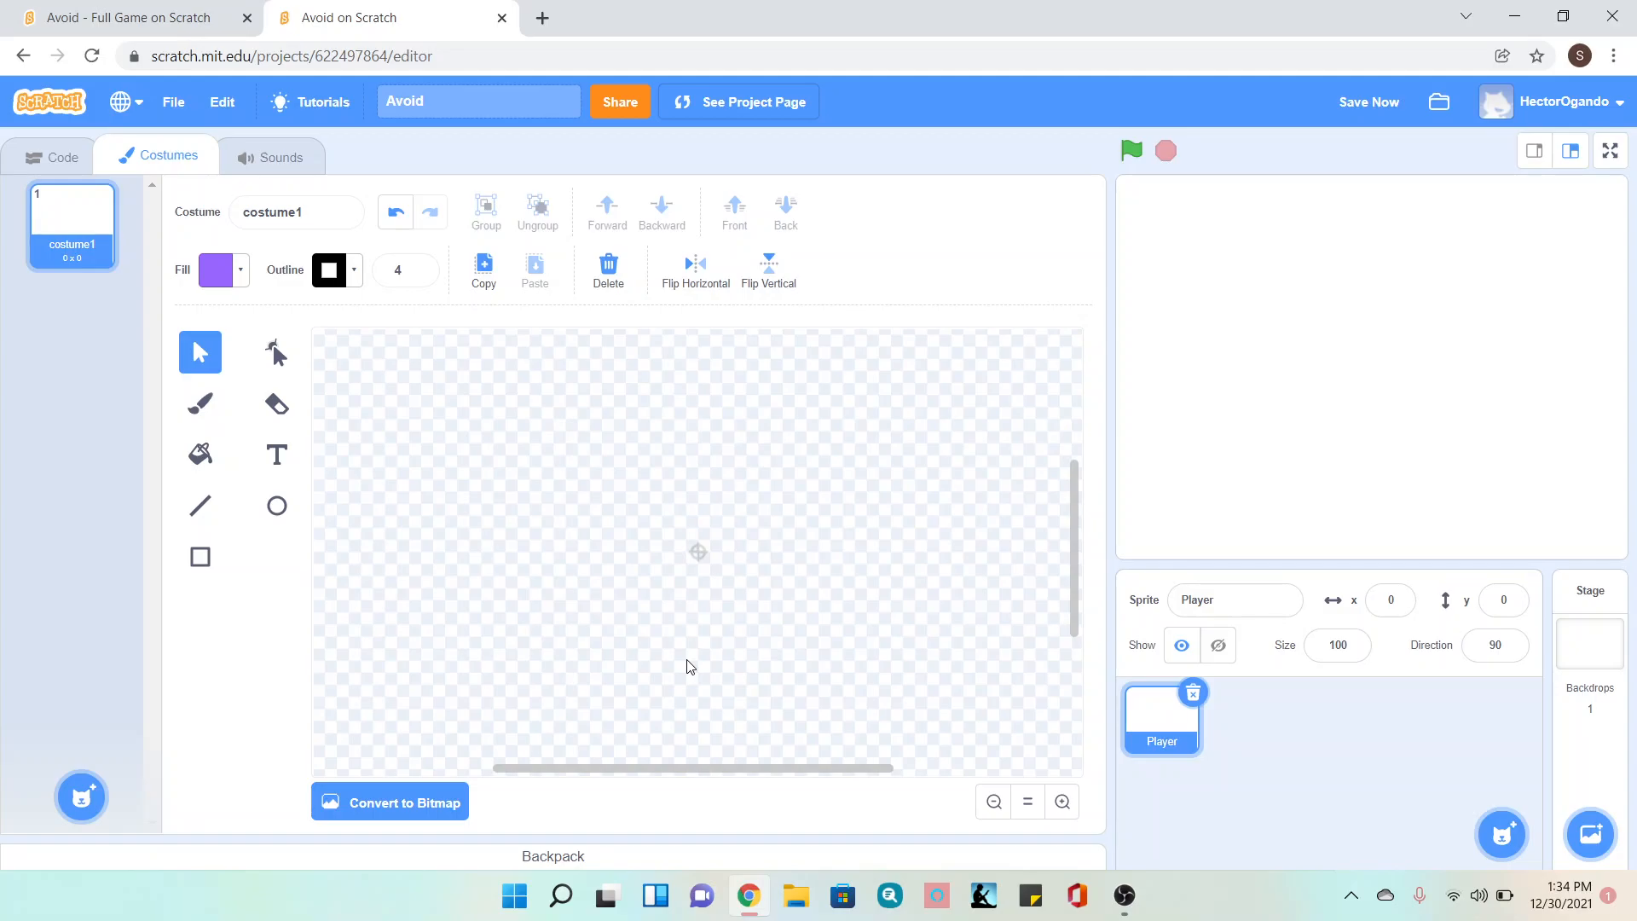
pyautogui.moveTo(745, 519)
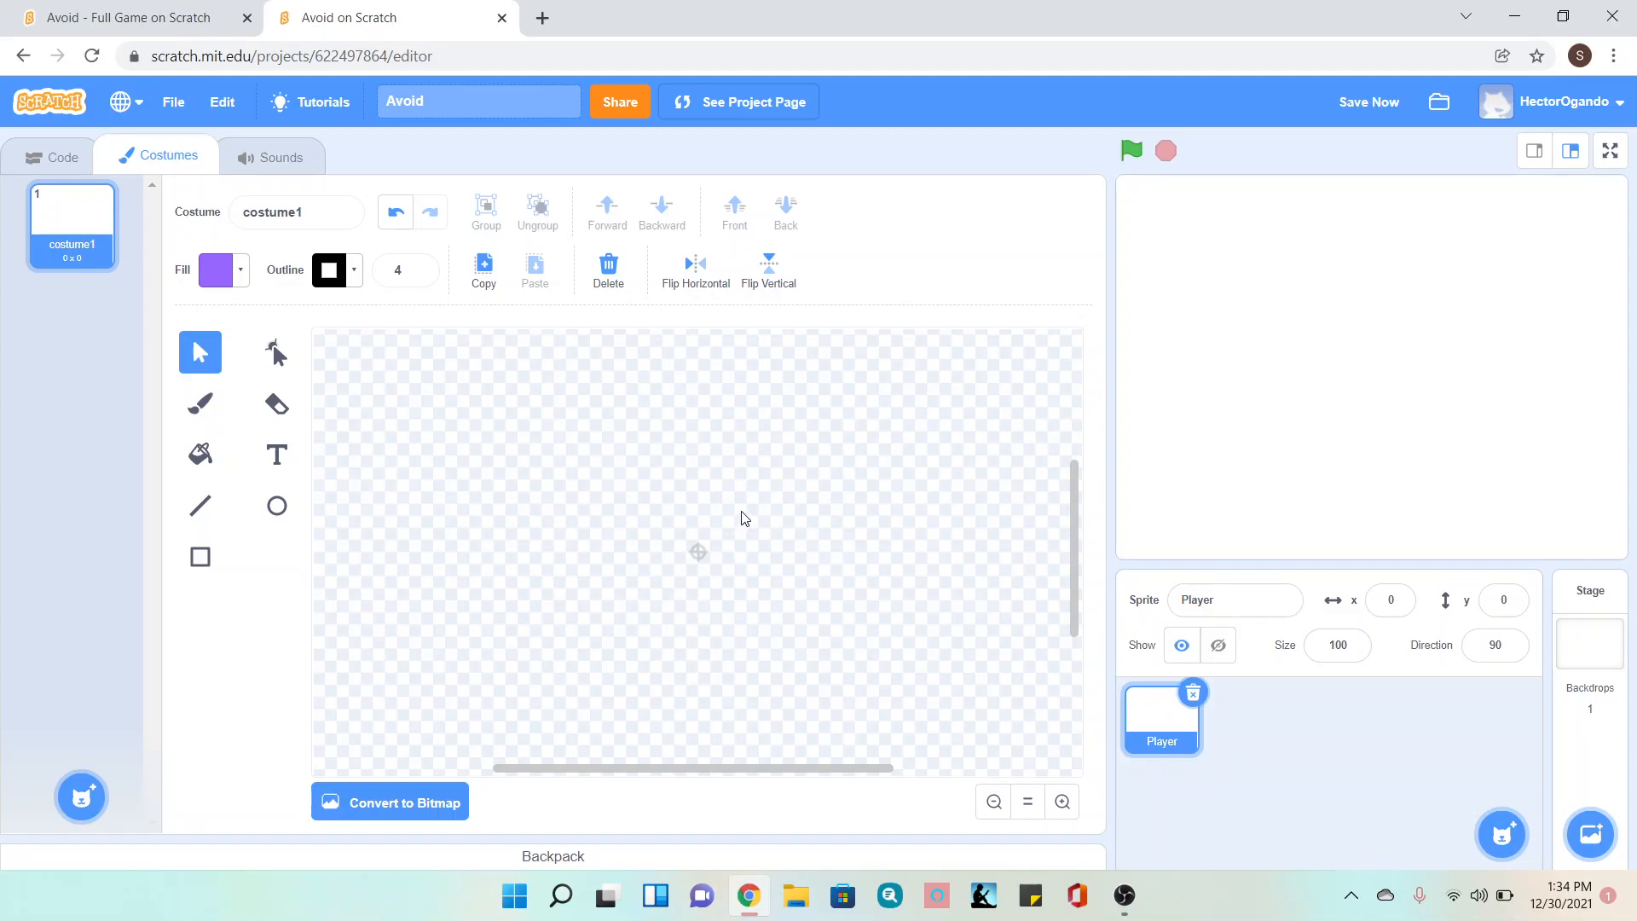
pyautogui.moveTo(339, 515)
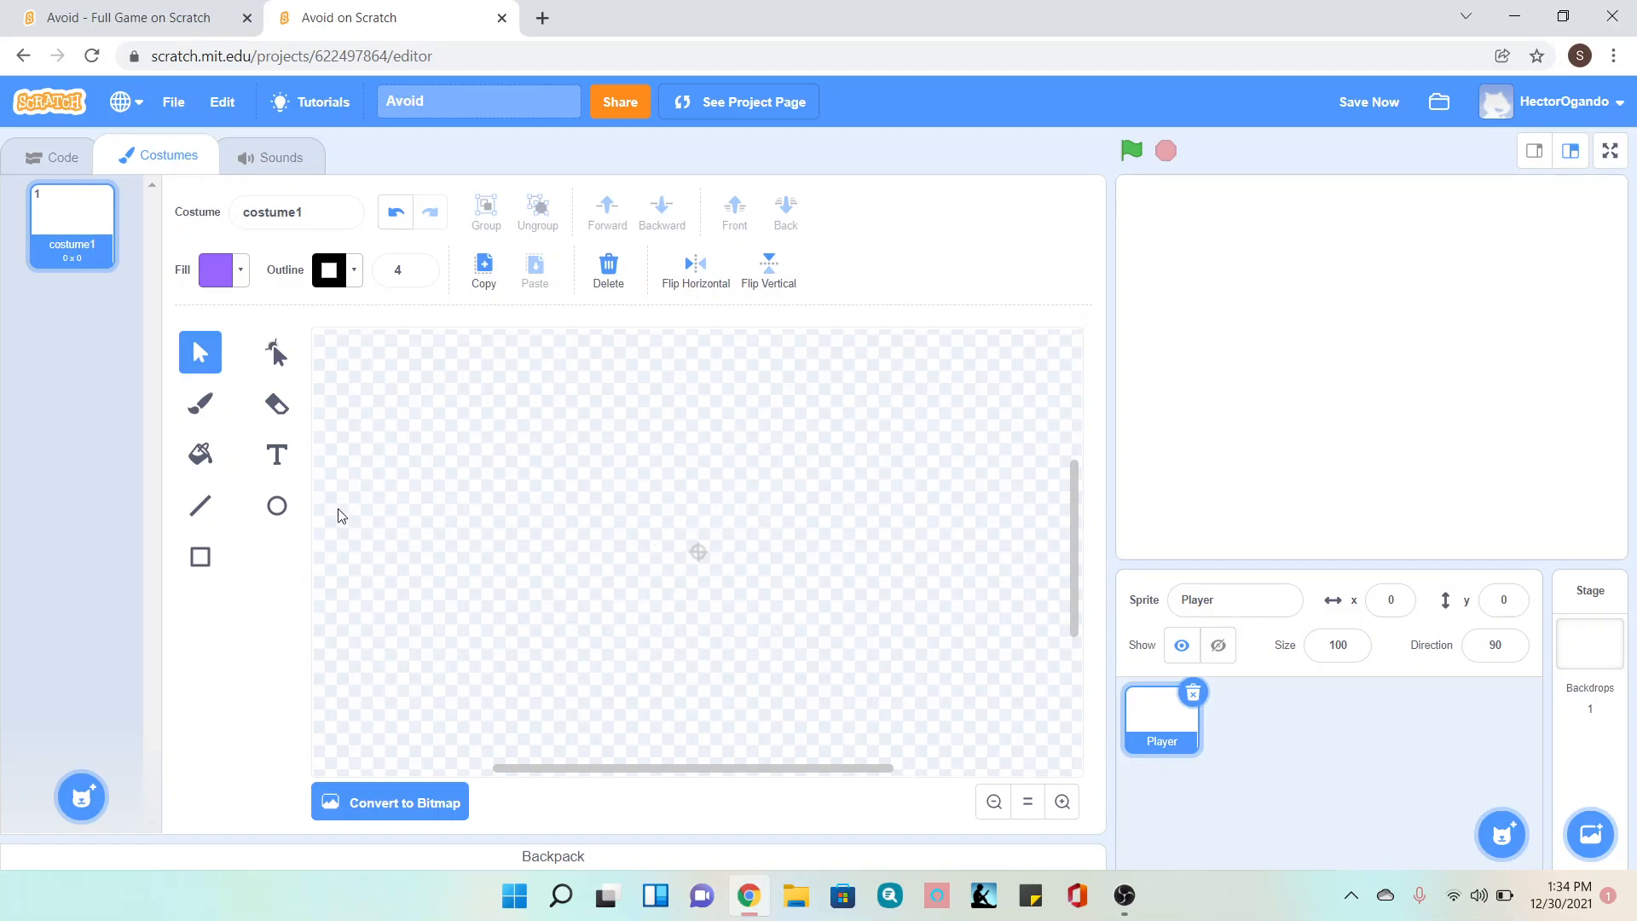
# - Draw a brown filled circle (Color 10, Brightness 46) for the head at canvas centre
pyautogui.click(276, 504)
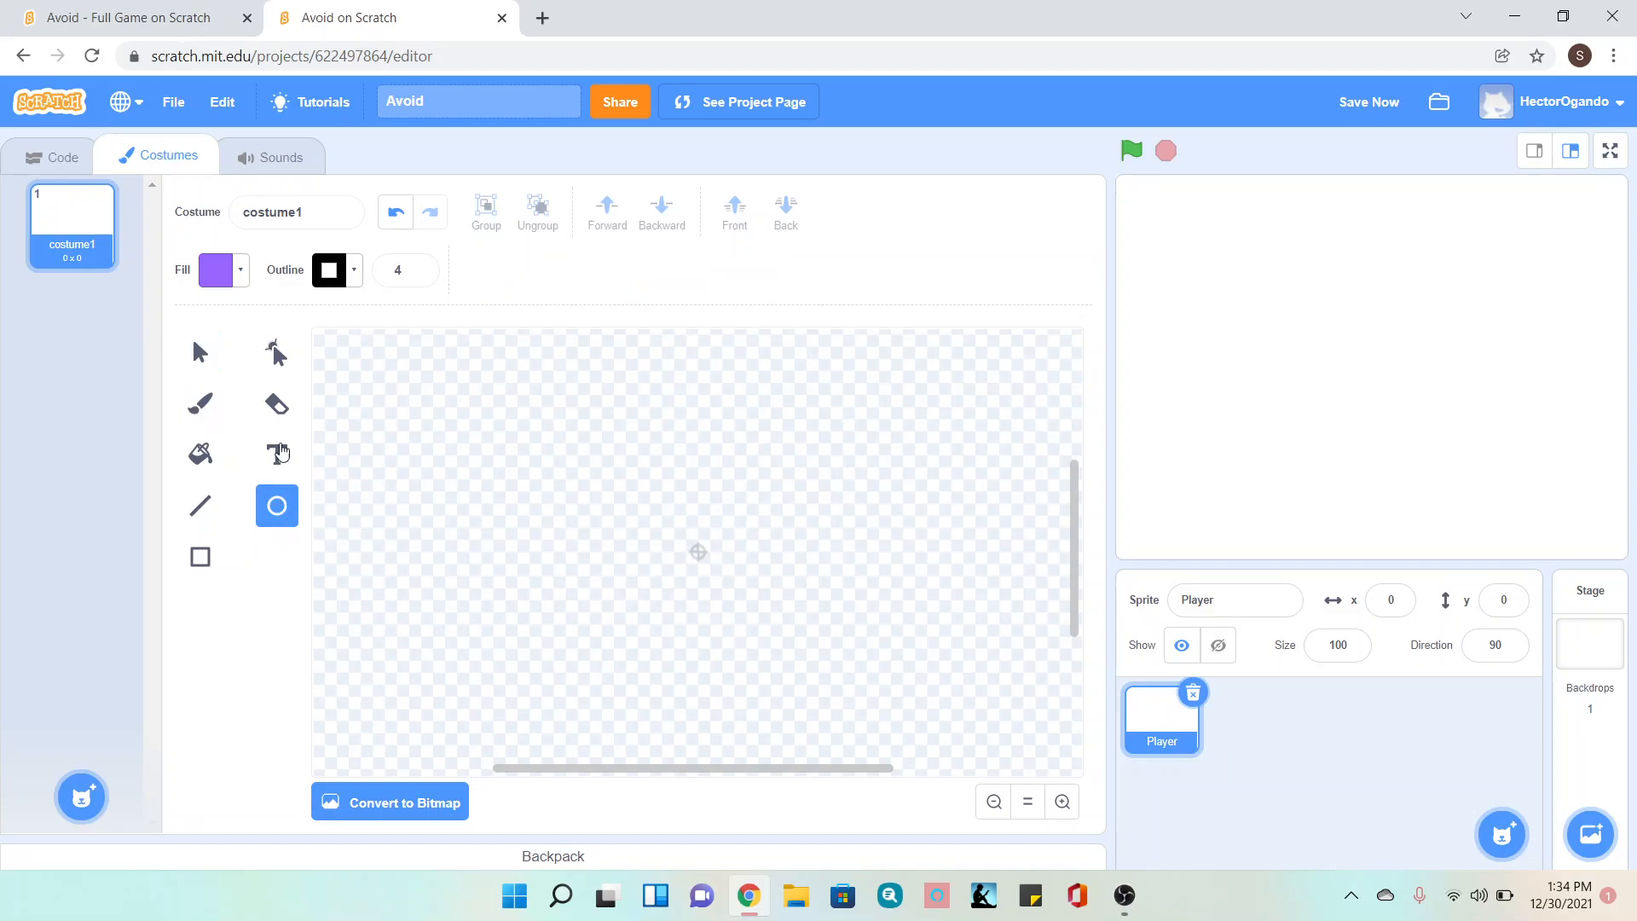
pyautogui.click(224, 269)
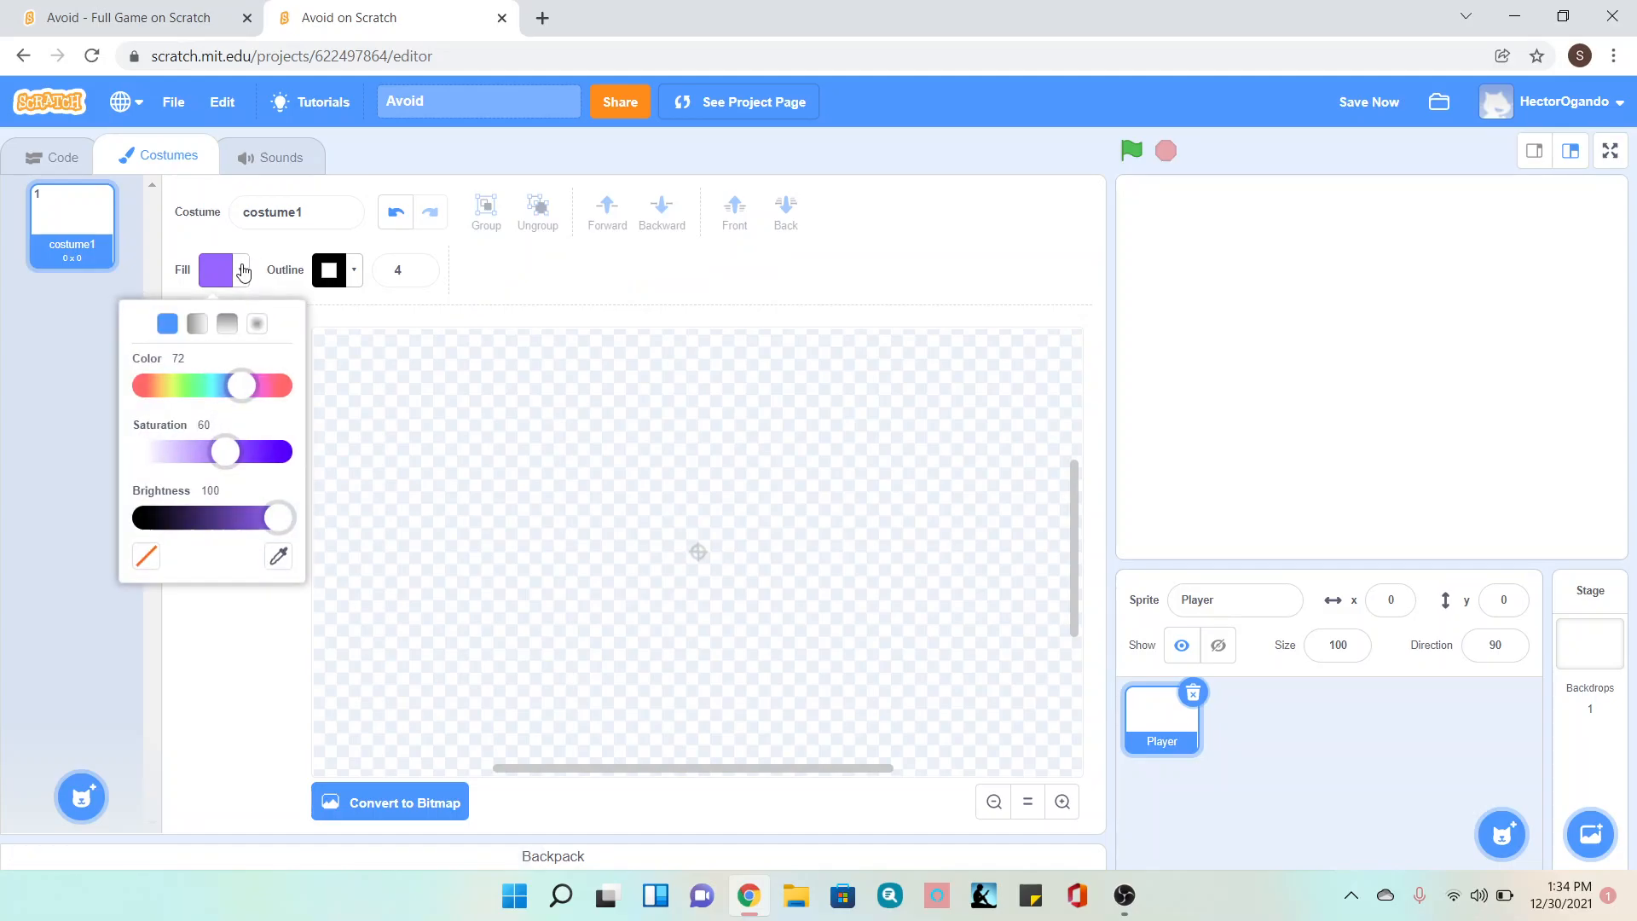
pyautogui.moveTo(170, 391)
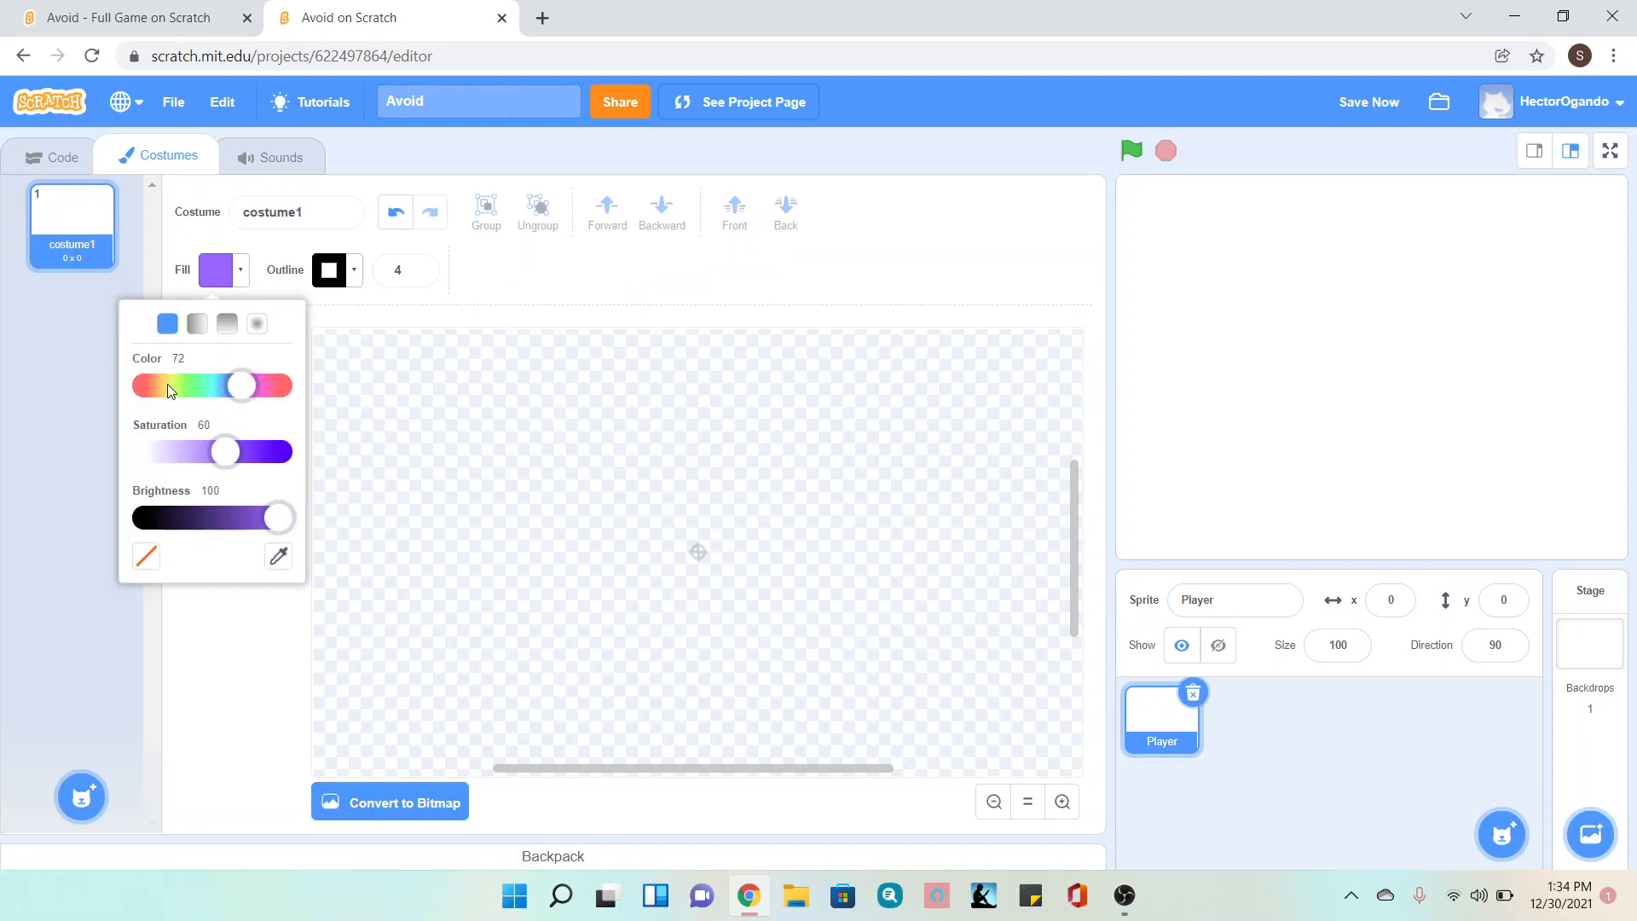
pyautogui.moveTo(240, 386); pyautogui.dragTo(162, 386)
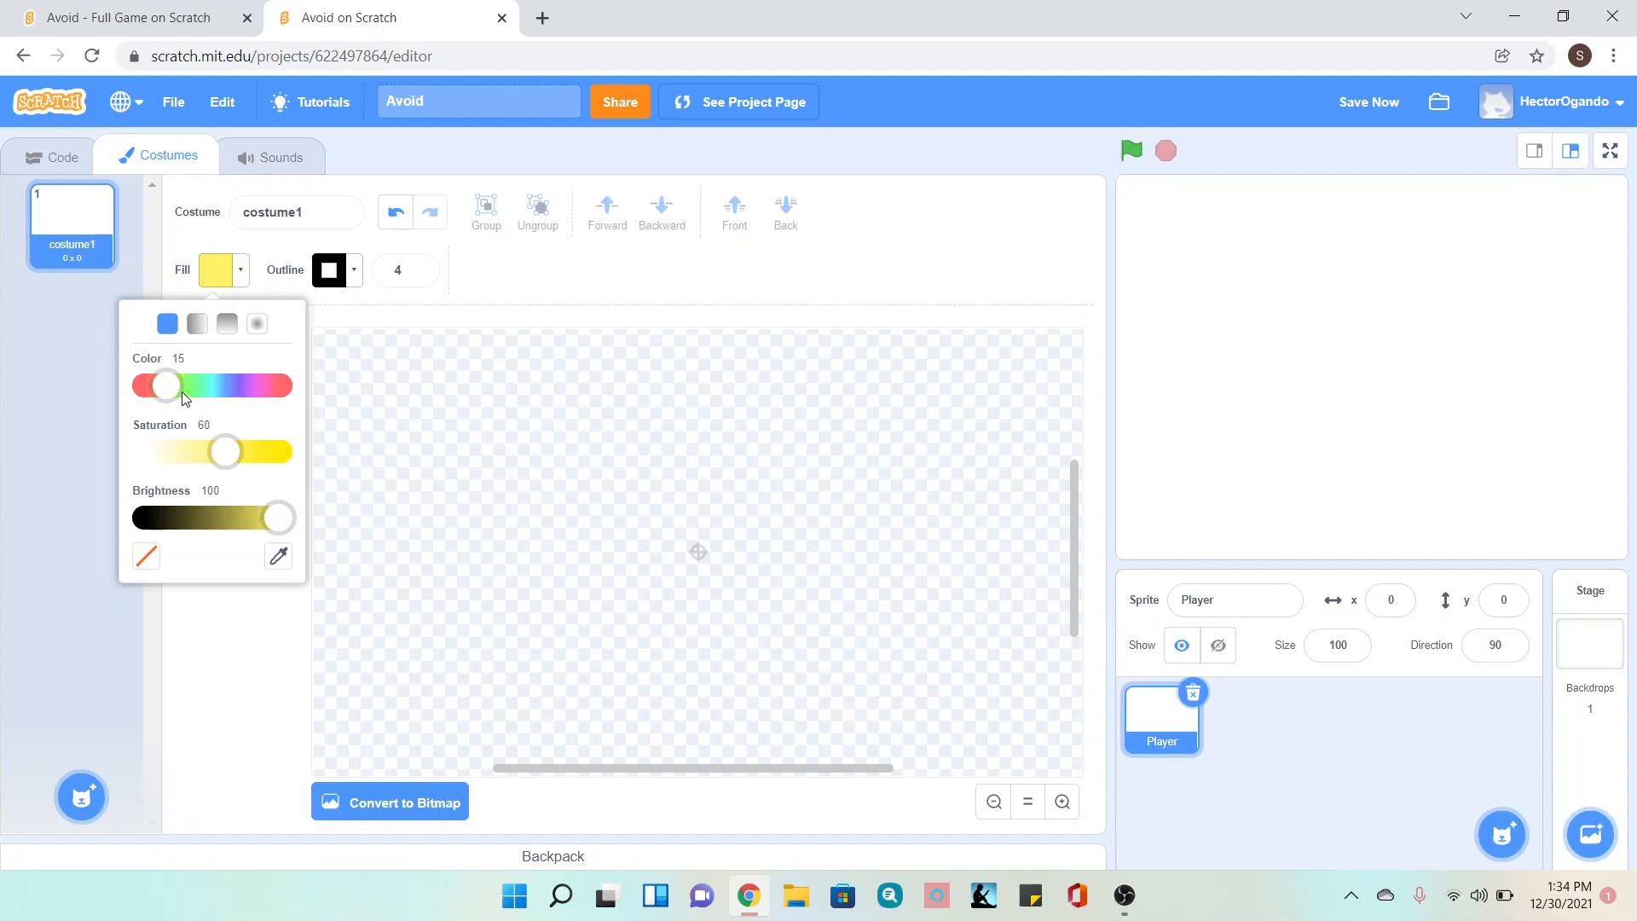
pyautogui.moveTo(165, 385); pyautogui.dragTo(158, 385)
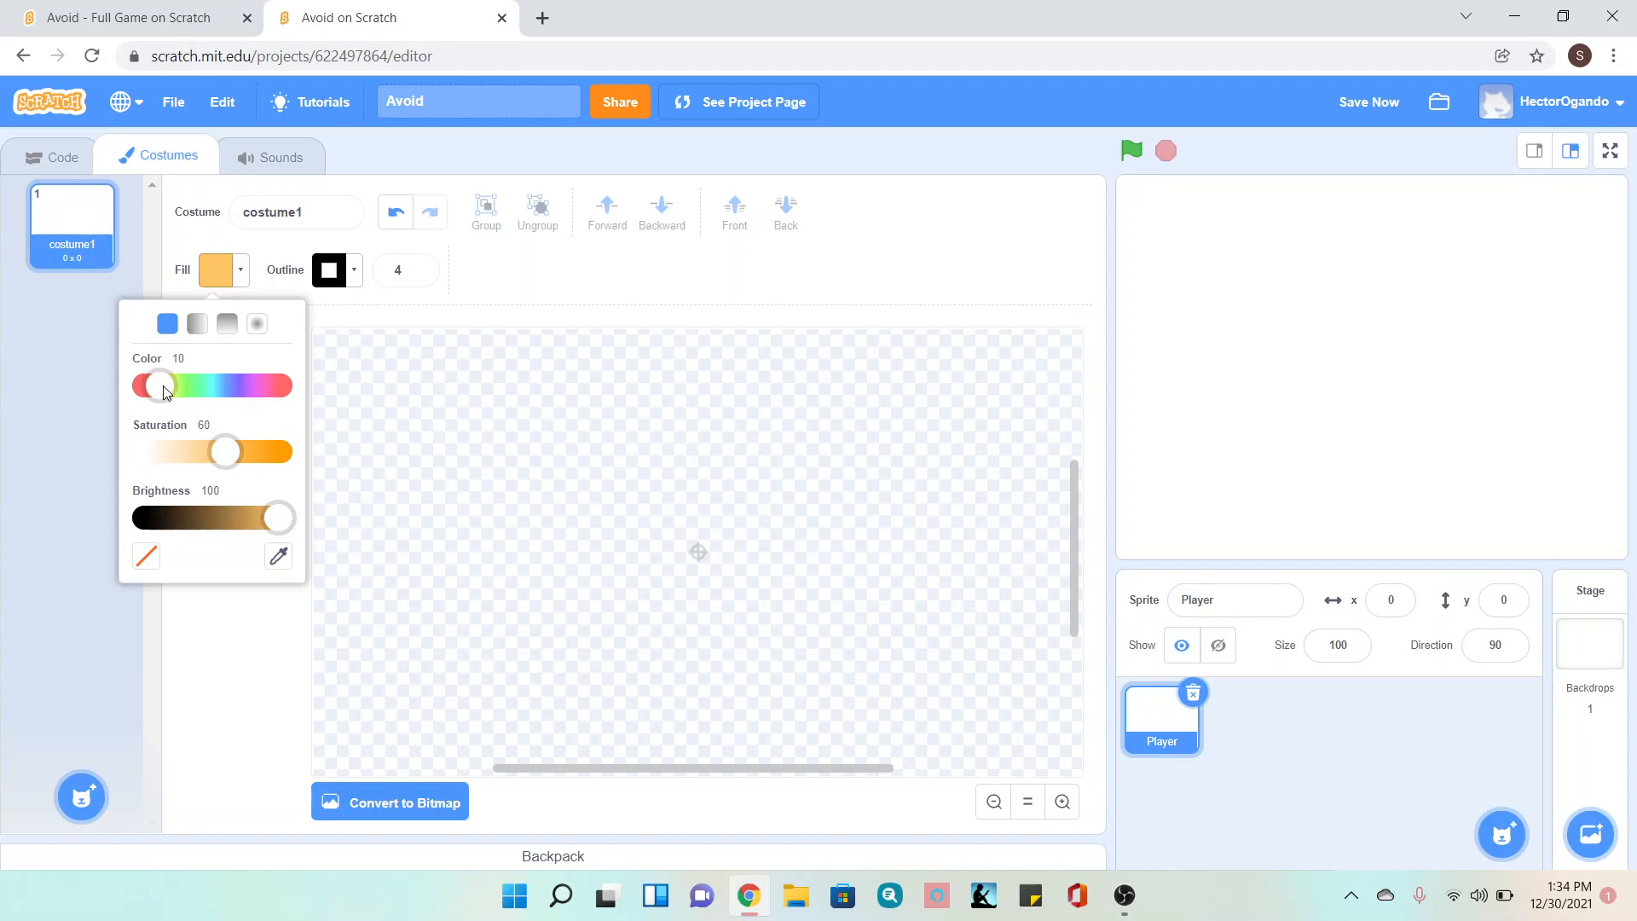
pyautogui.moveTo(278, 517); pyautogui.dragTo(206, 517)
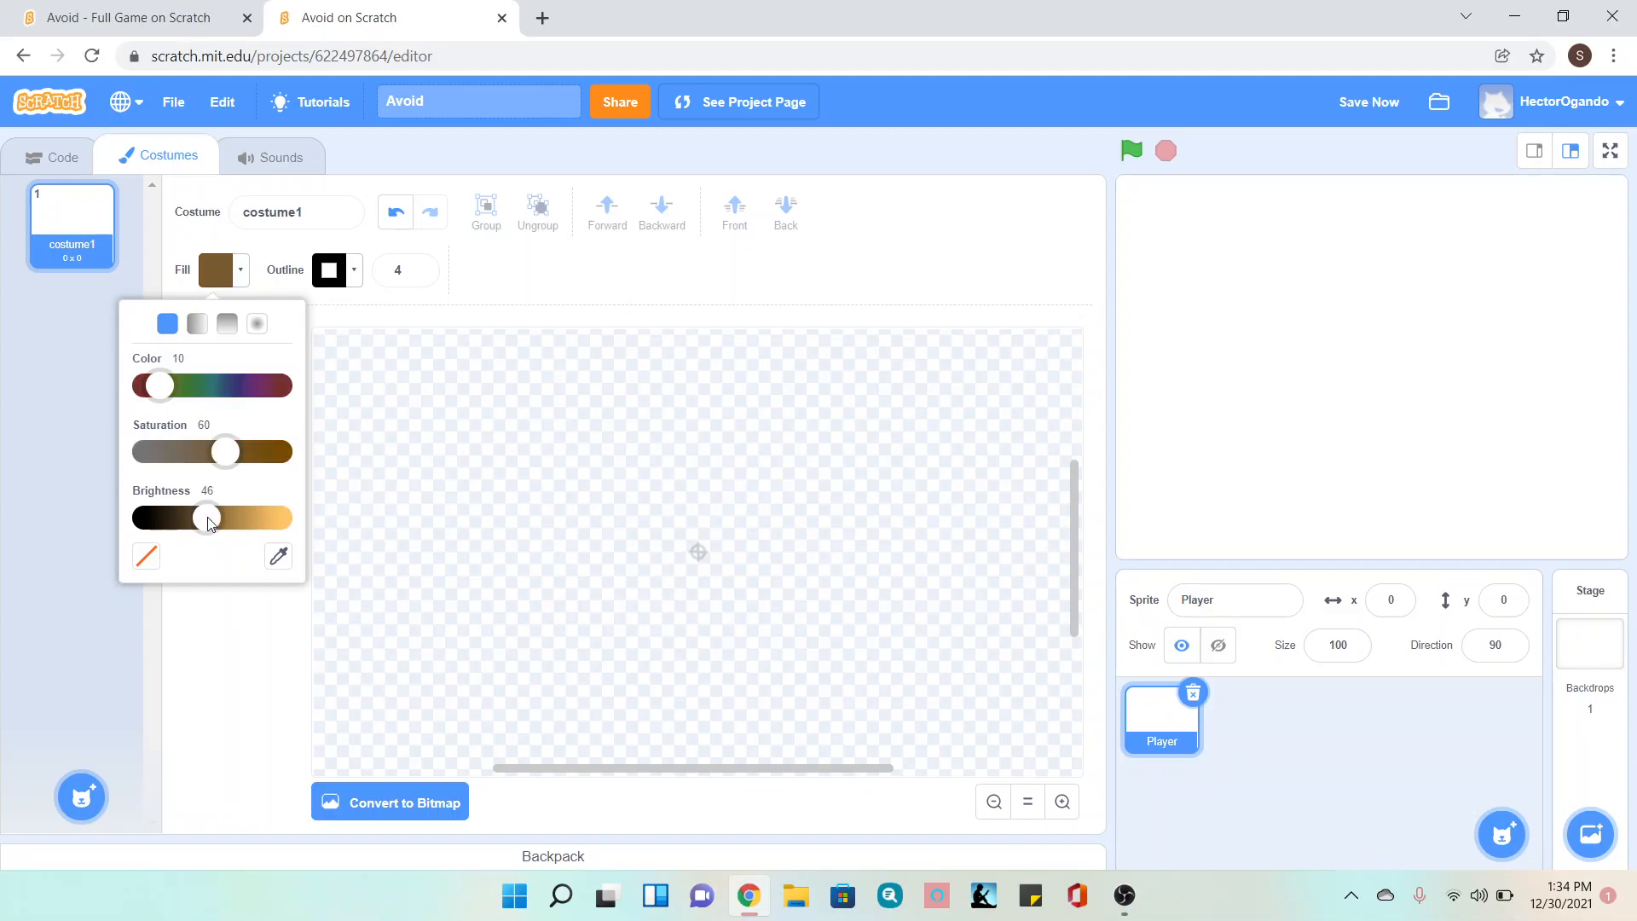
pyautogui.moveTo(206, 516); pyautogui.dragTo(216, 517)
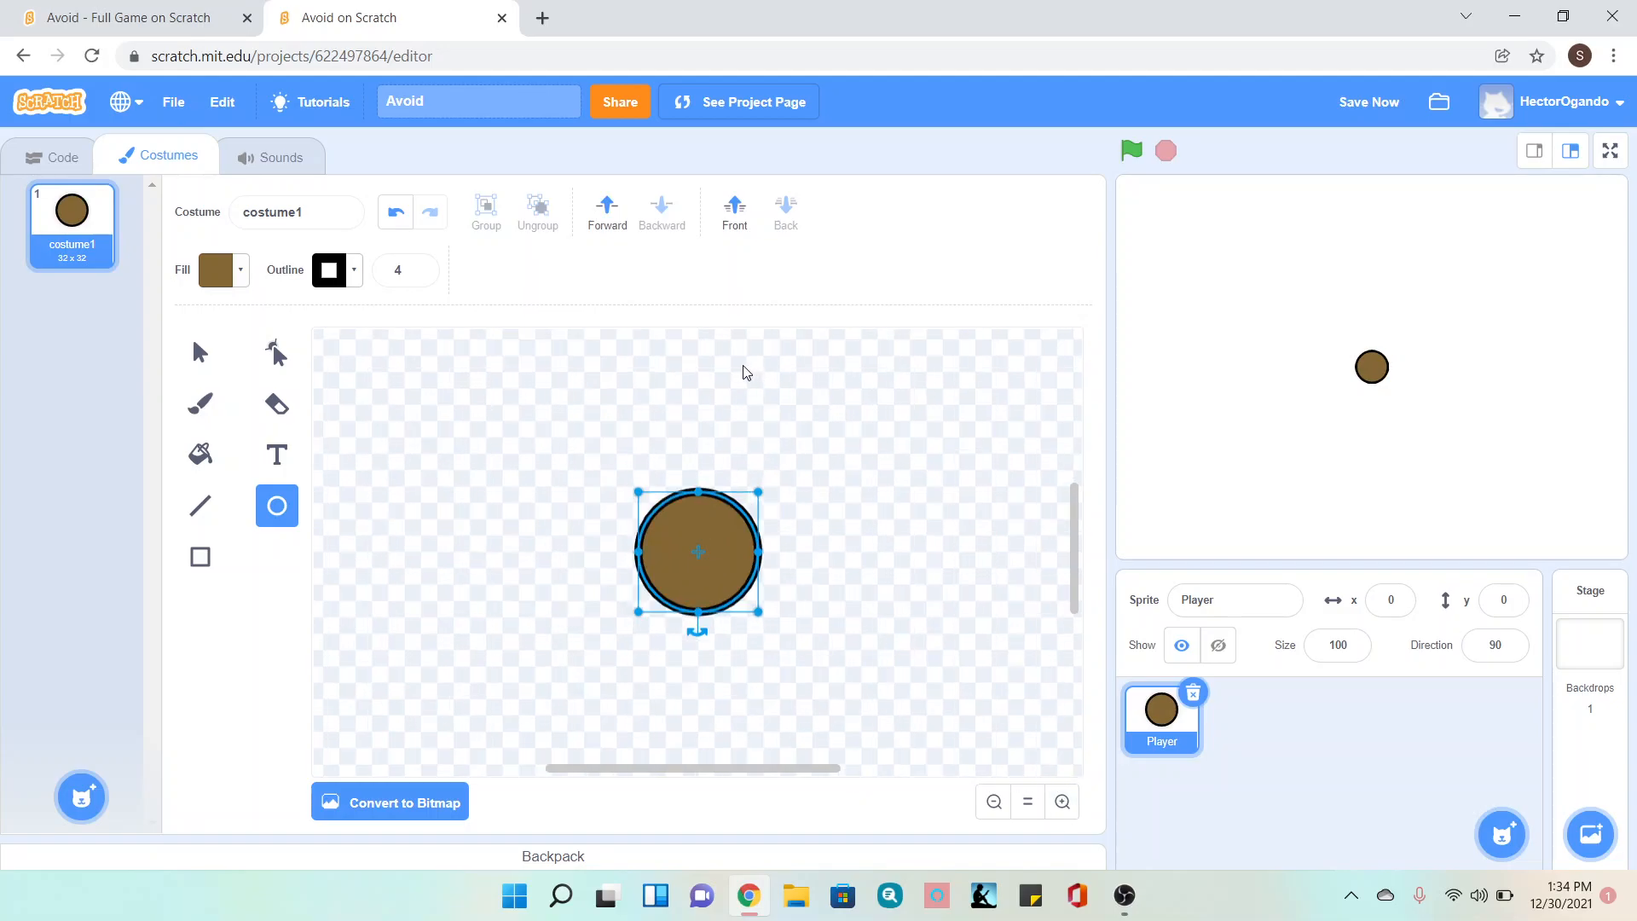
pyautogui.moveTo(685, 569)
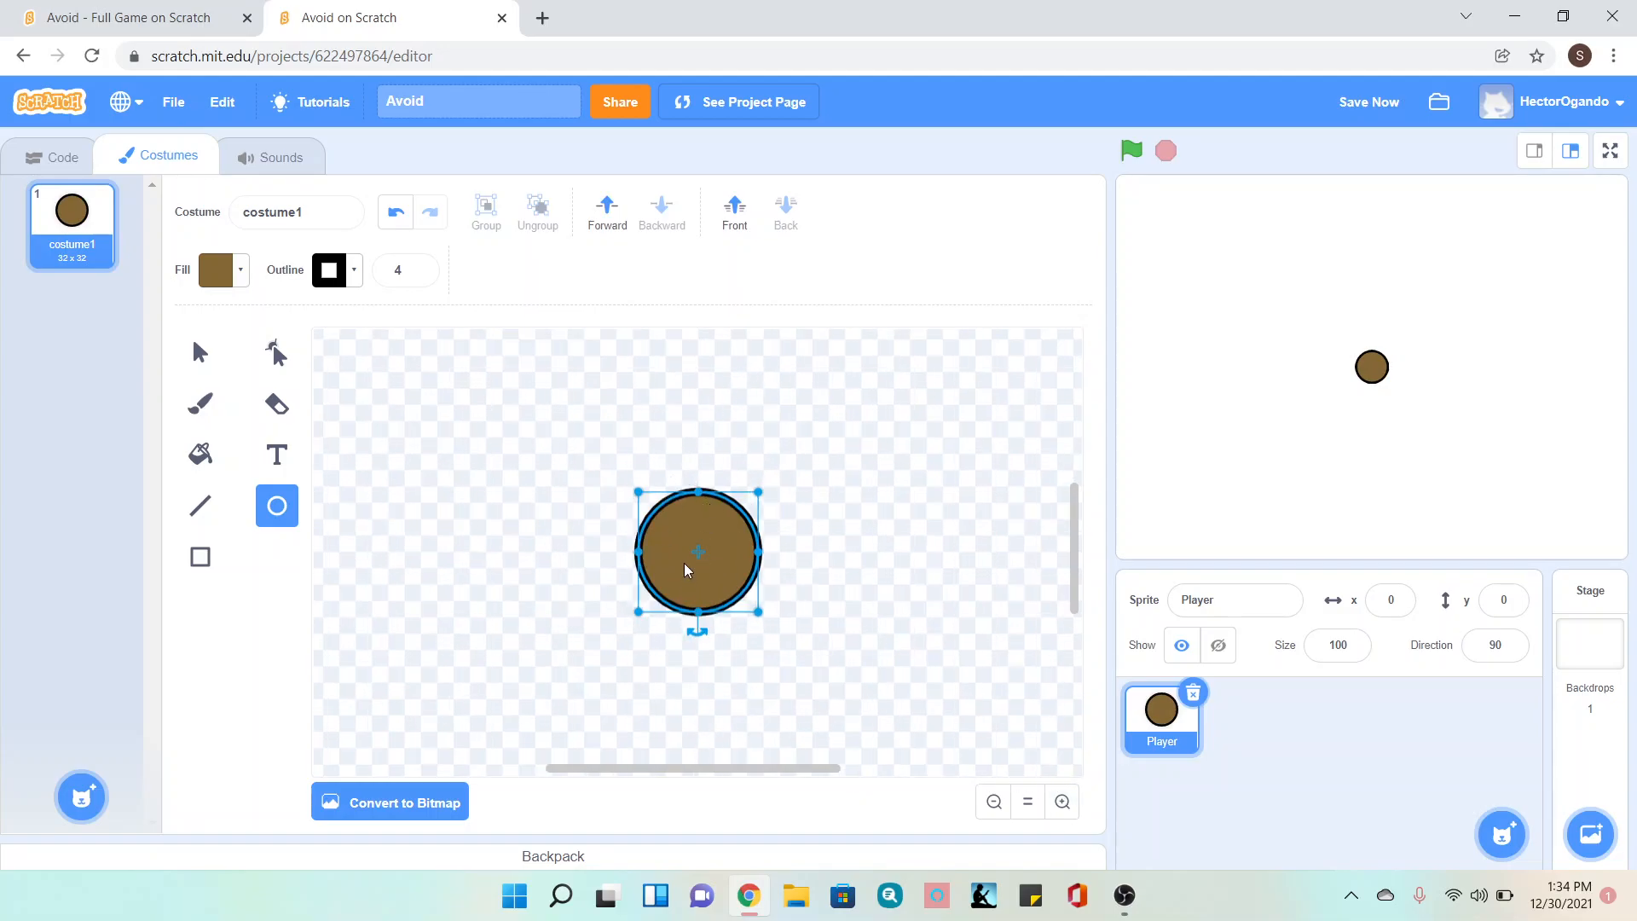
pyautogui.moveTo(698, 477)
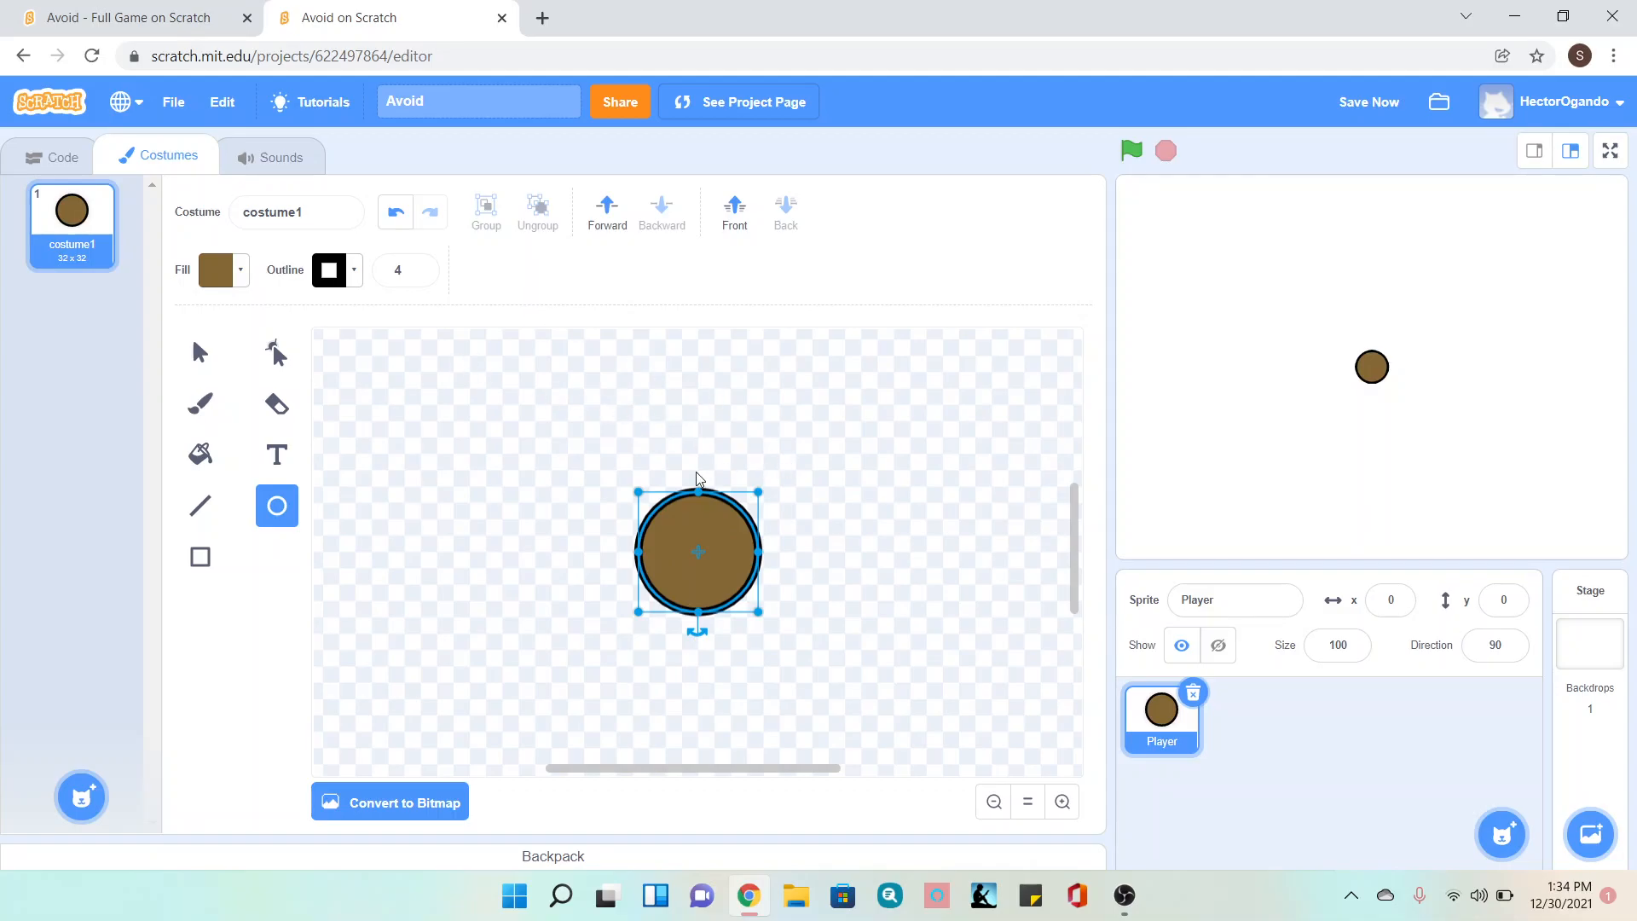
pyautogui.moveTo(334, 515)
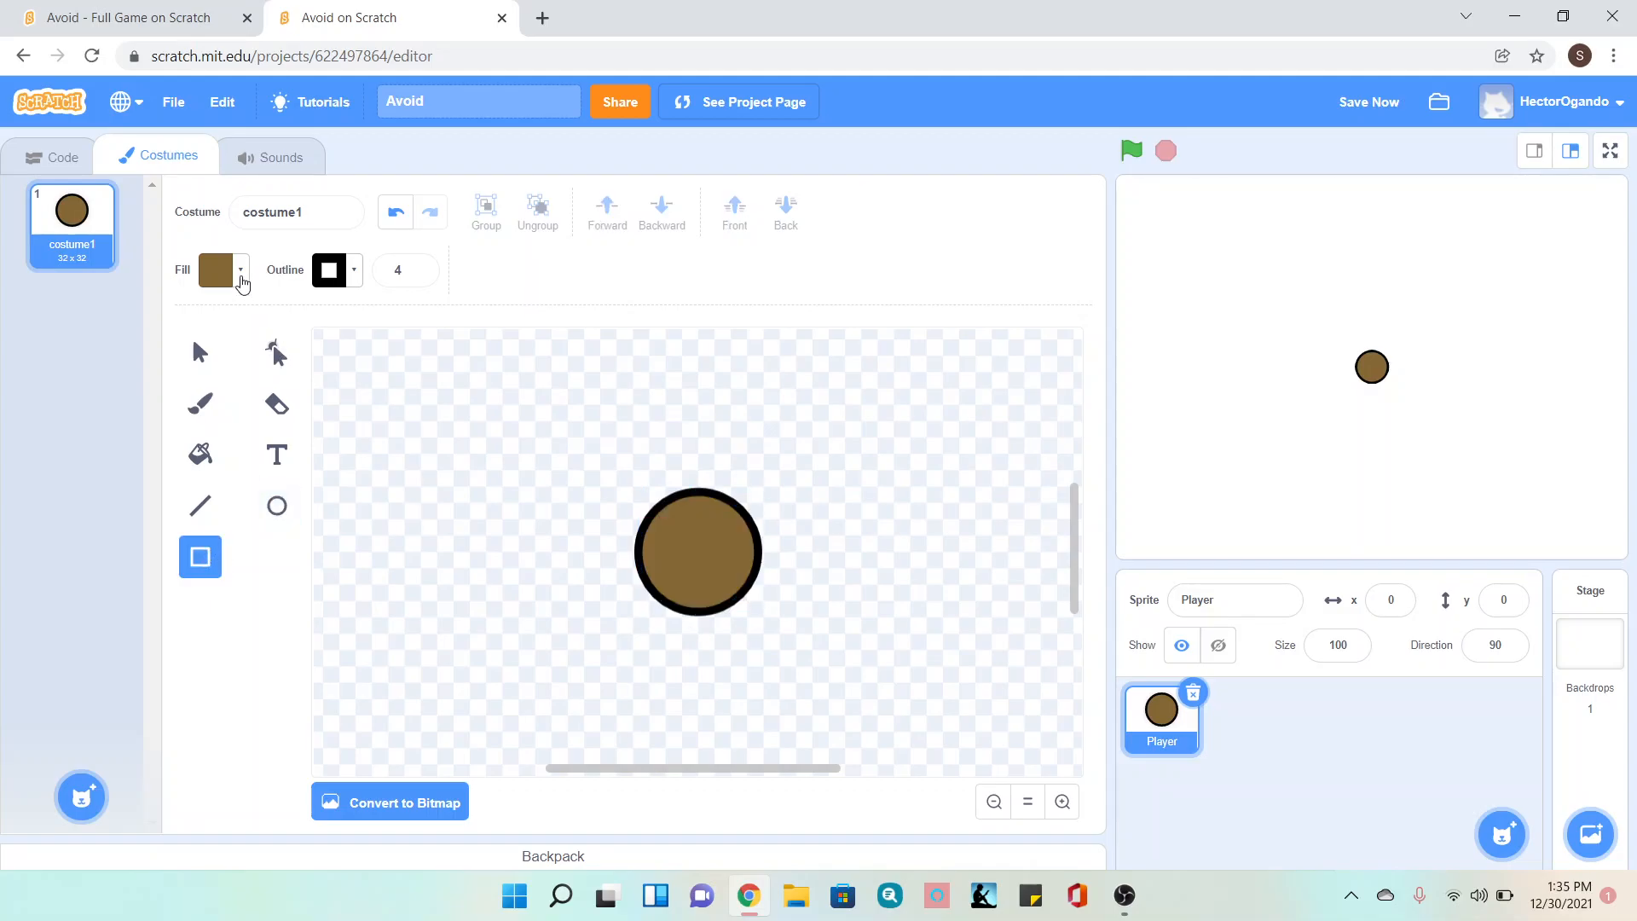
# - Set a dark green fill and draw a tall body rectangle behind the head, ready for reshaping
pyautogui.click(243, 271)
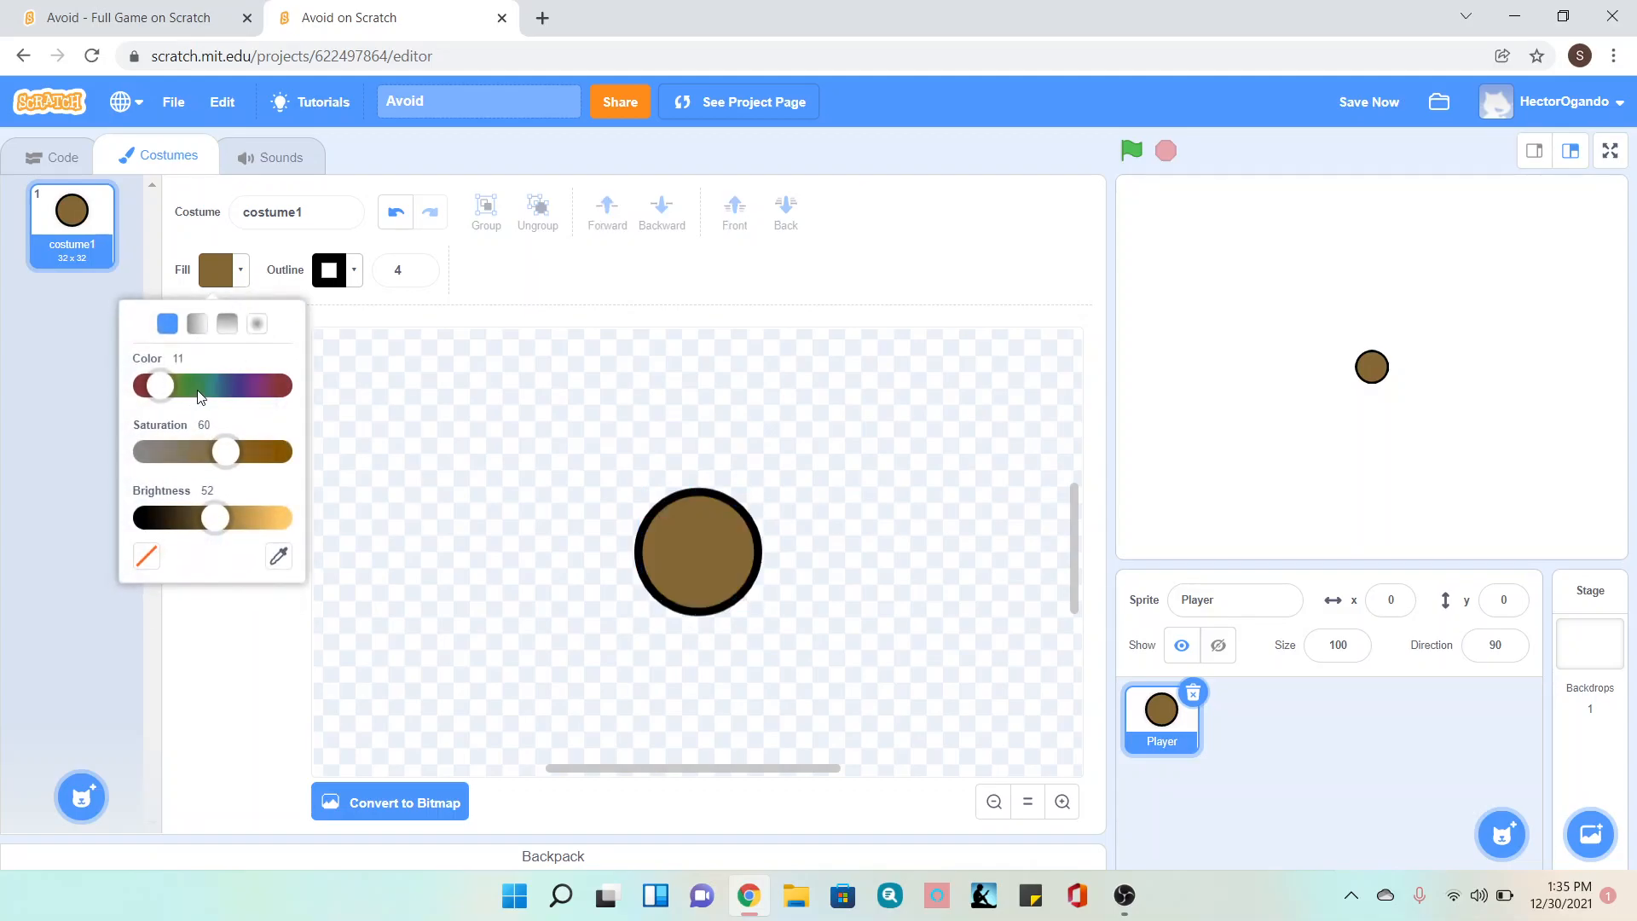
pyautogui.moveTo(157, 386); pyautogui.dragTo(195, 386)
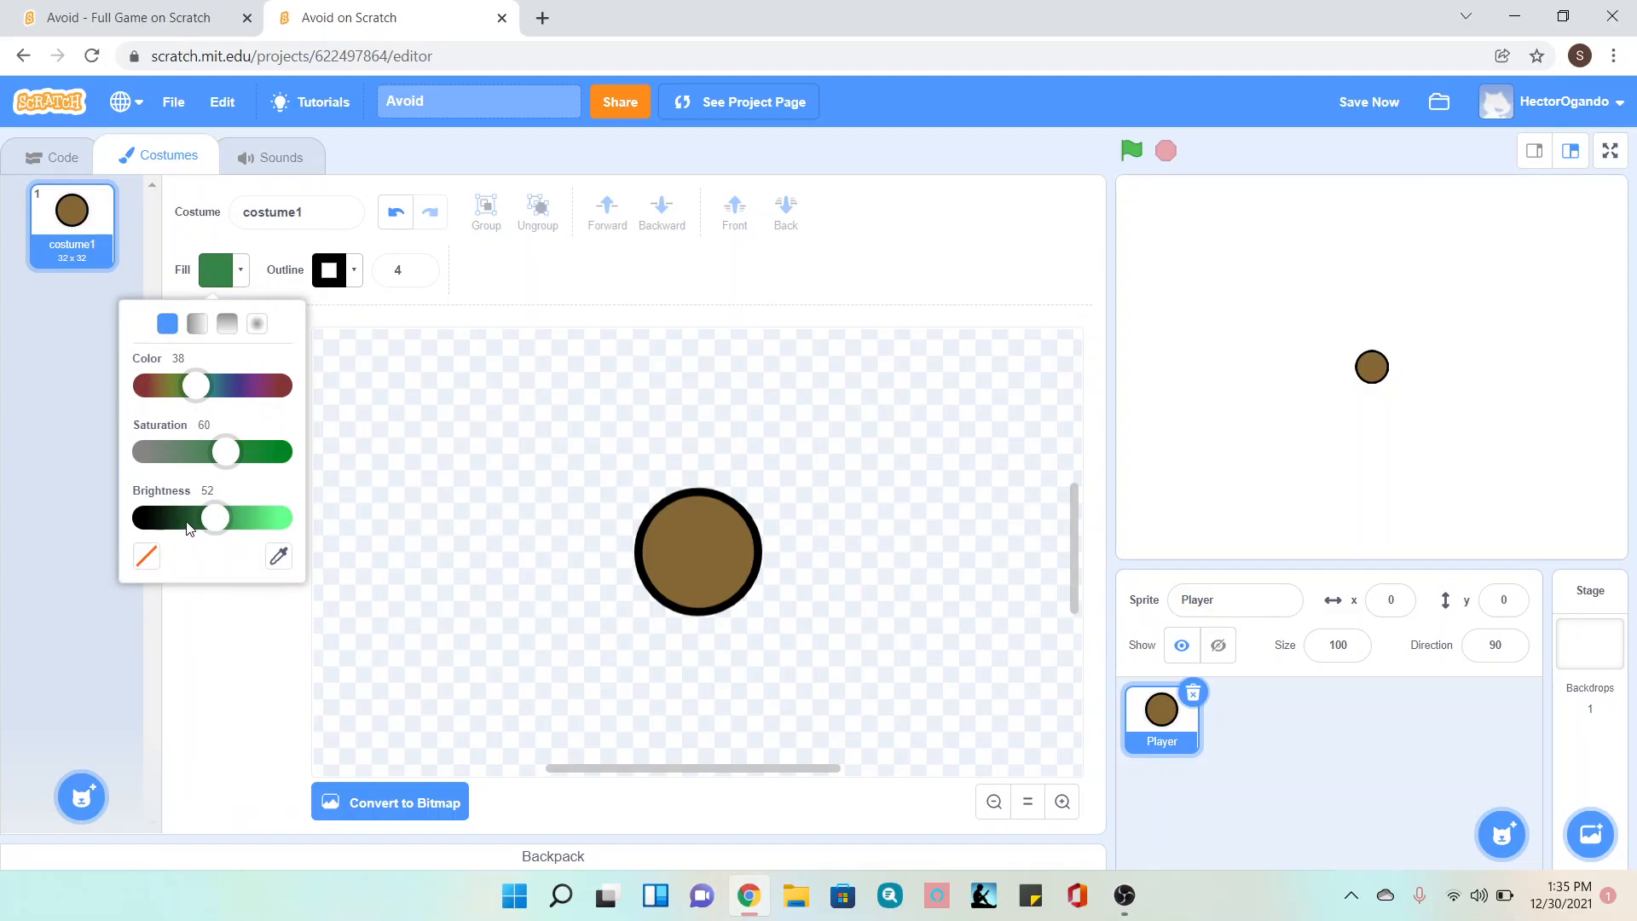
pyautogui.moveTo(213, 516); pyautogui.dragTo(184, 517)
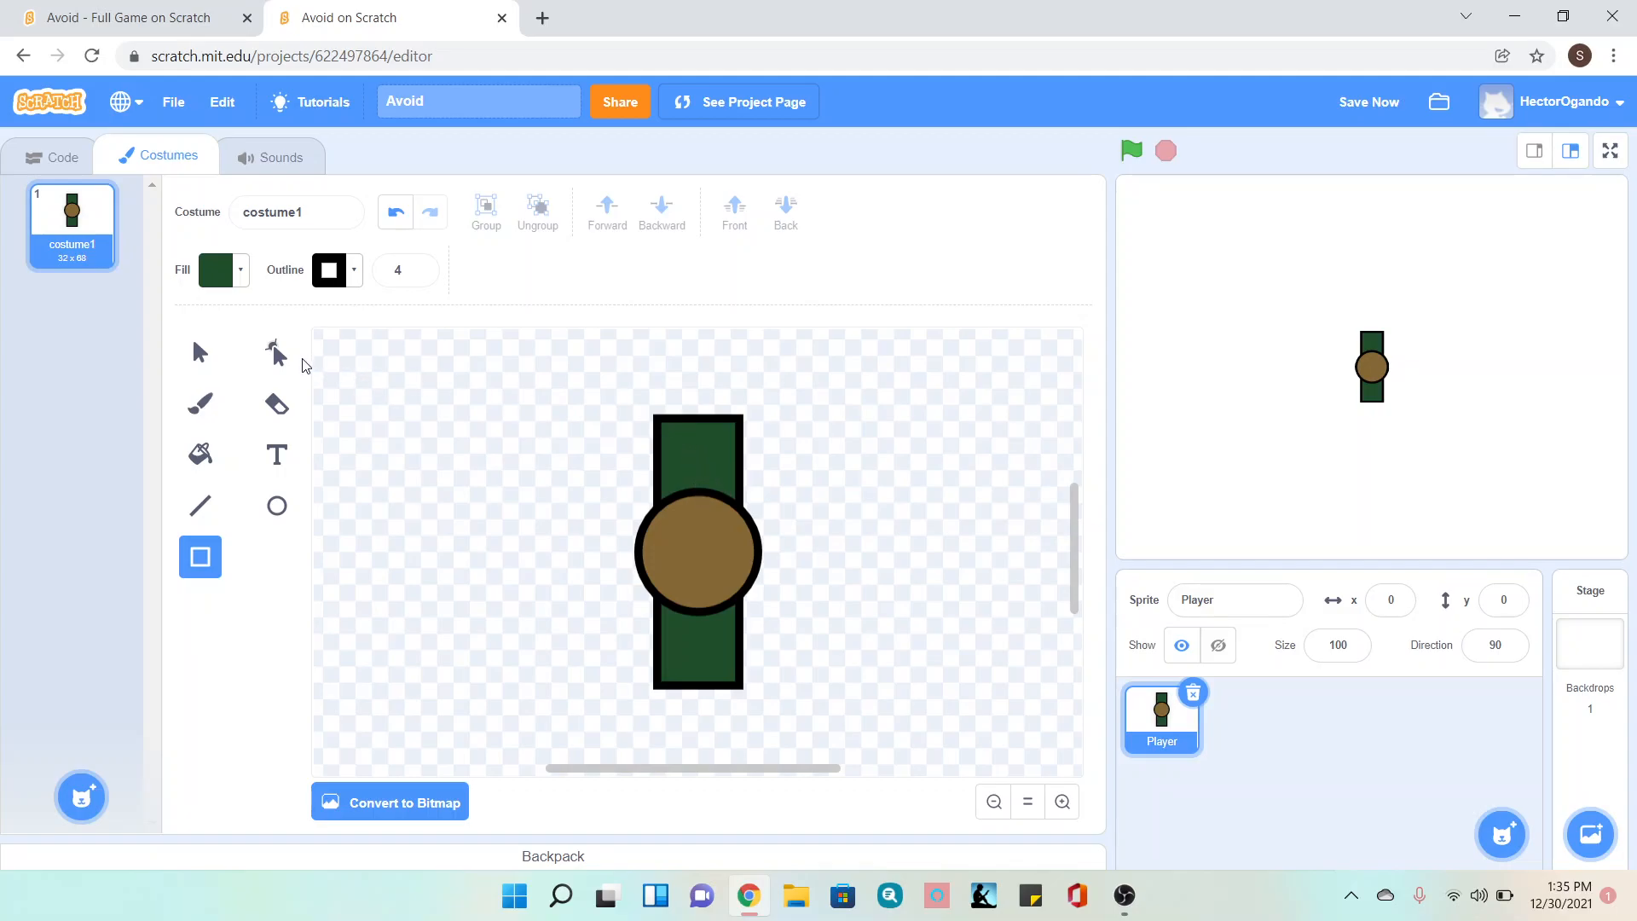
pyautogui.click(276, 351)
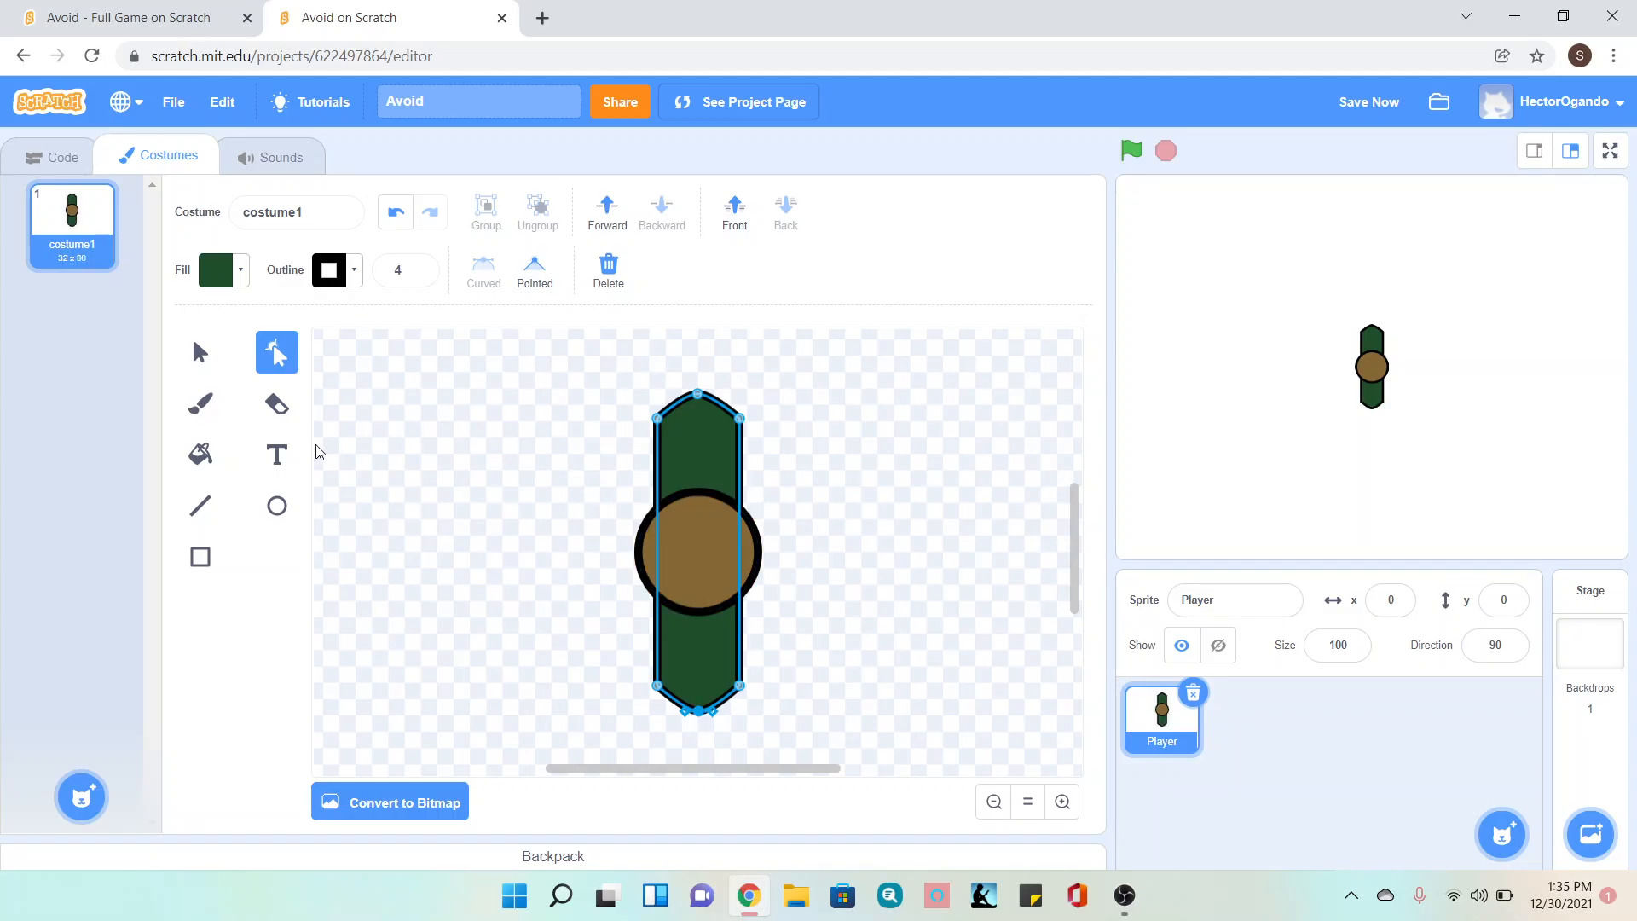
# - Add a green shoulder rectangle with a pointed right edge behind the head, then deselect it
pyautogui.click(199, 556)
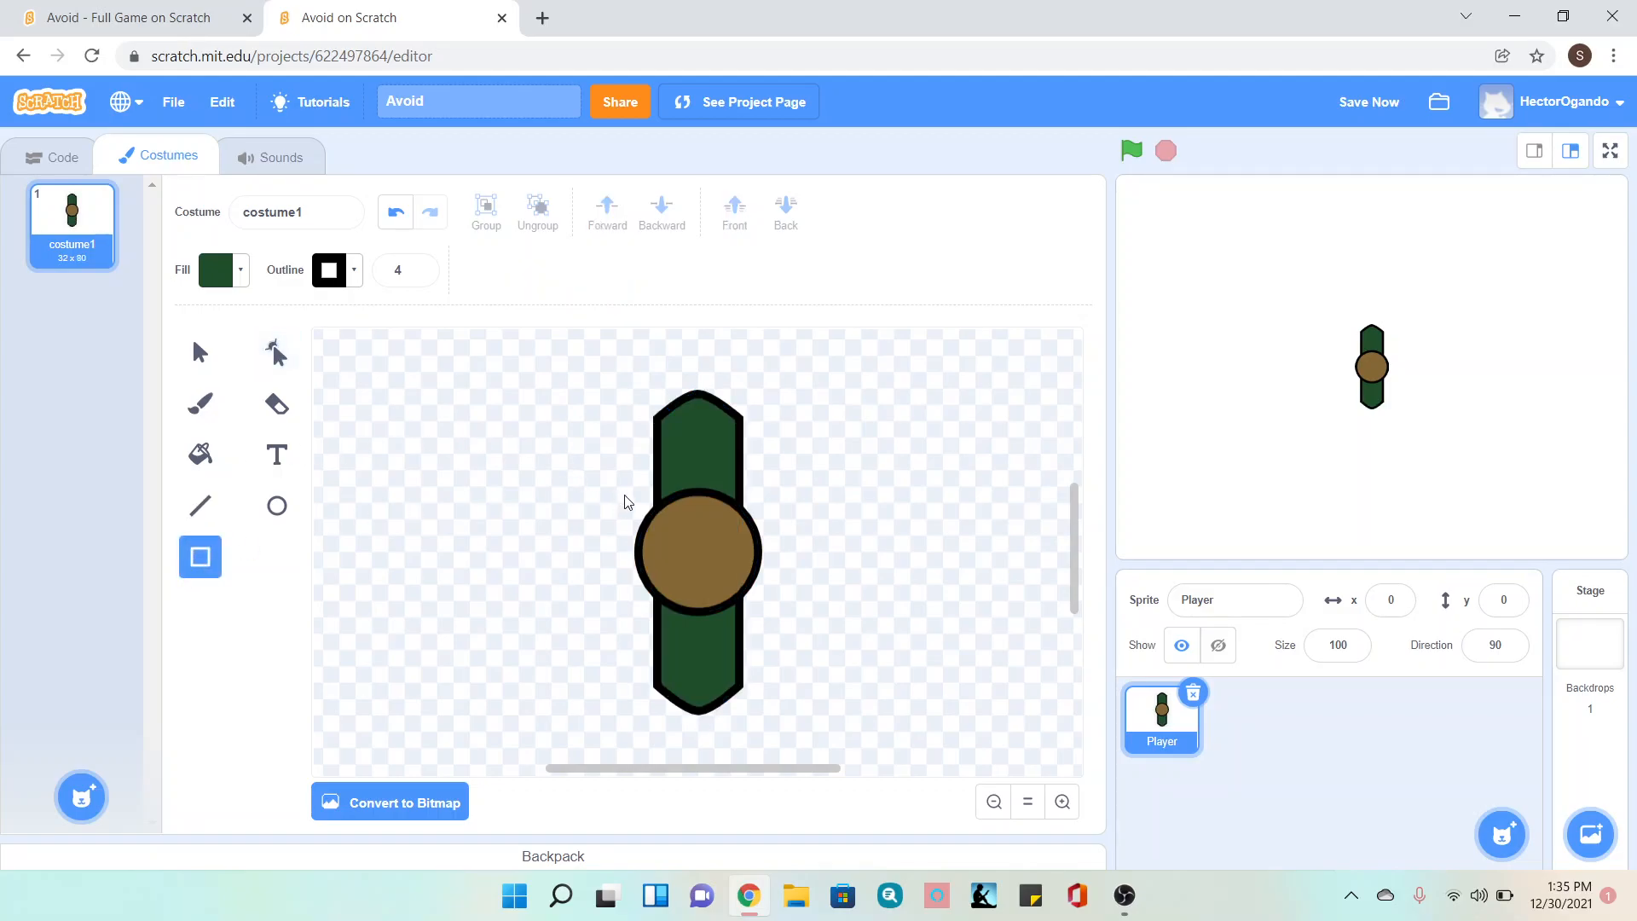
pyautogui.moveTo(686, 477)
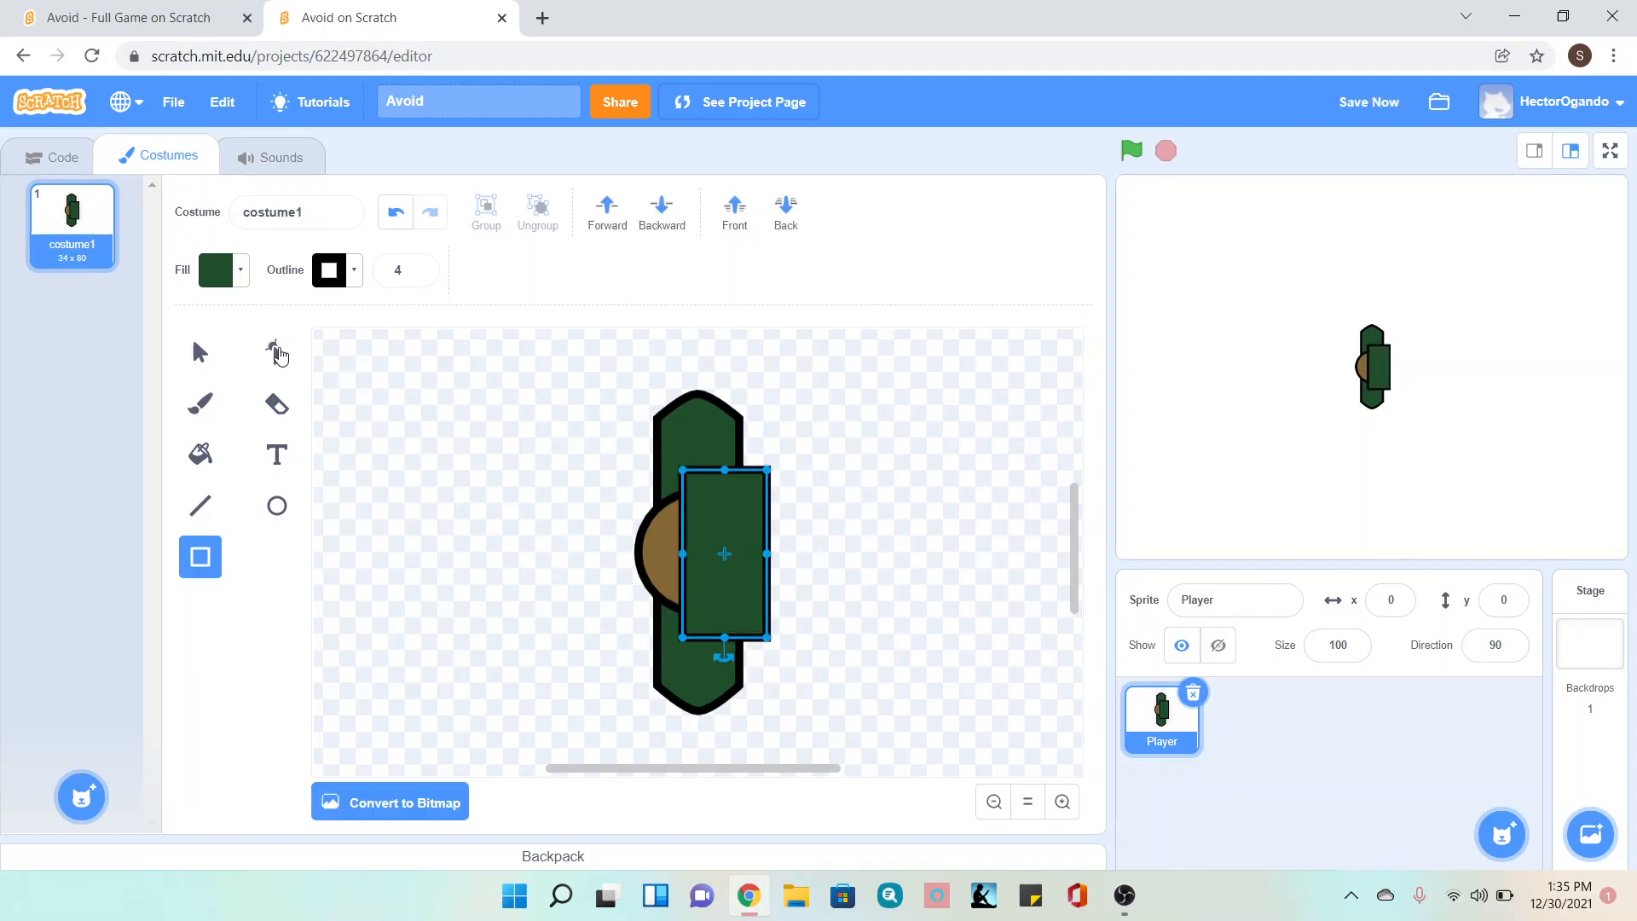
pyautogui.click(276, 351)
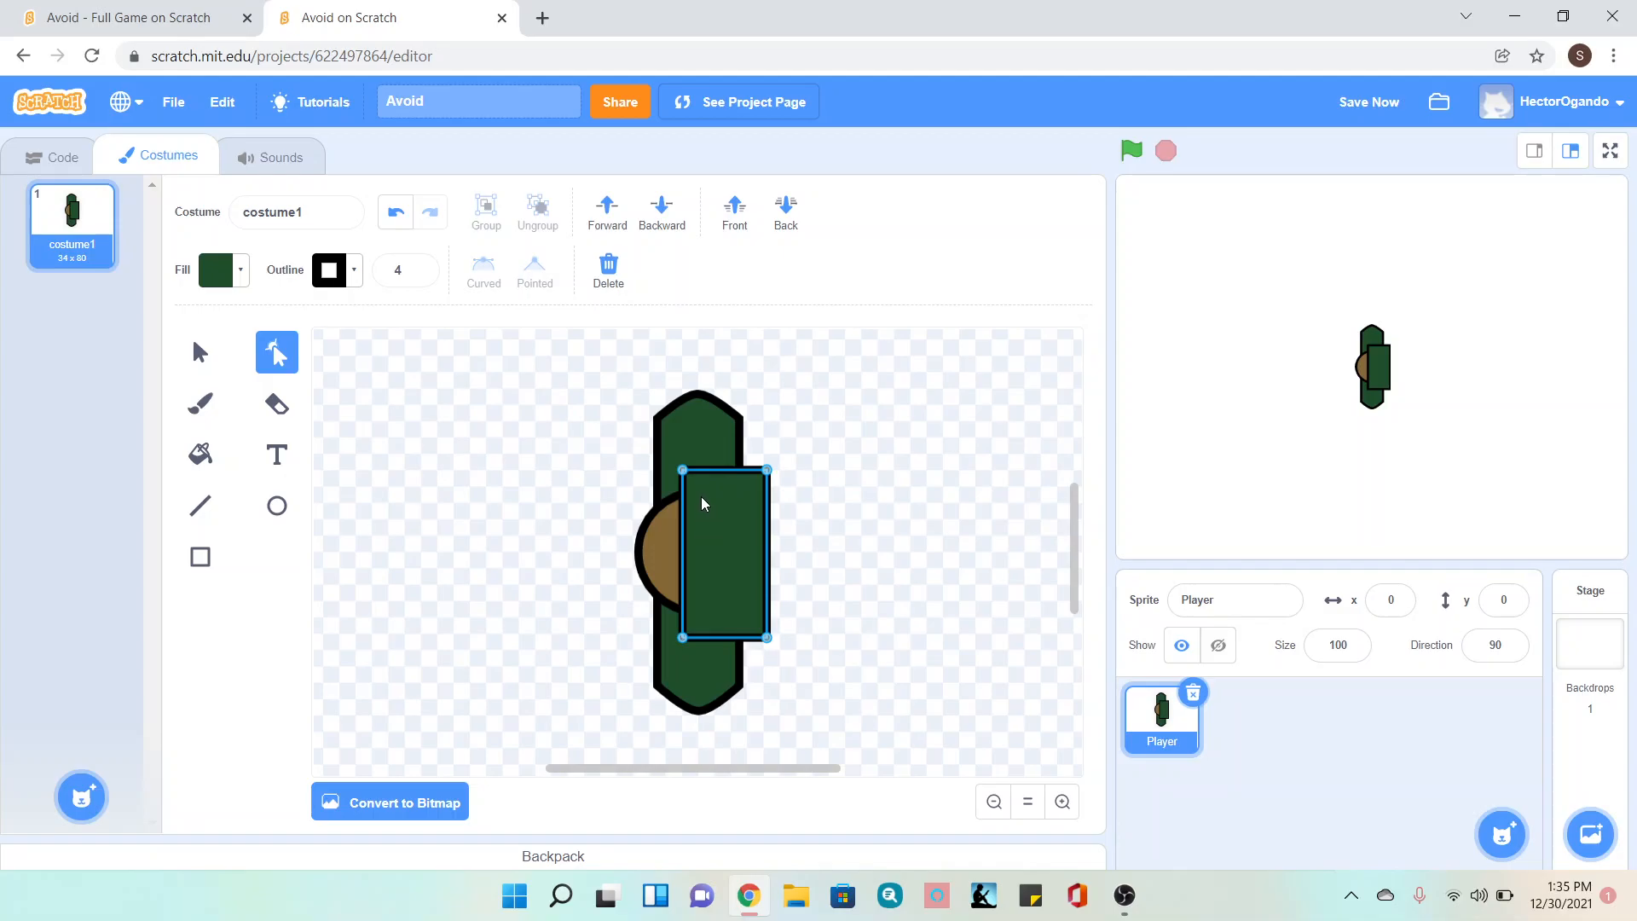
pyautogui.moveTo(767, 470)
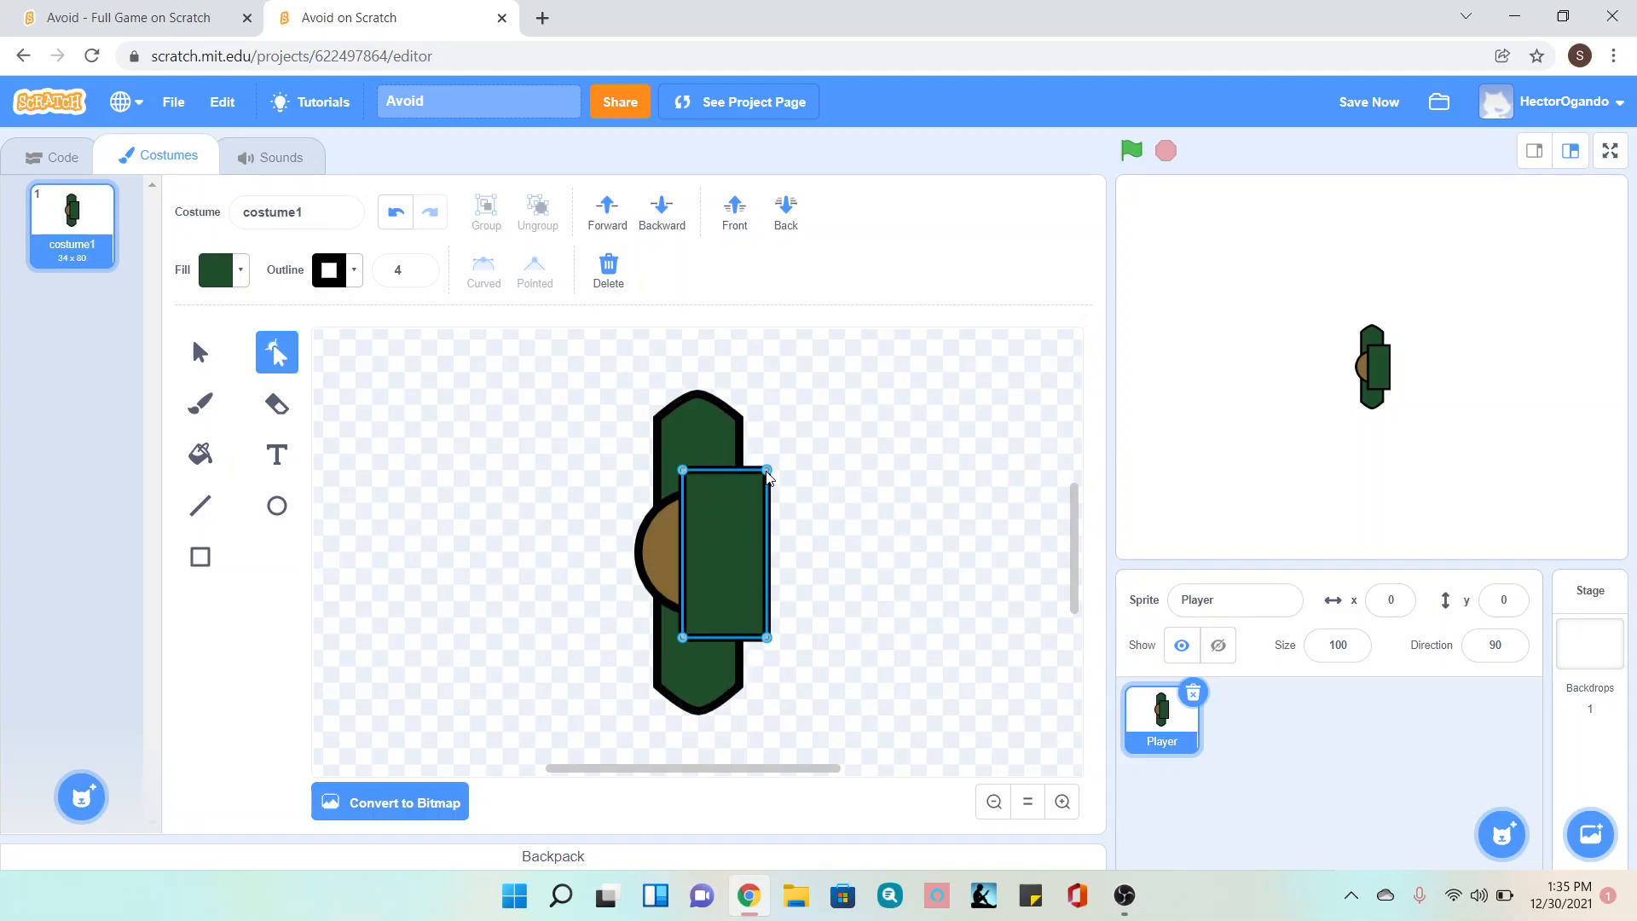
pyautogui.moveTo(765, 471); pyautogui.dragTo(760, 505)
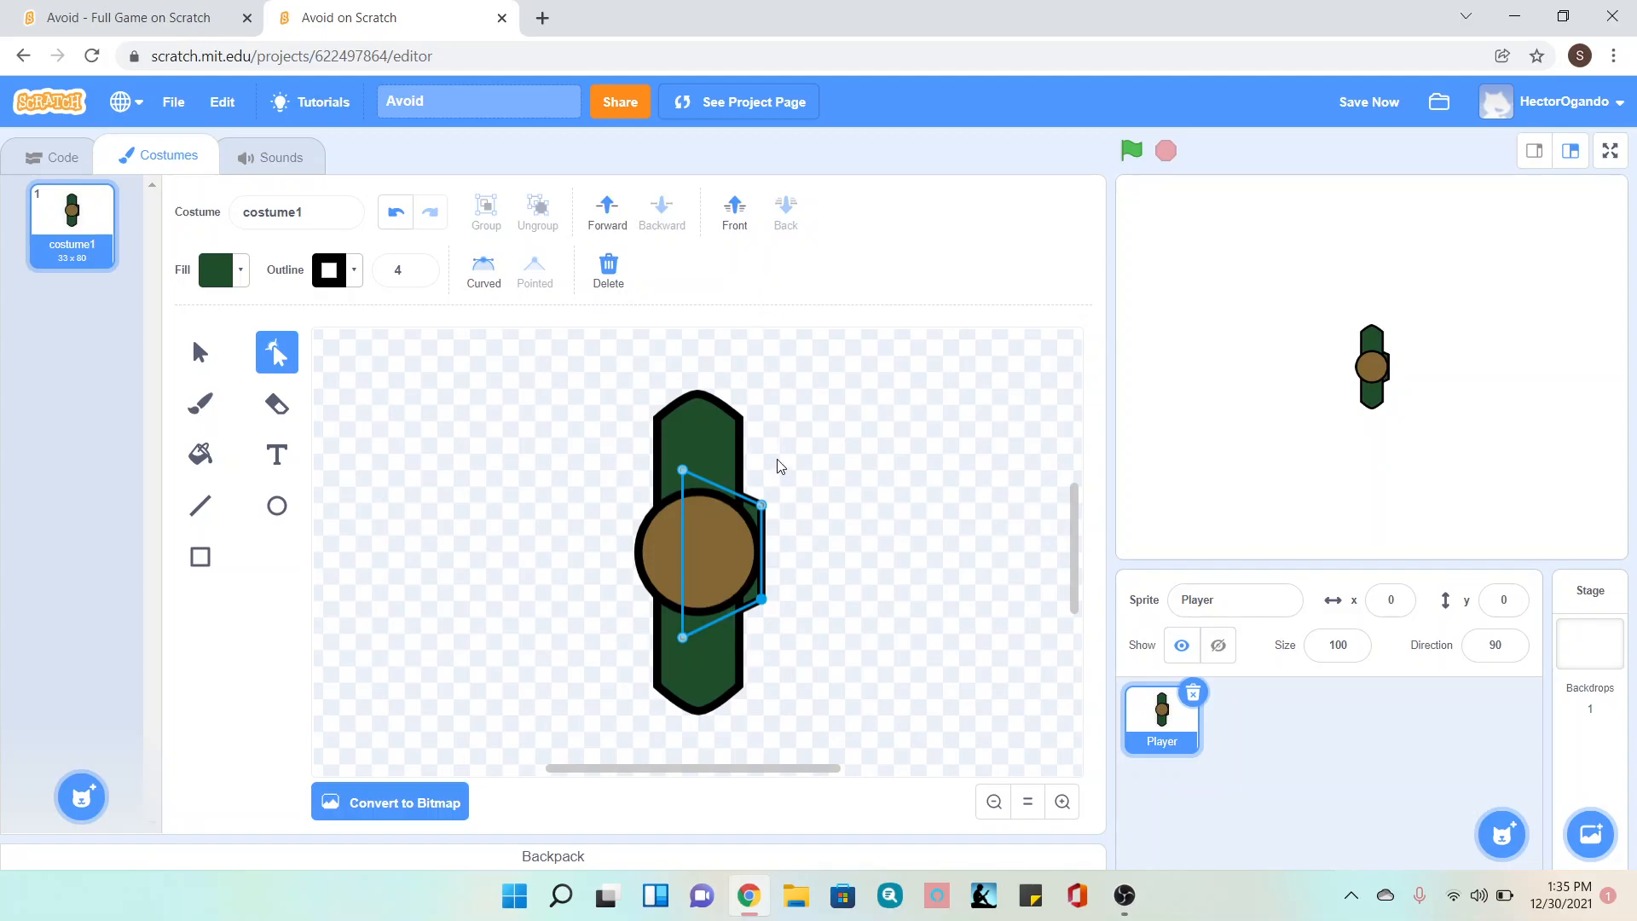
pyautogui.click(199, 351)
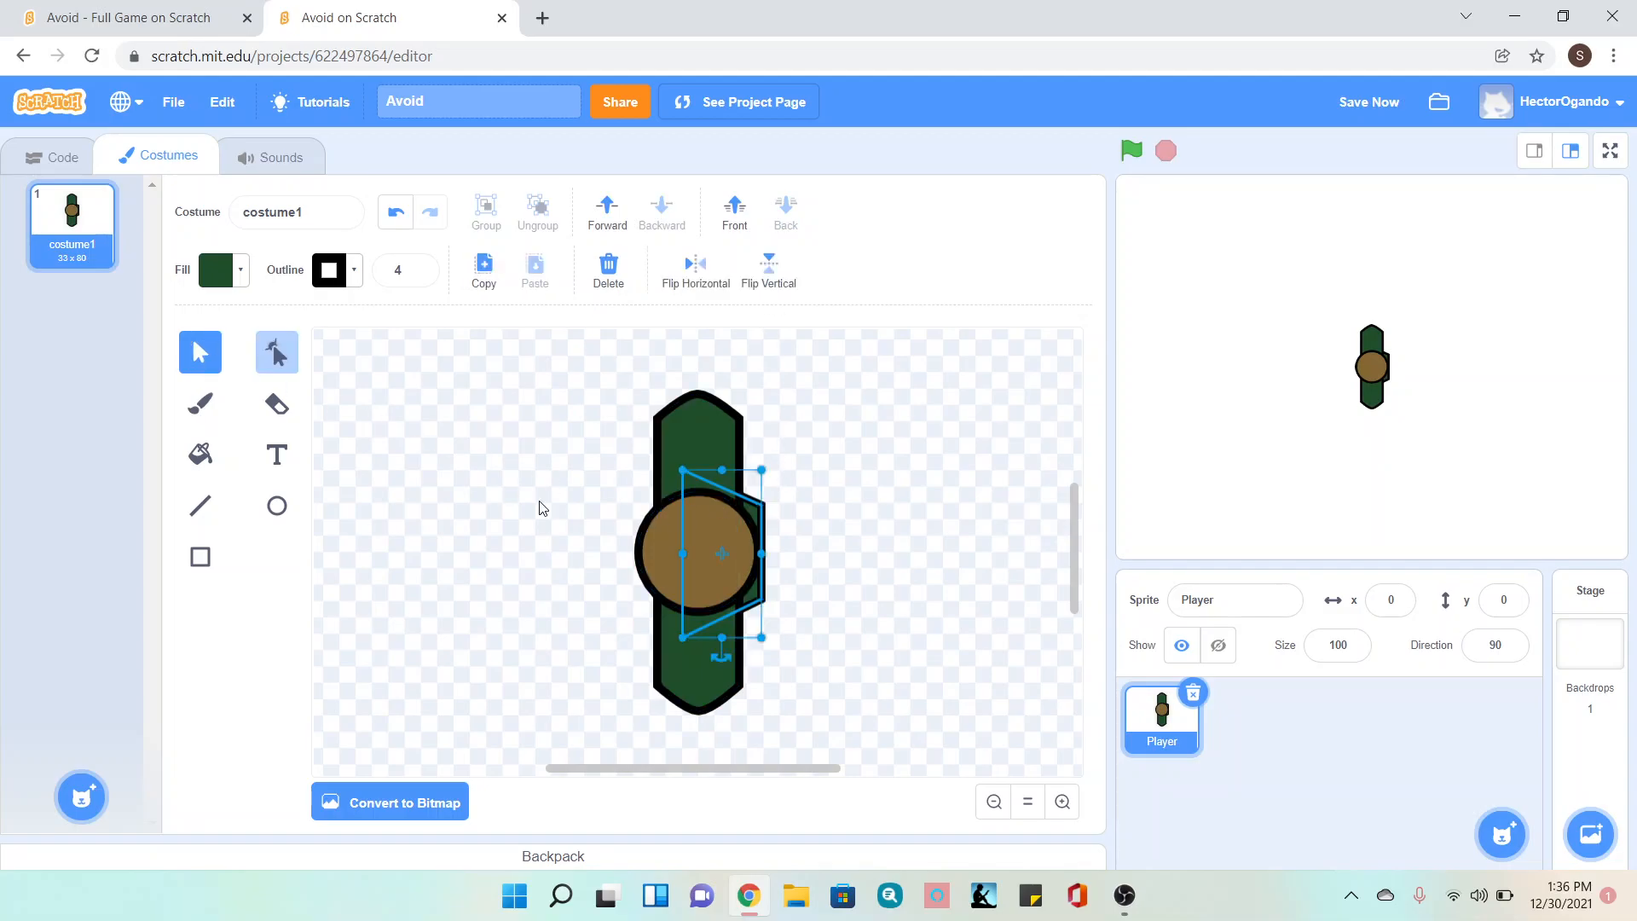
pyautogui.click(696, 552)
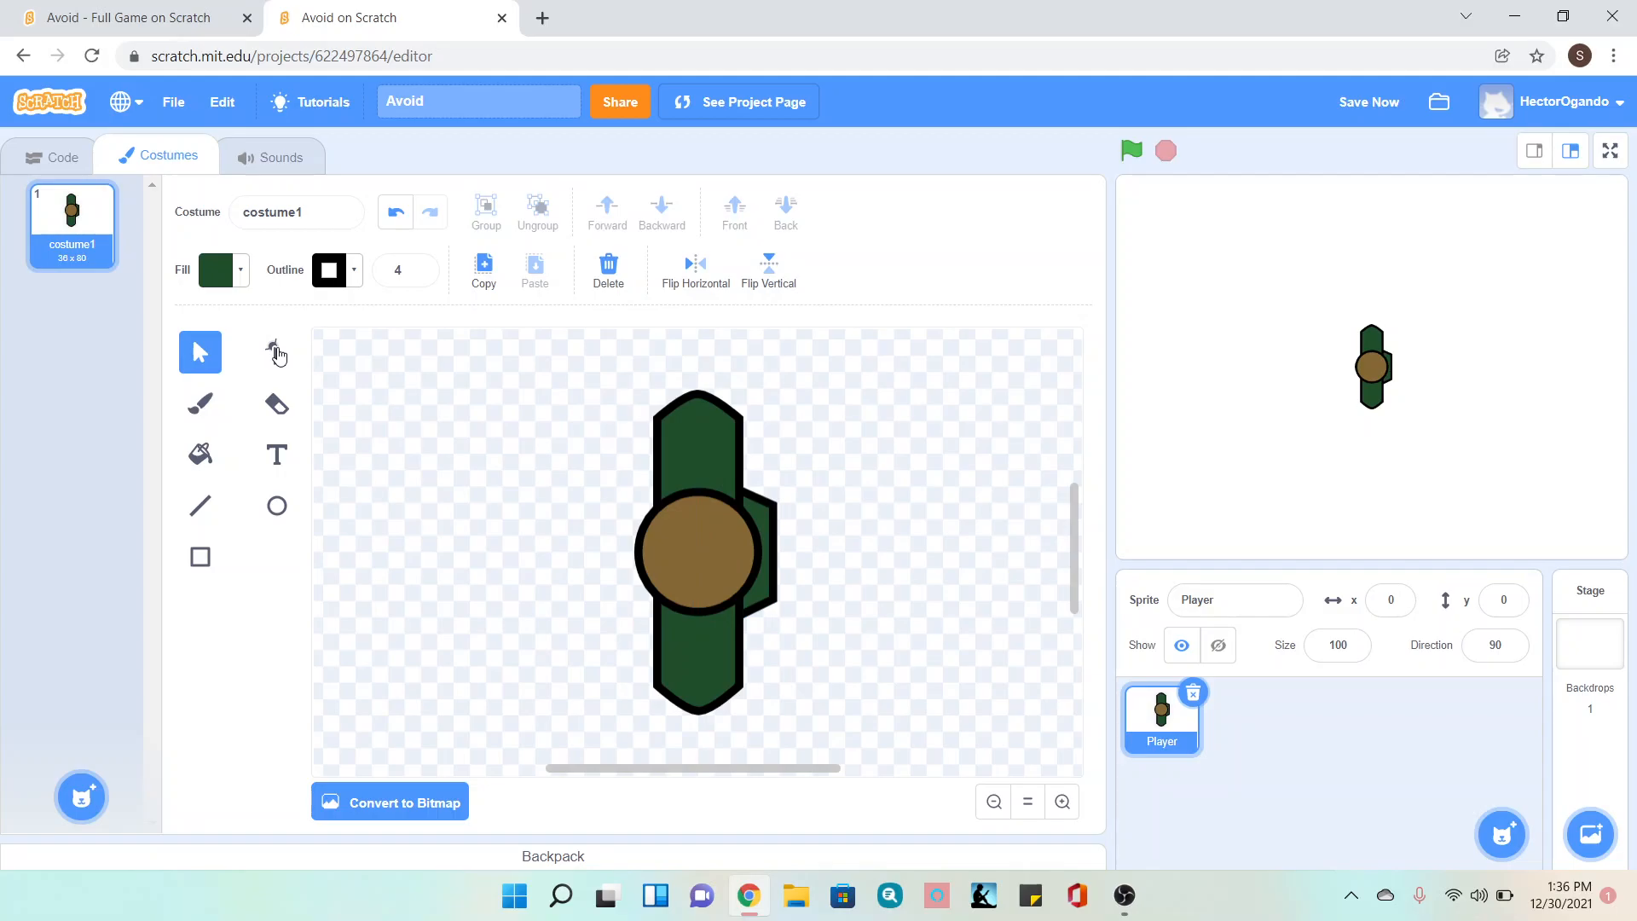
# - Pull the body's top point down and bottom points up so it barely extends past the head
pyautogui.click(276, 352)
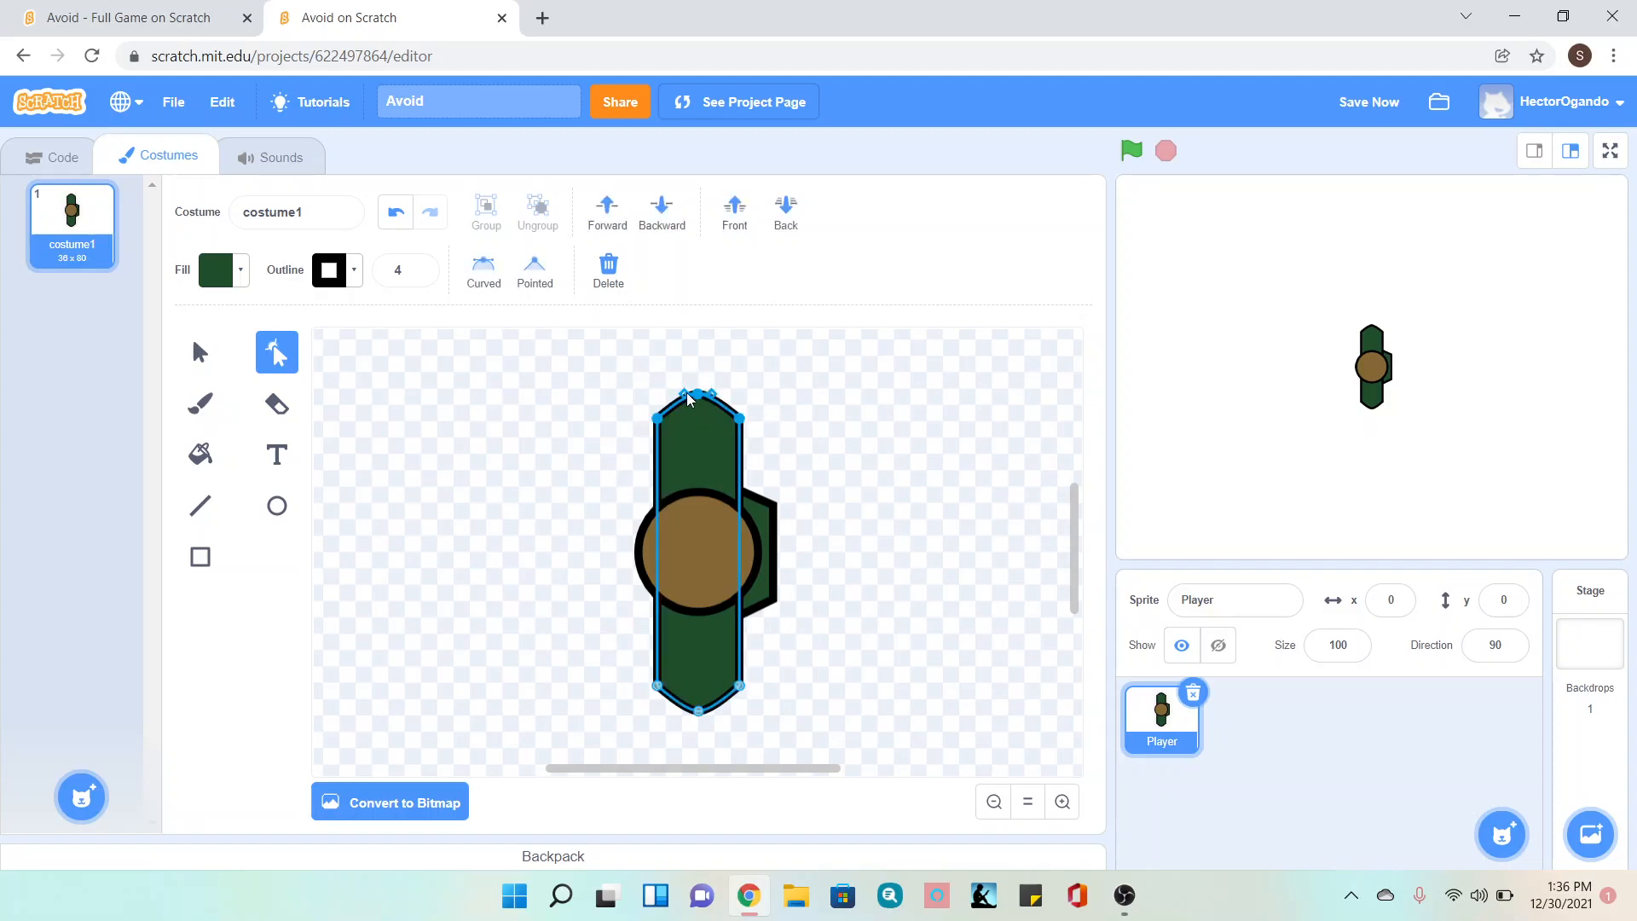
pyautogui.moveTo(699, 399); pyautogui.dragTo(699, 433)
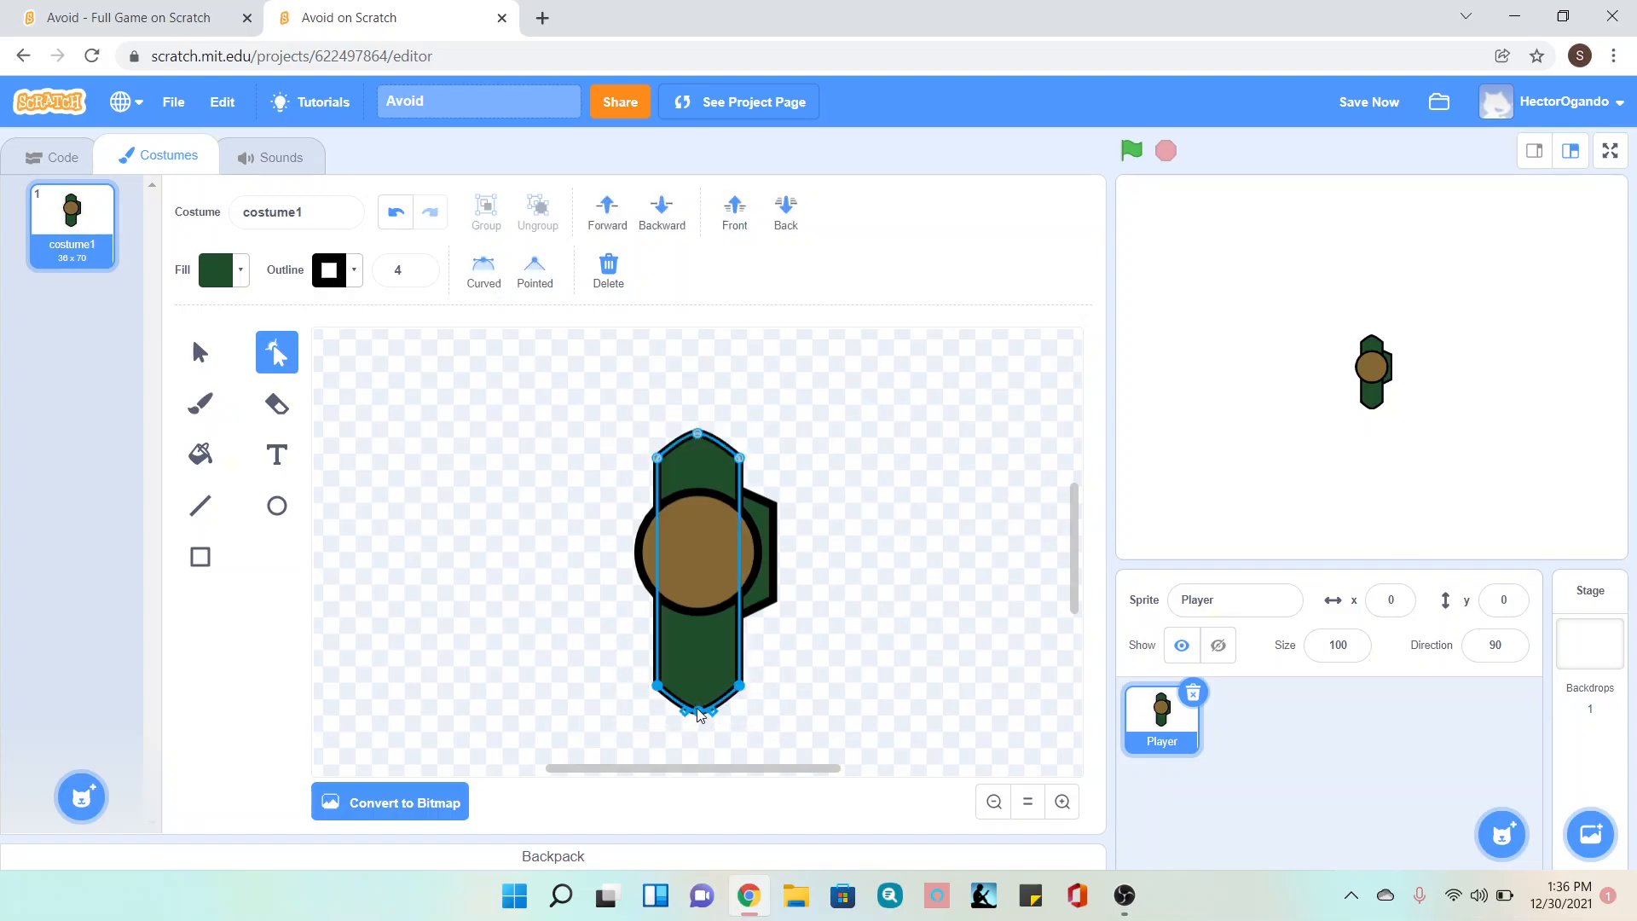
pyautogui.moveTo(695, 714); pyautogui.dragTo(696, 673)
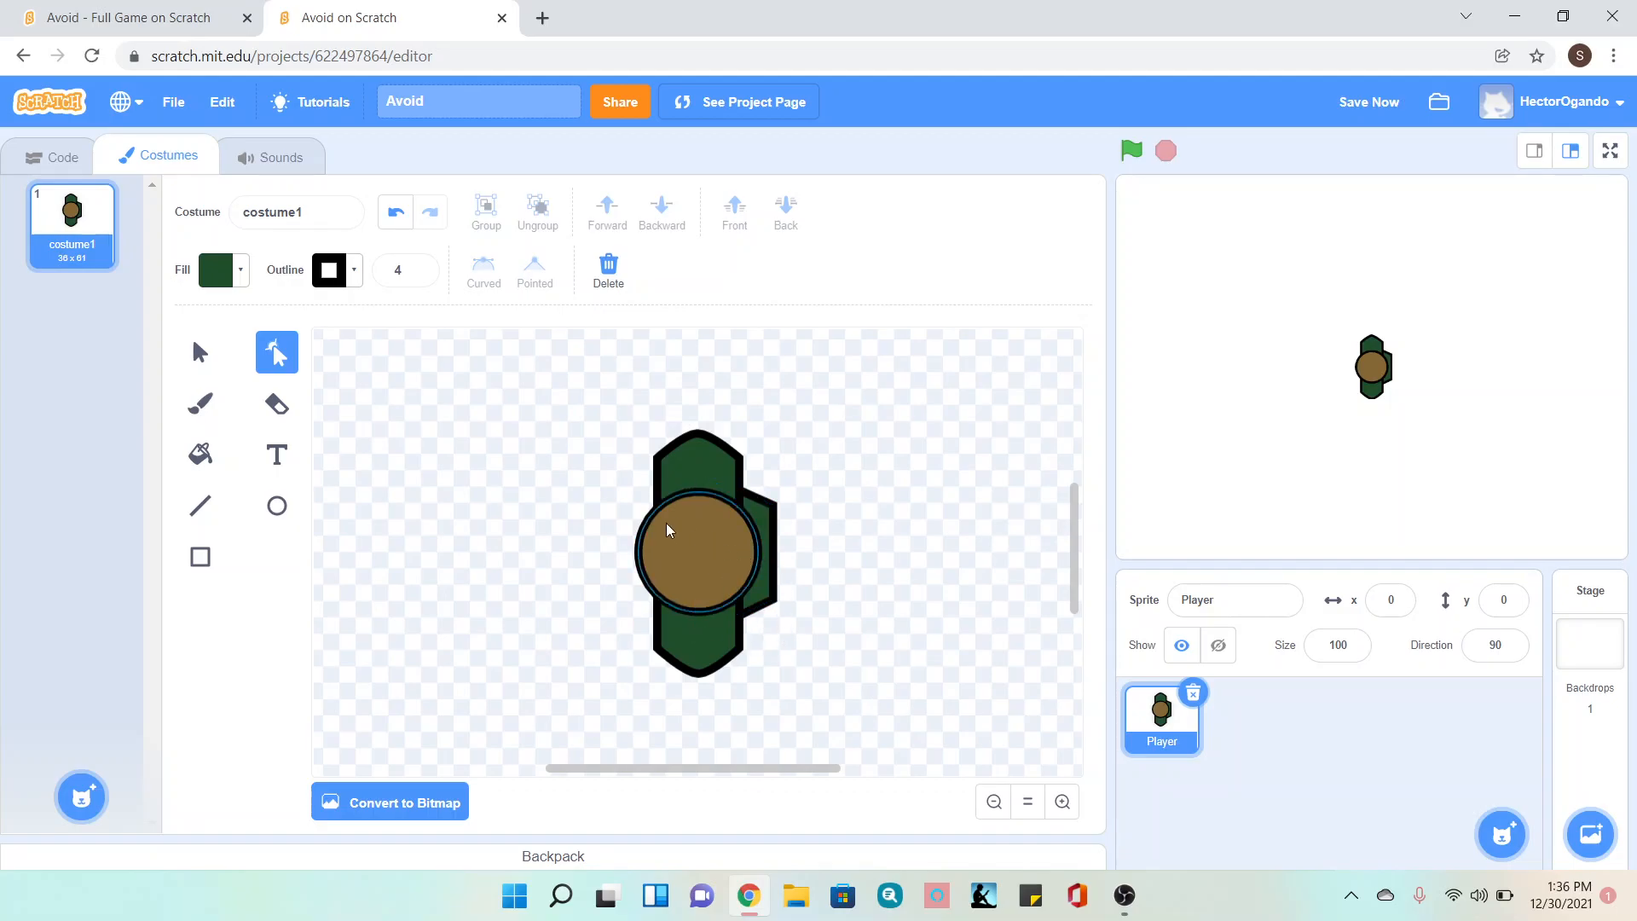
# - Switch to the Brush at size 2 and zoom in twice on the costume
pyautogui.click(201, 402)
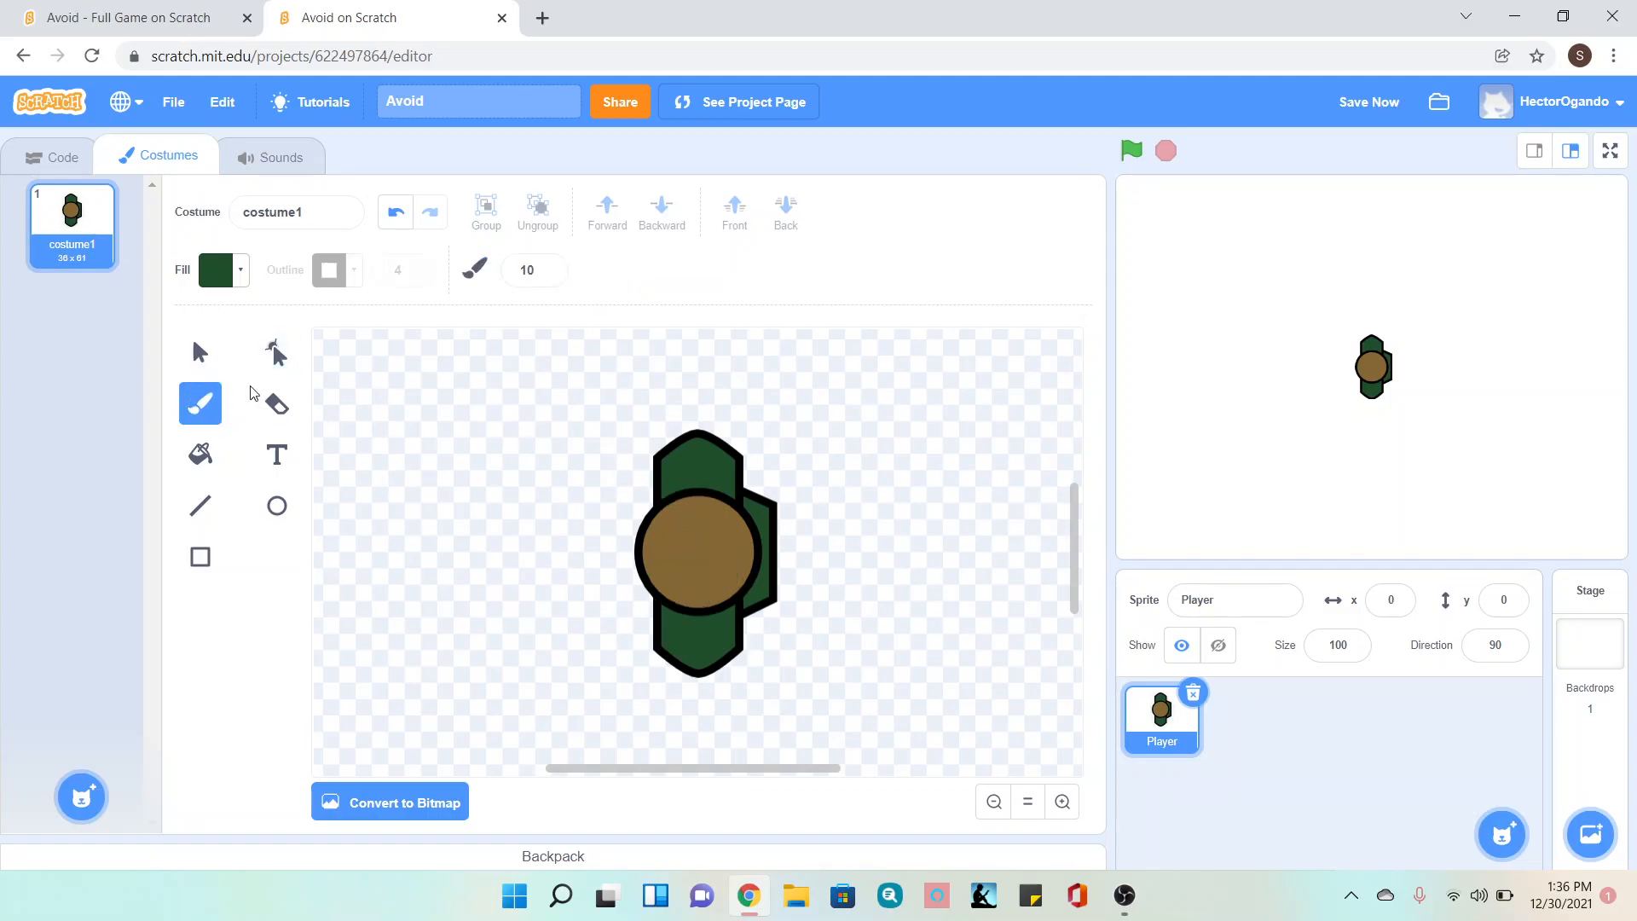
pyautogui.click(622, 573)
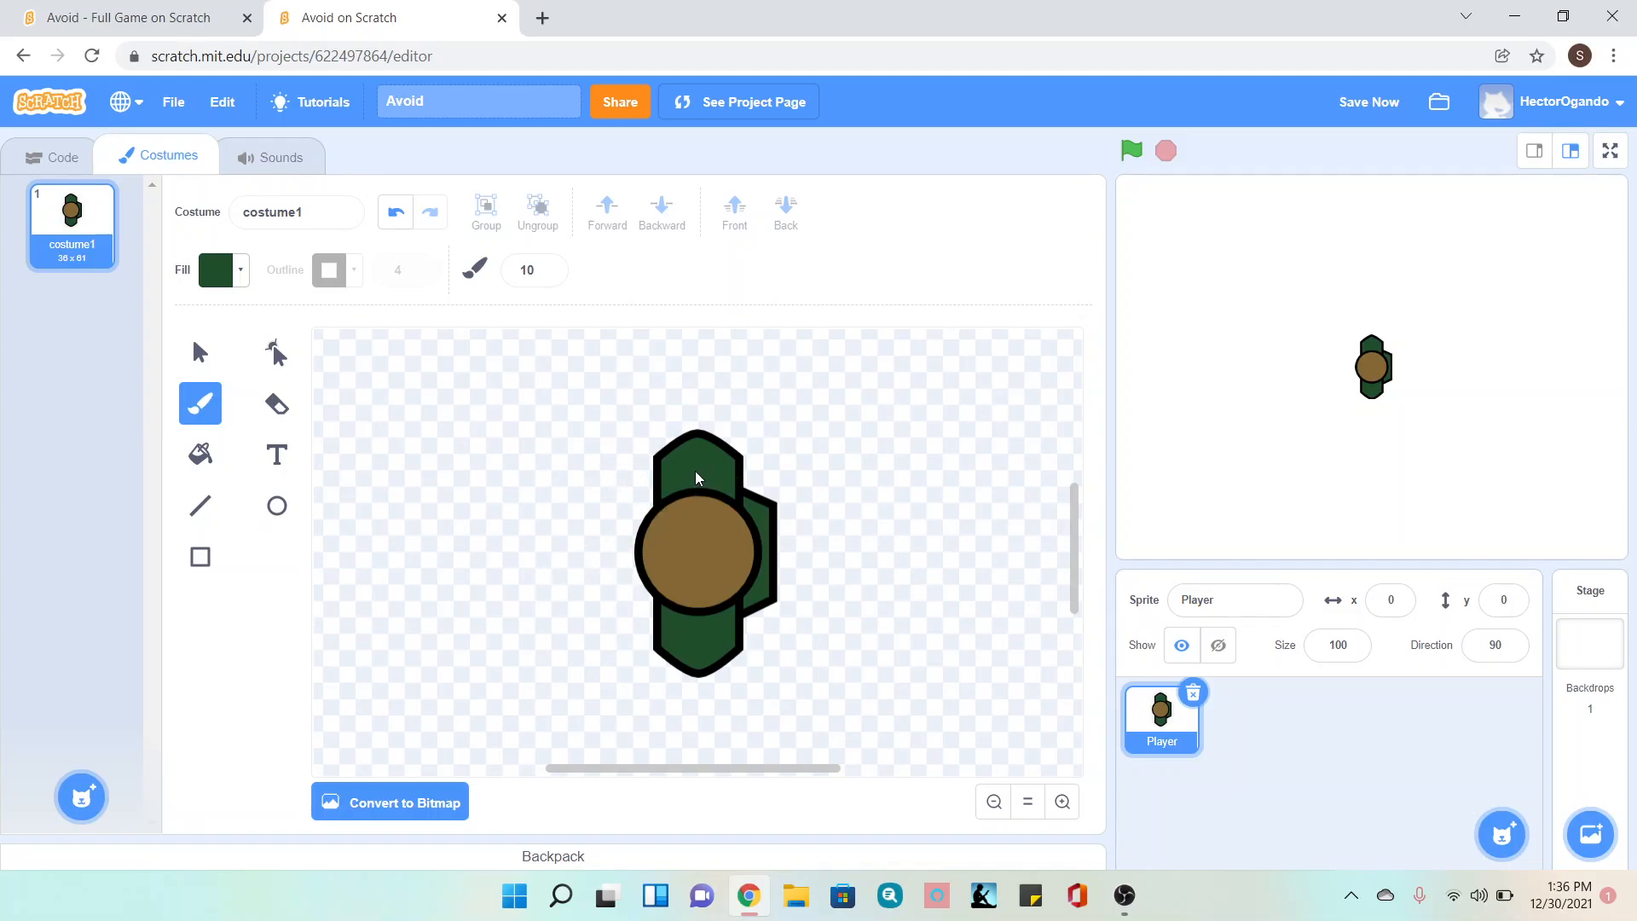
pyautogui.moveTo(702, 474)
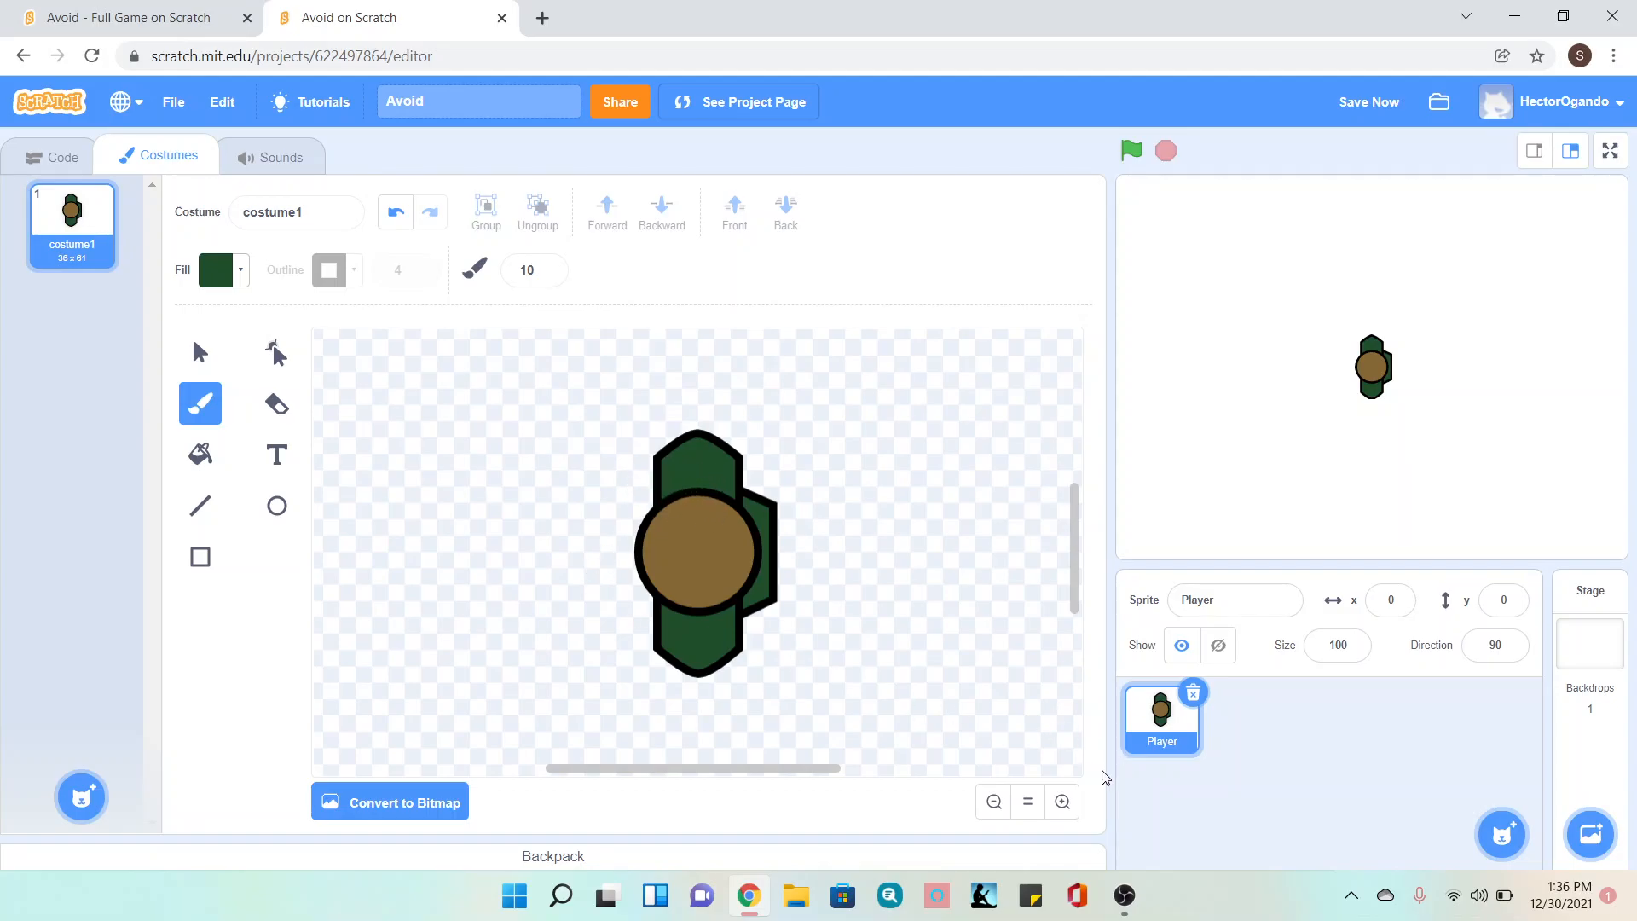
pyautogui.click(1060, 802)
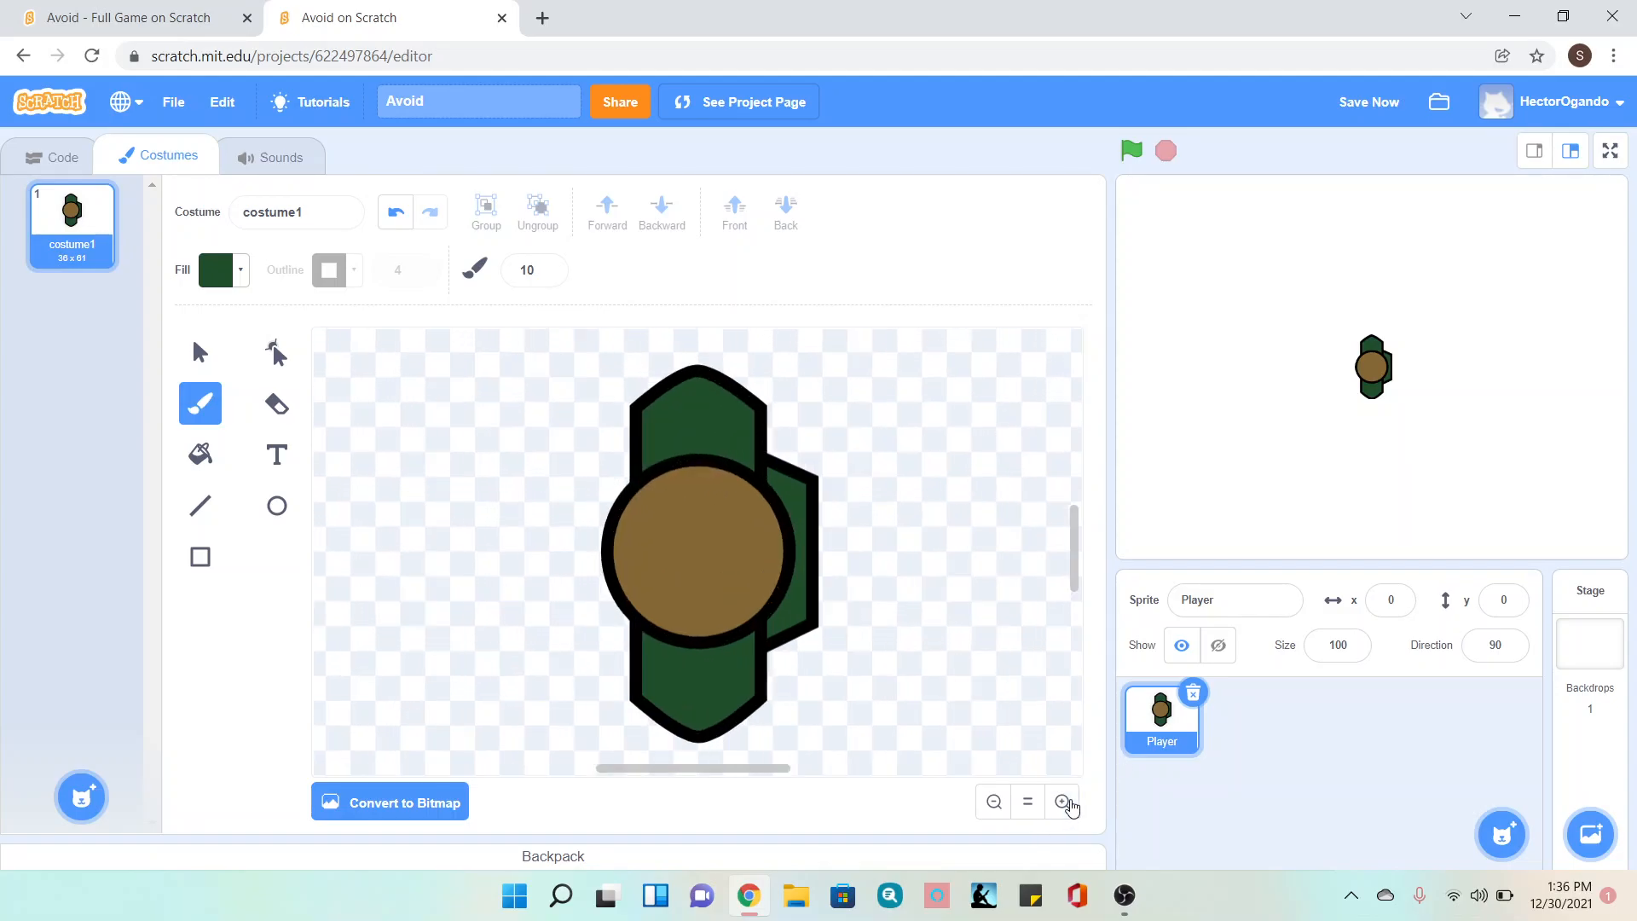
pyautogui.click(1060, 802)
pyautogui.write('2')
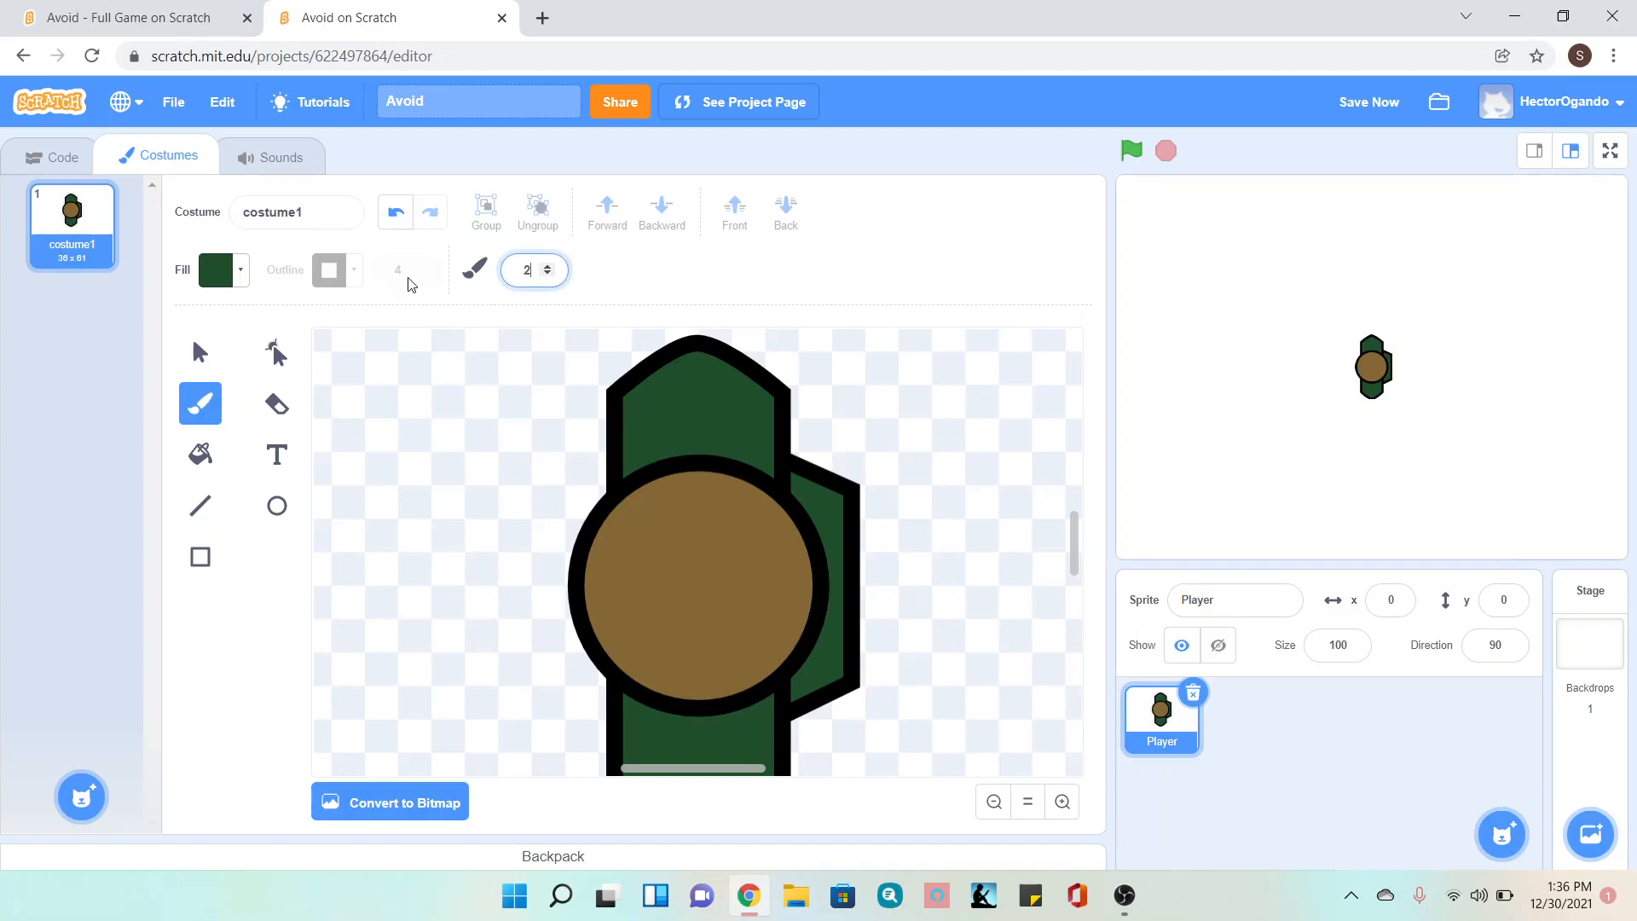
# - Paint two rows of light green stitch dashes on the upper jacket
pyautogui.click(220, 269)
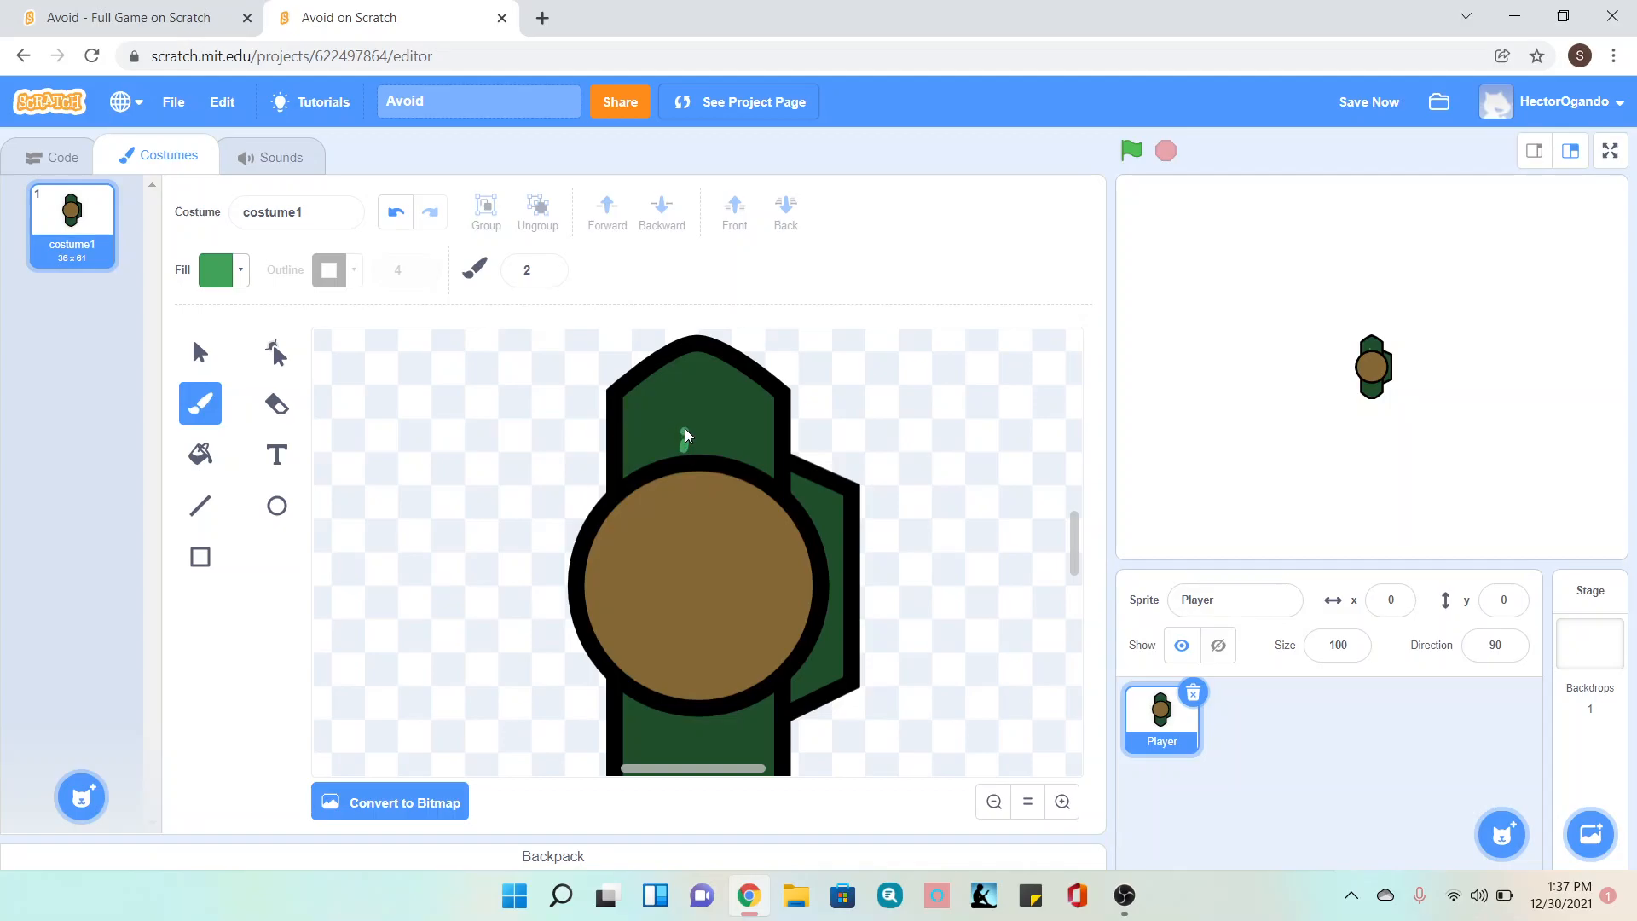
pyautogui.moveTo(685, 408); pyautogui.dragTo(684, 448)
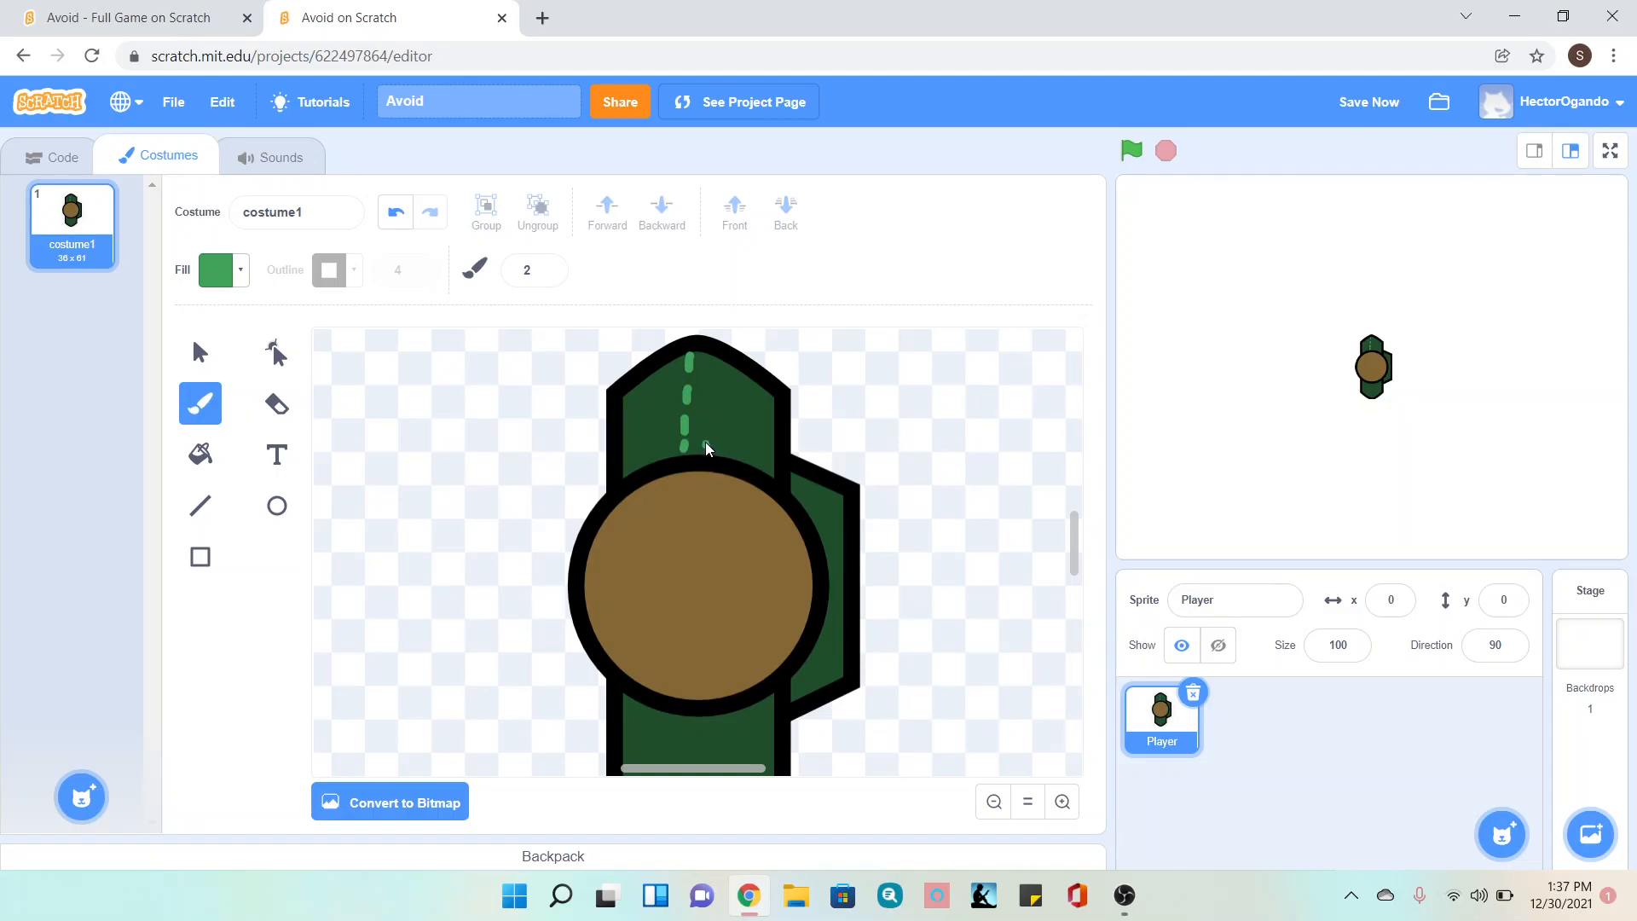
pyautogui.moveTo(706, 429)
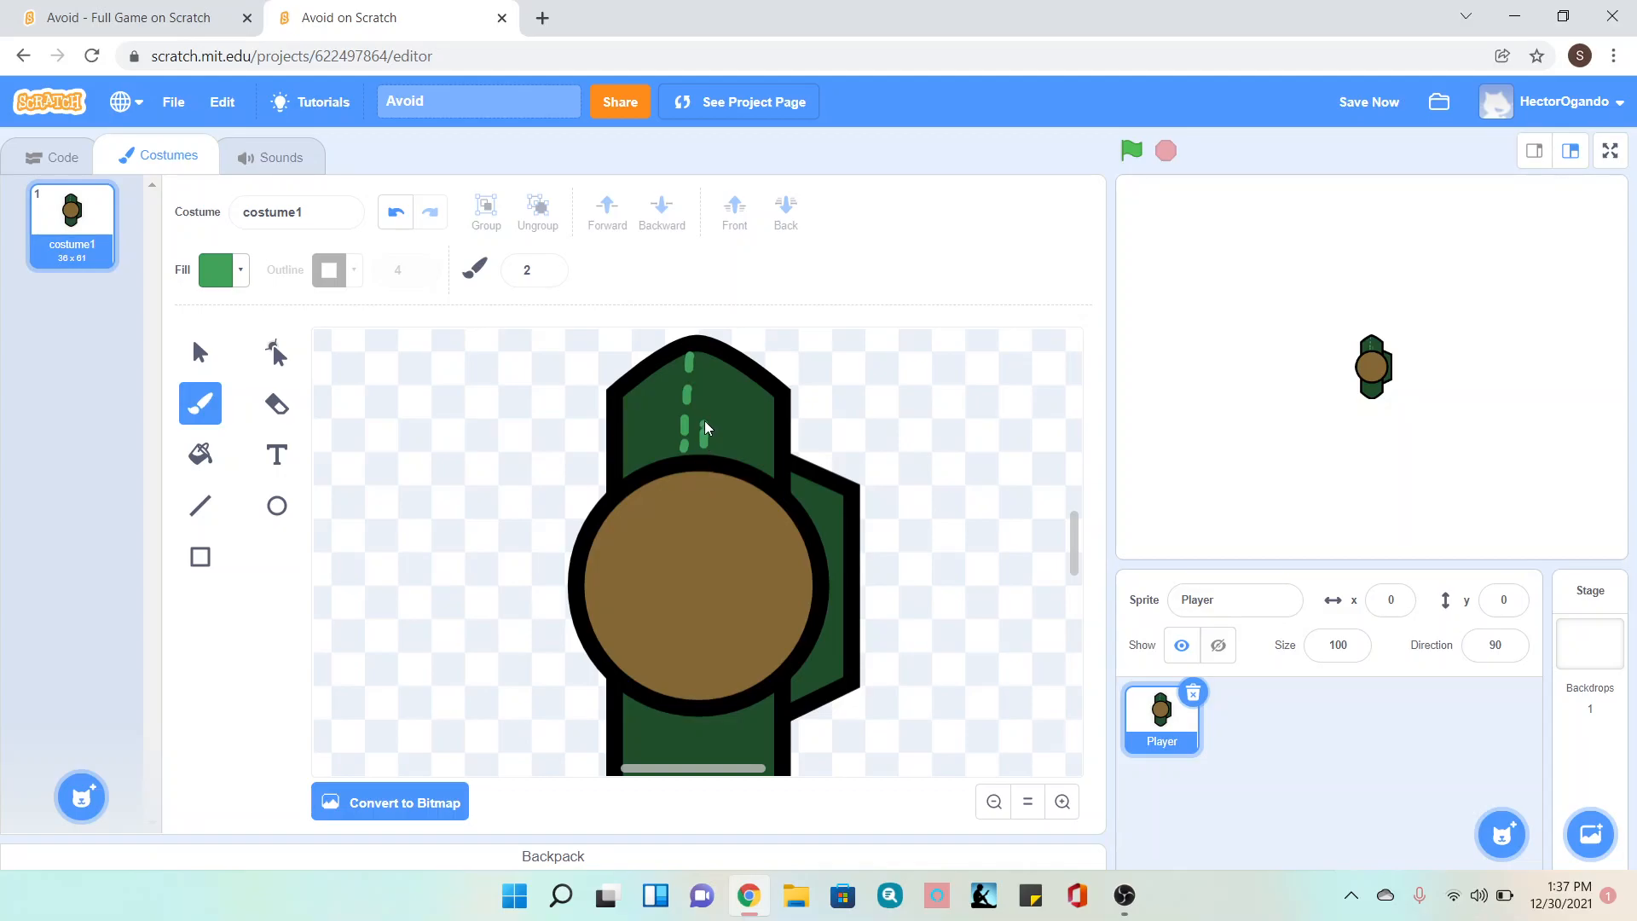
pyautogui.moveTo(704, 387); pyautogui.dragTo(704, 438)
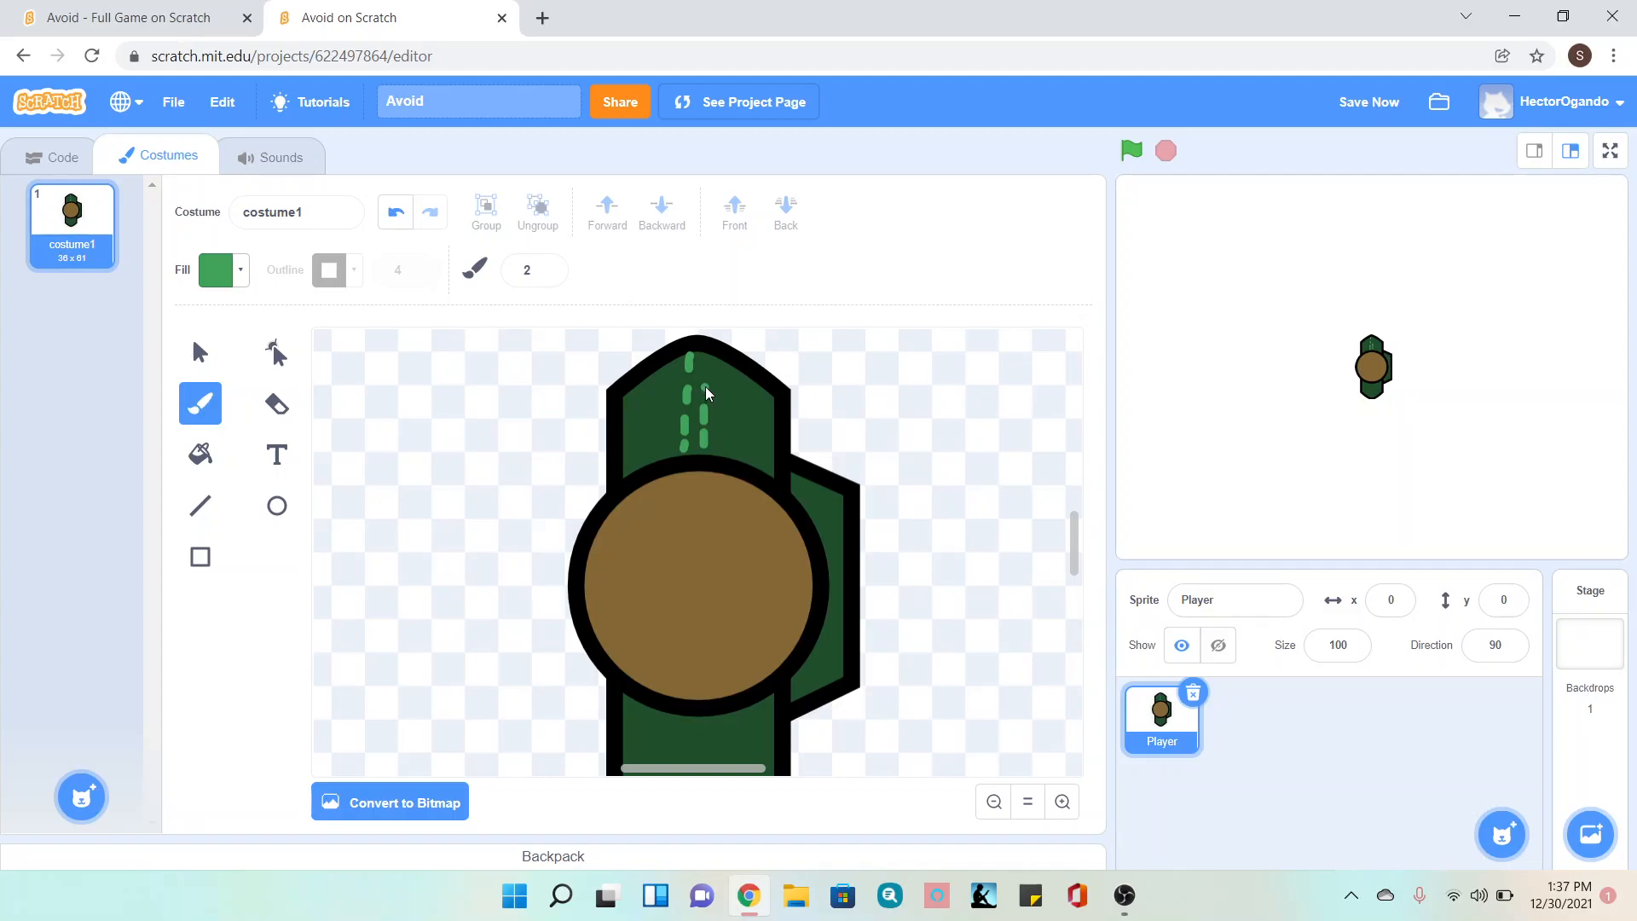
pyautogui.moveTo(709, 368)
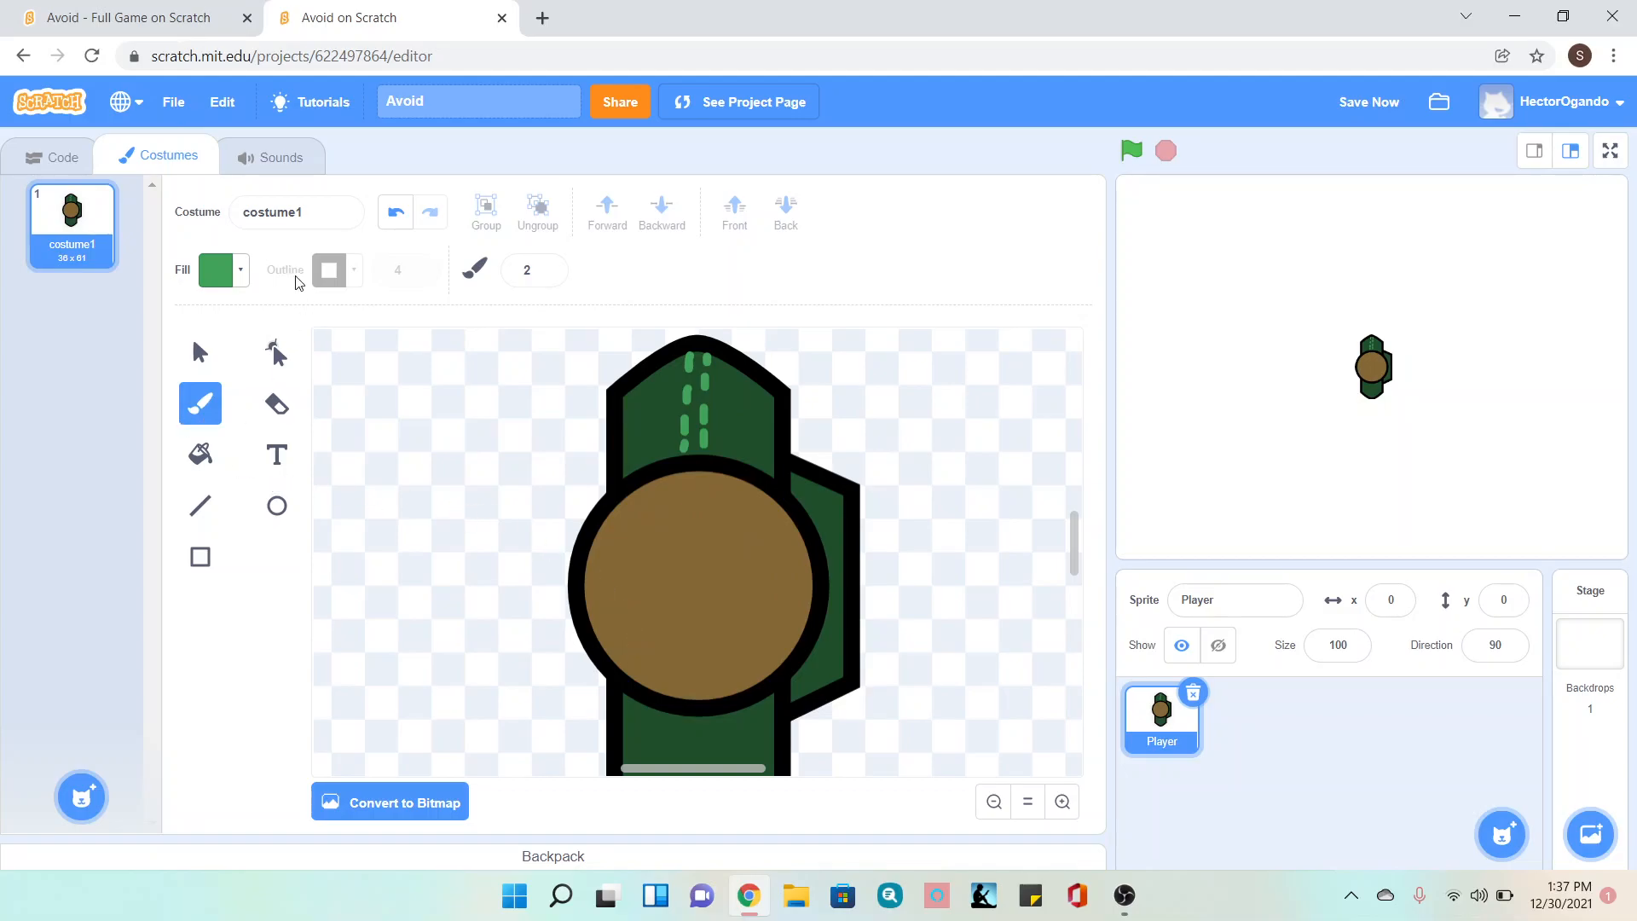
# - Set the fill colour brightness down to near black for the hair
pyautogui.click(222, 269)
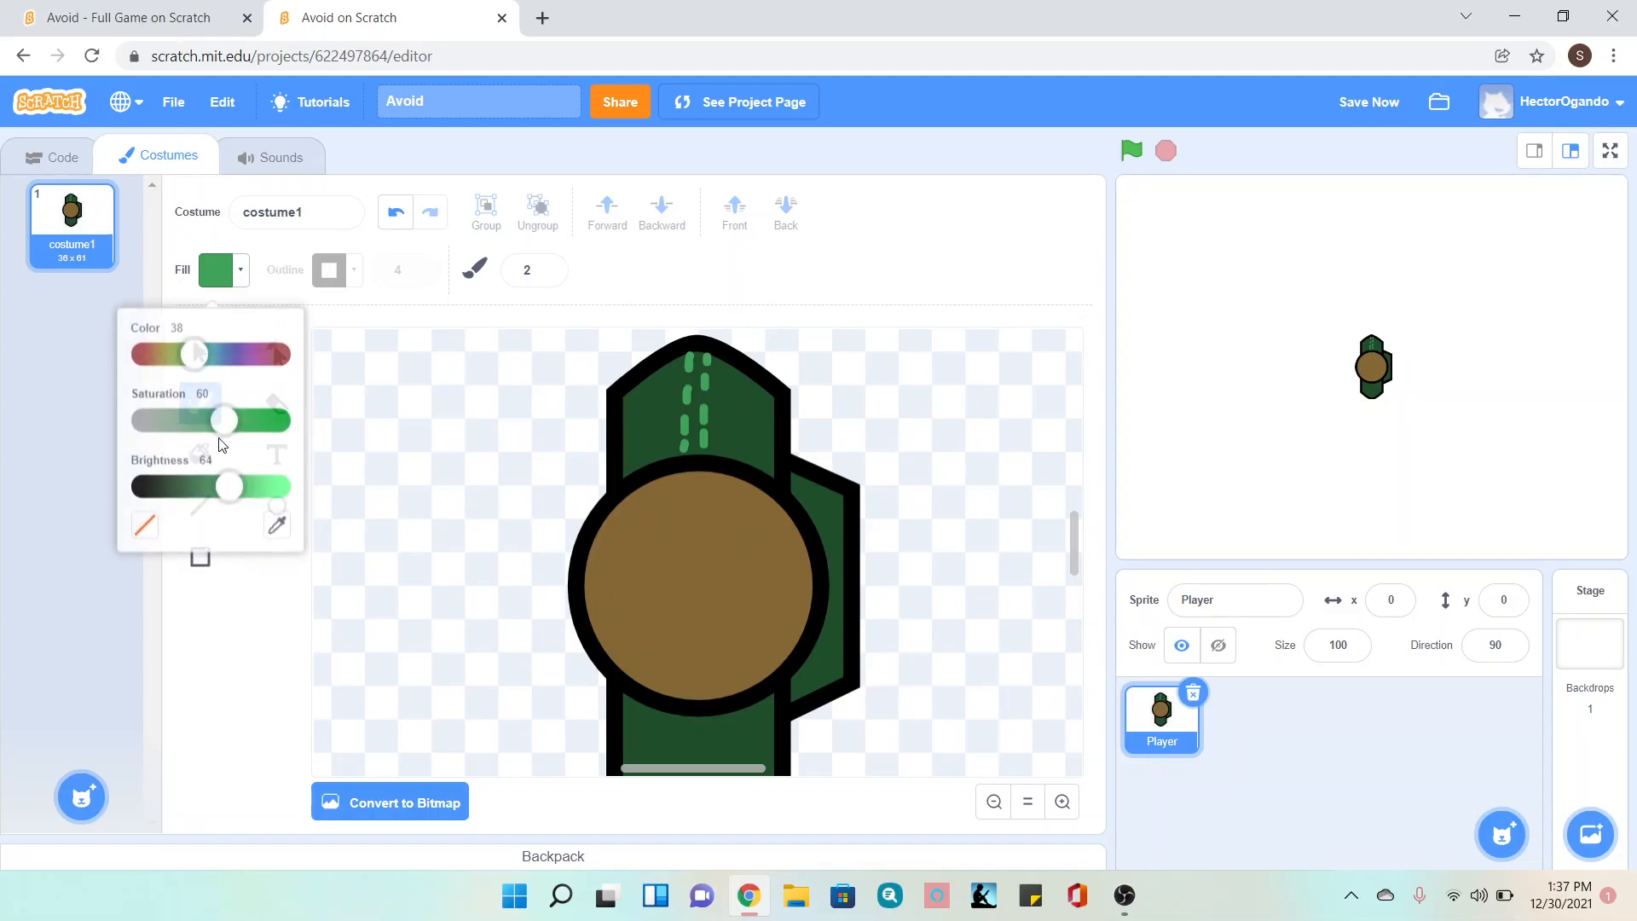
pyautogui.moveTo(226, 486); pyautogui.dragTo(156, 477)
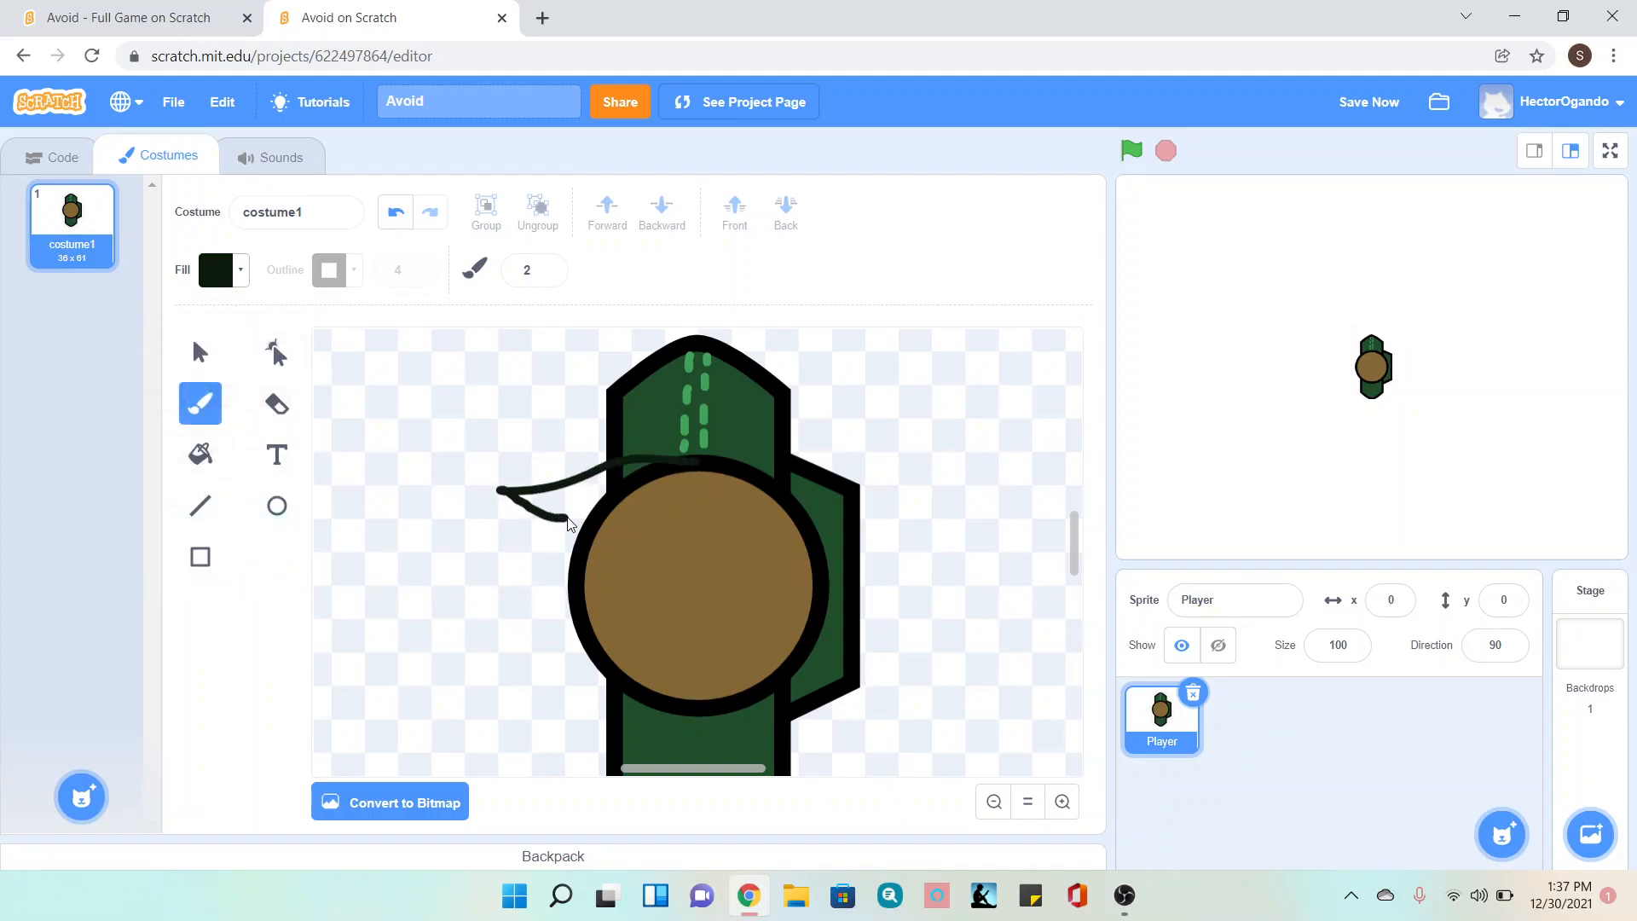
# - Brush a spiky hair outline sweeping left over the head and fill it solid dark
pyautogui.moveTo(552, 511); pyautogui.dragTo(560, 653)
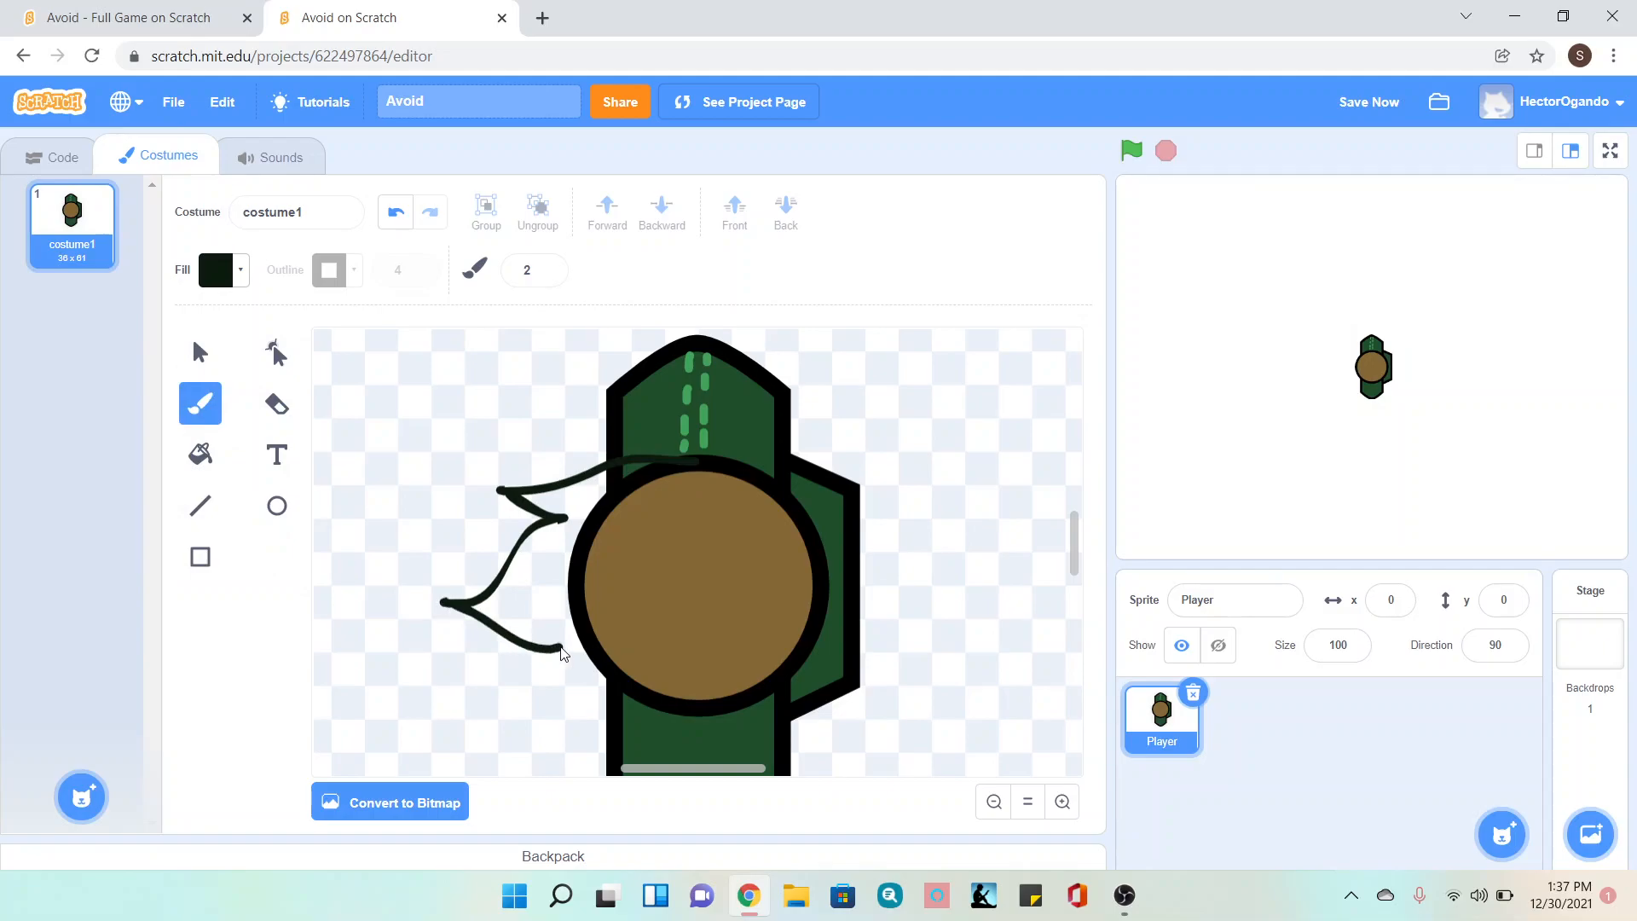
pyautogui.moveTo(561, 650); pyautogui.dragTo(672, 709)
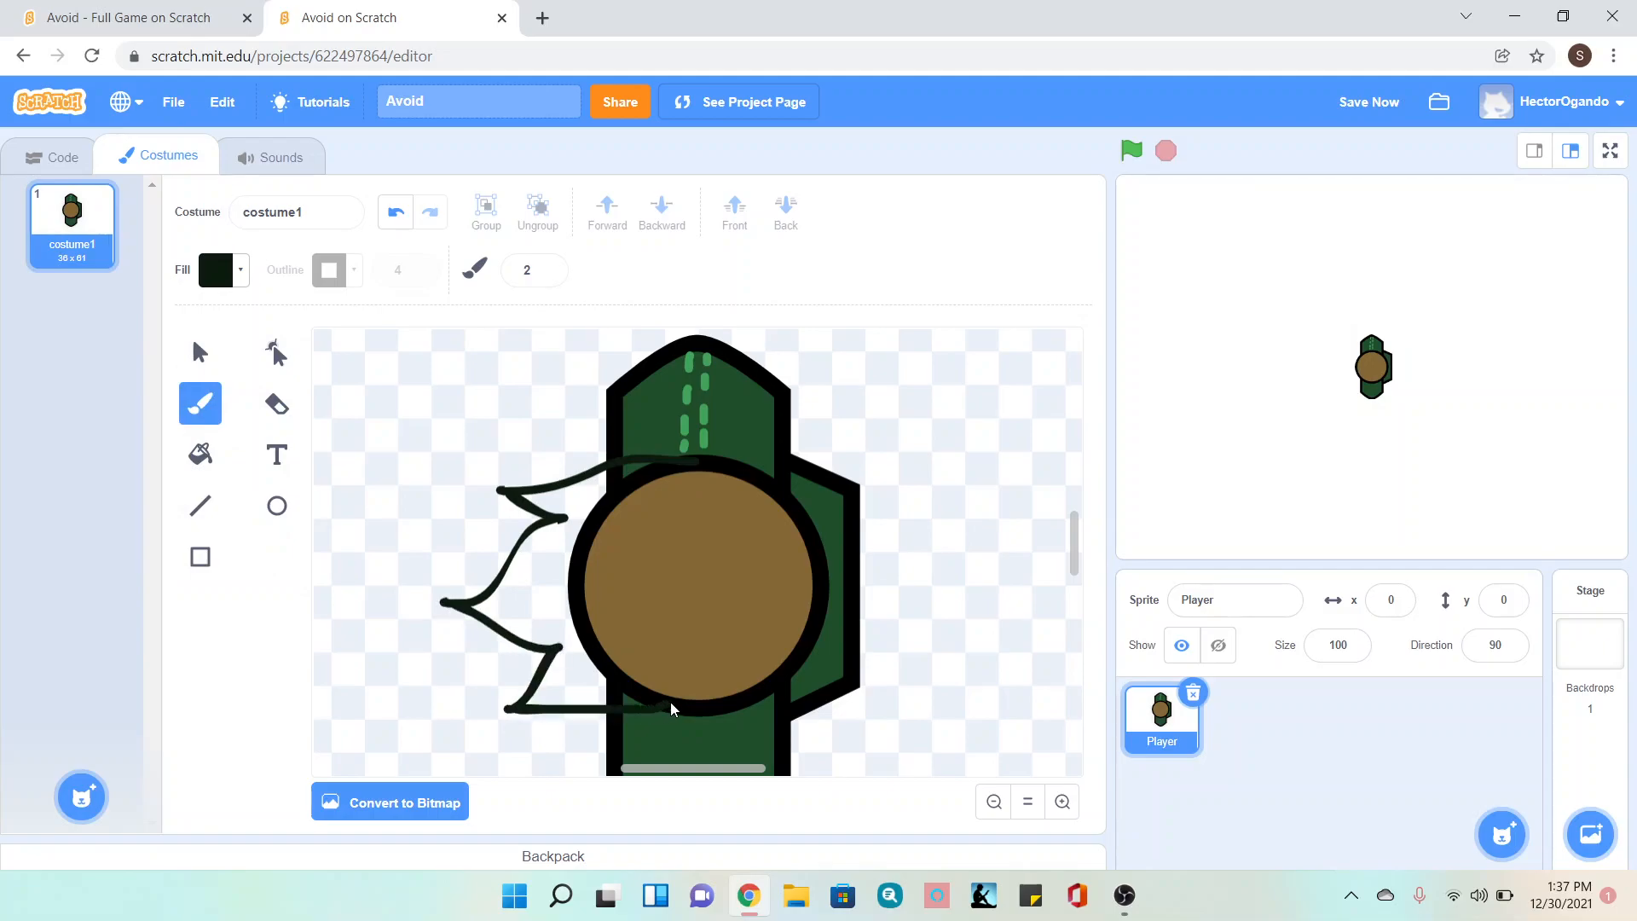
pyautogui.moveTo(673, 709); pyautogui.dragTo(731, 663)
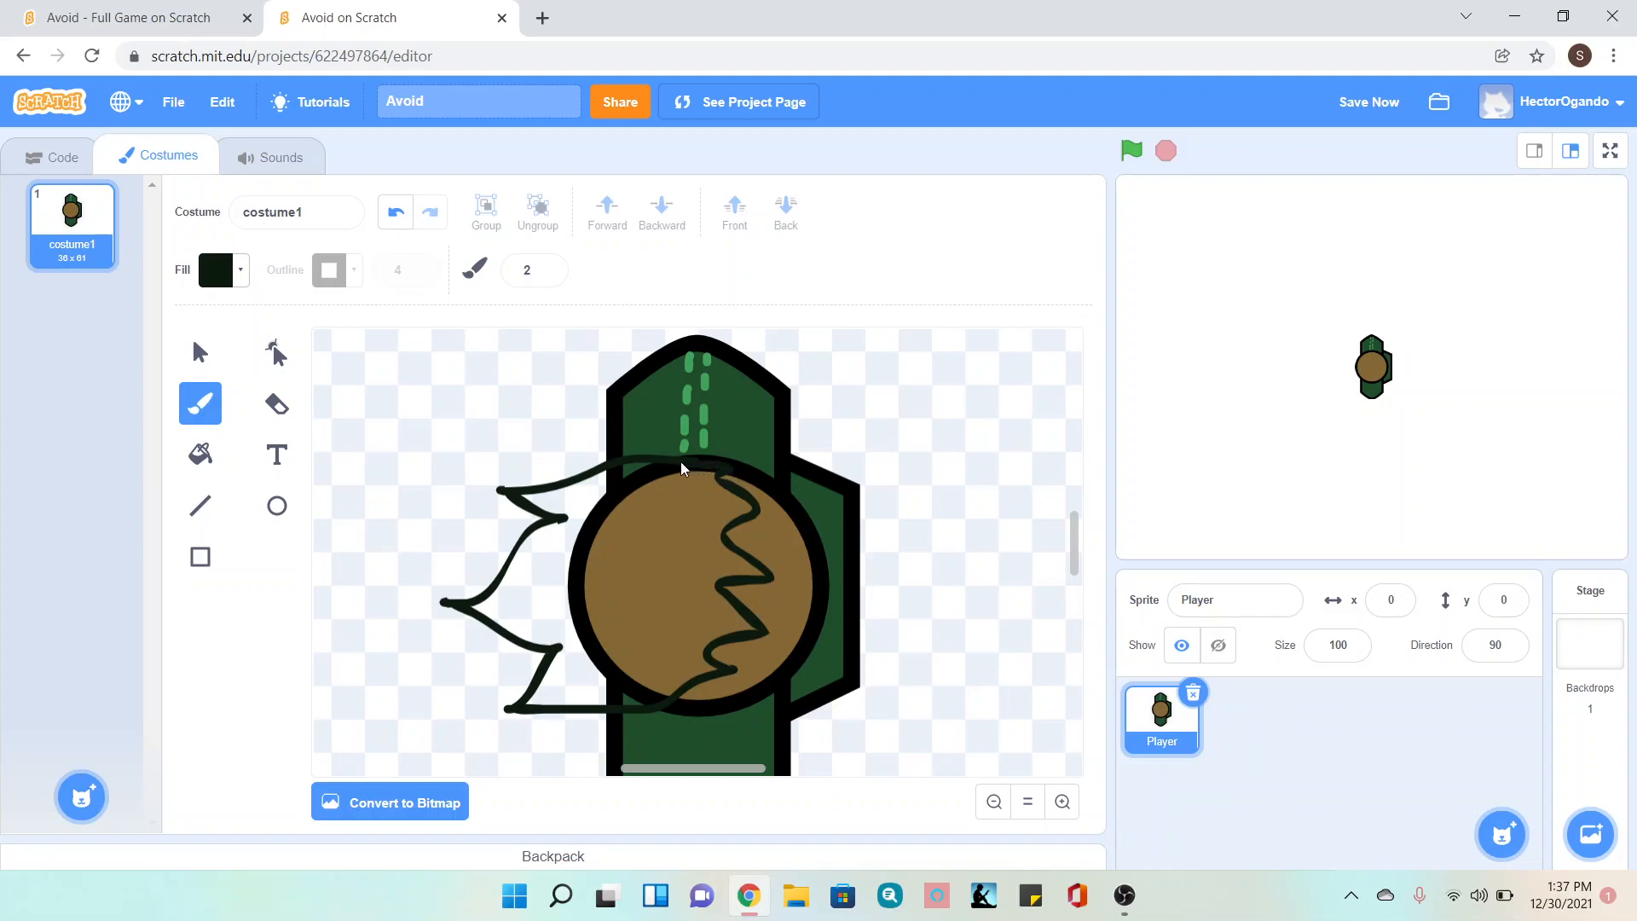
pyautogui.moveTo(658, 465)
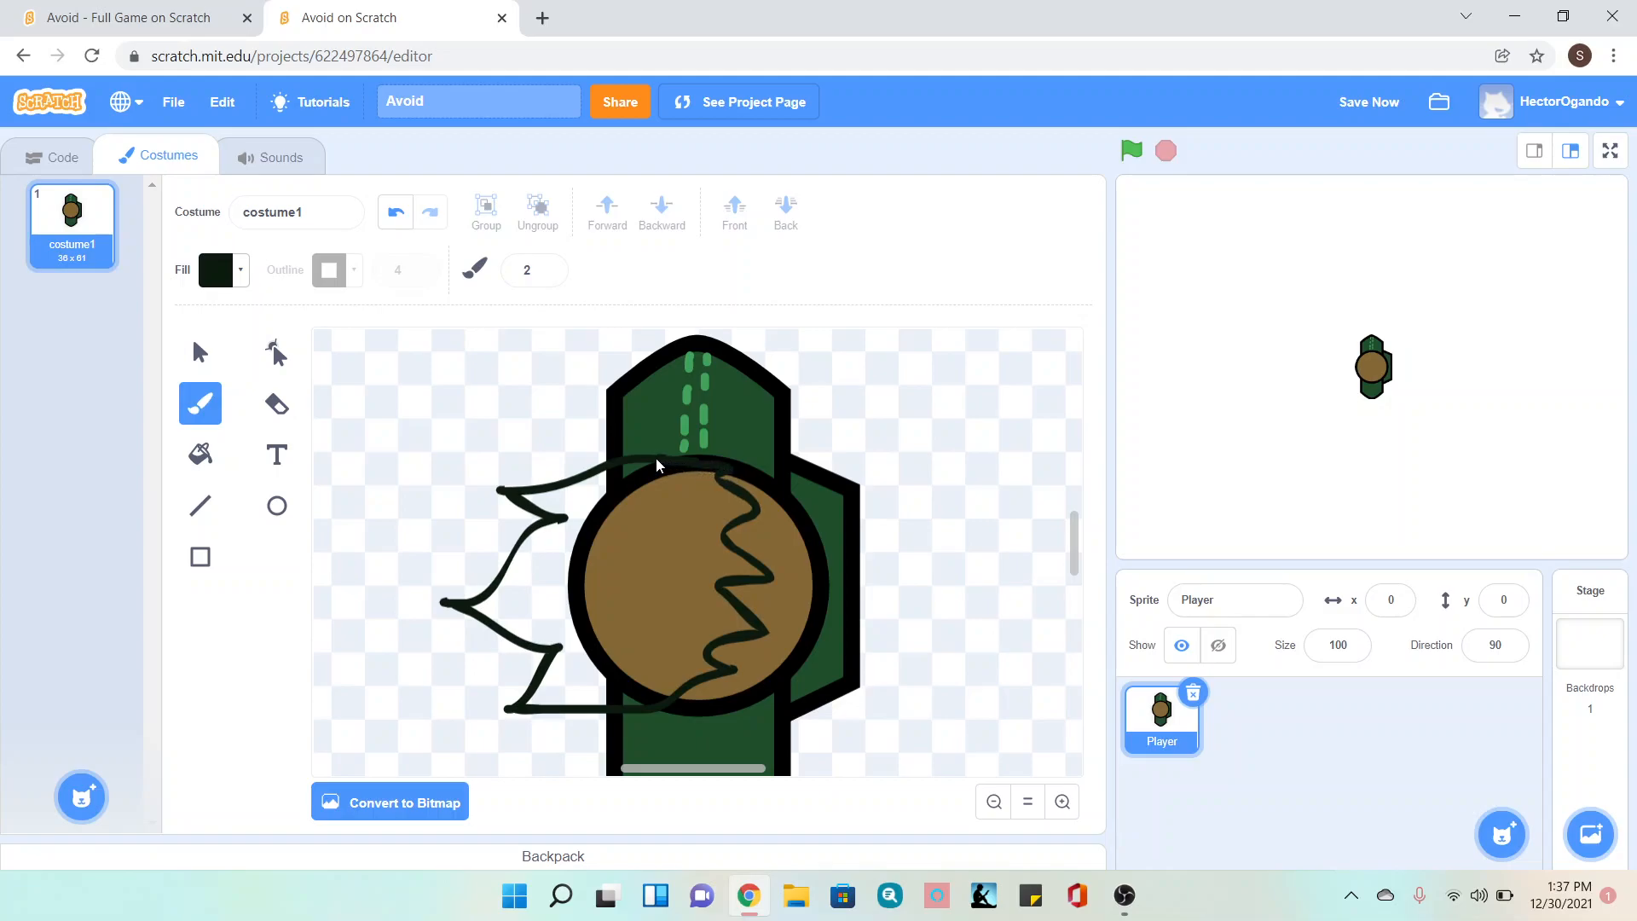
pyautogui.click(199, 454)
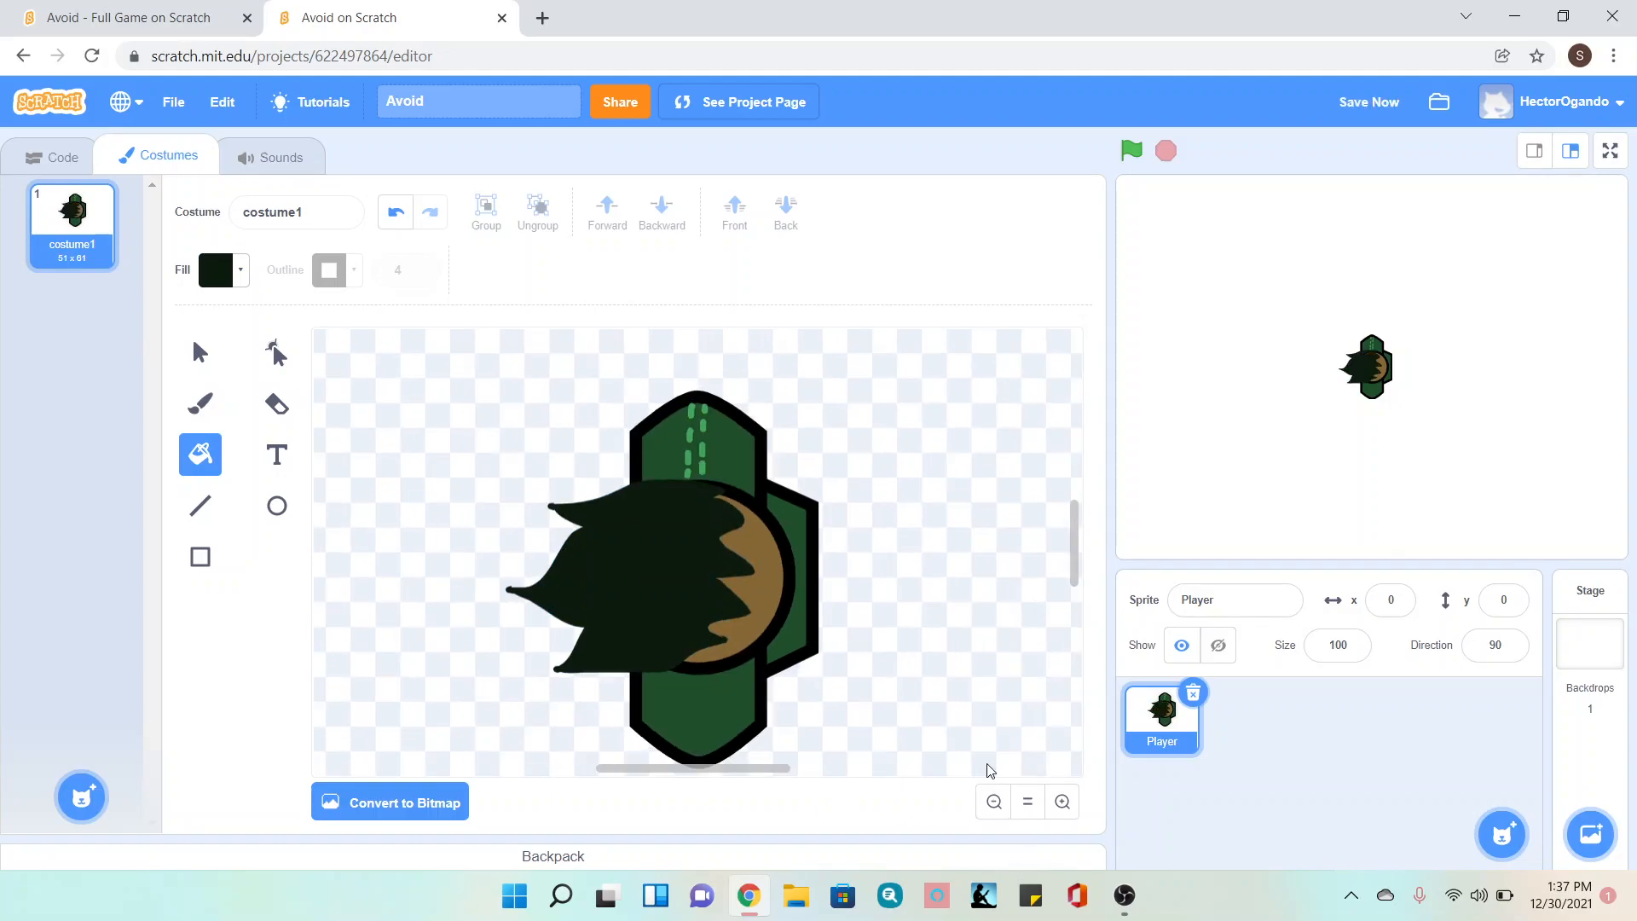
pyautogui.moveTo(974, 699)
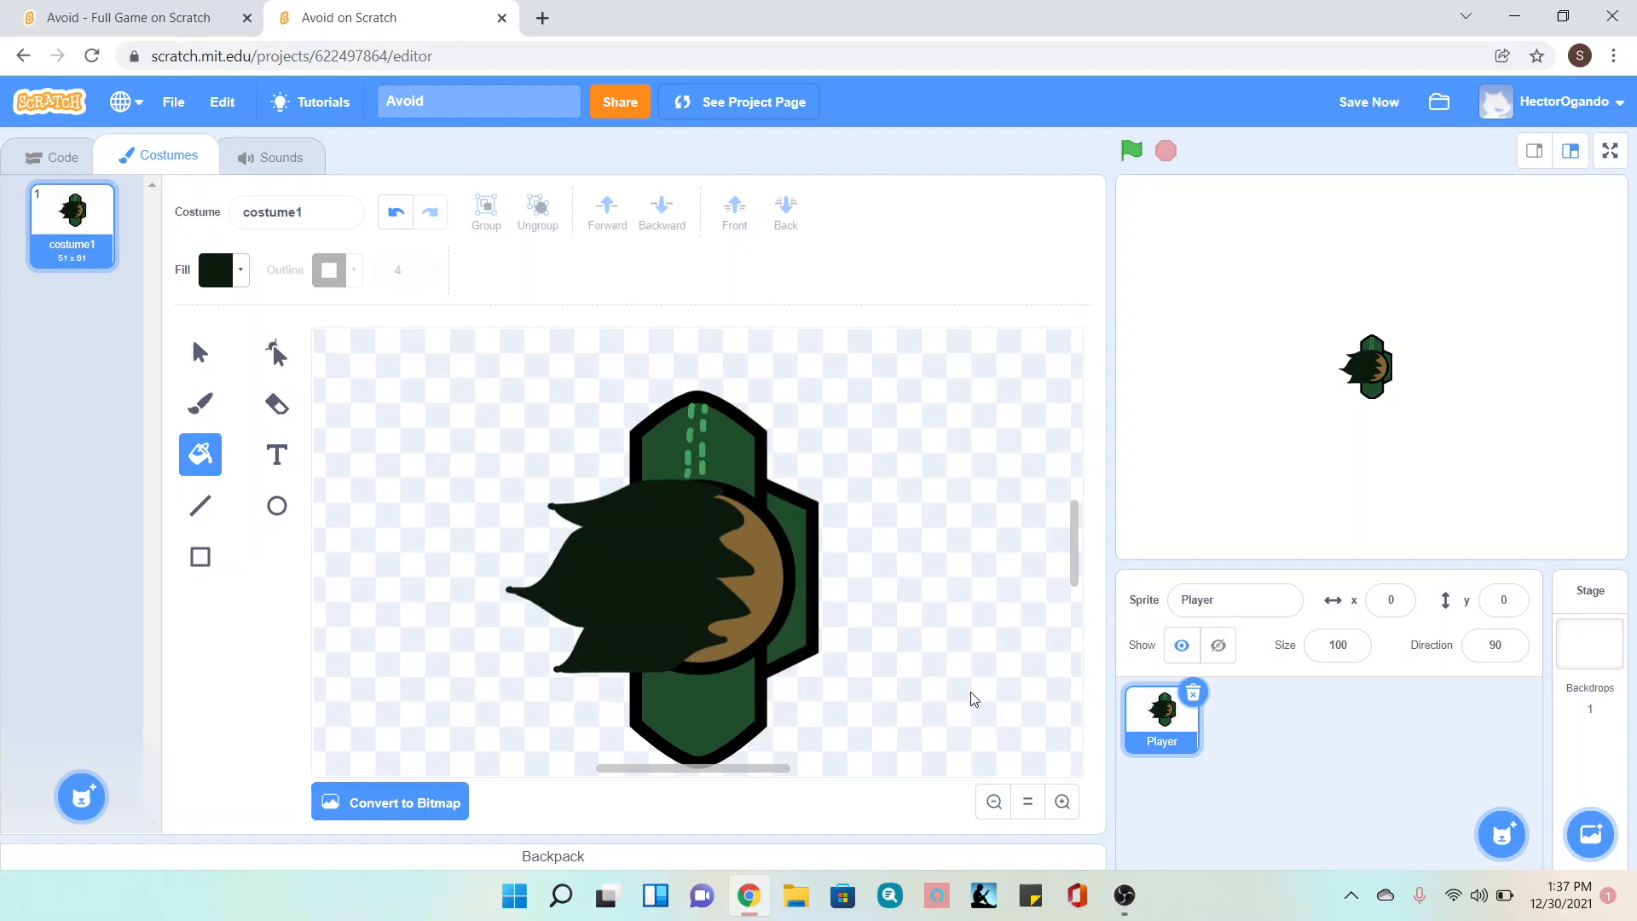